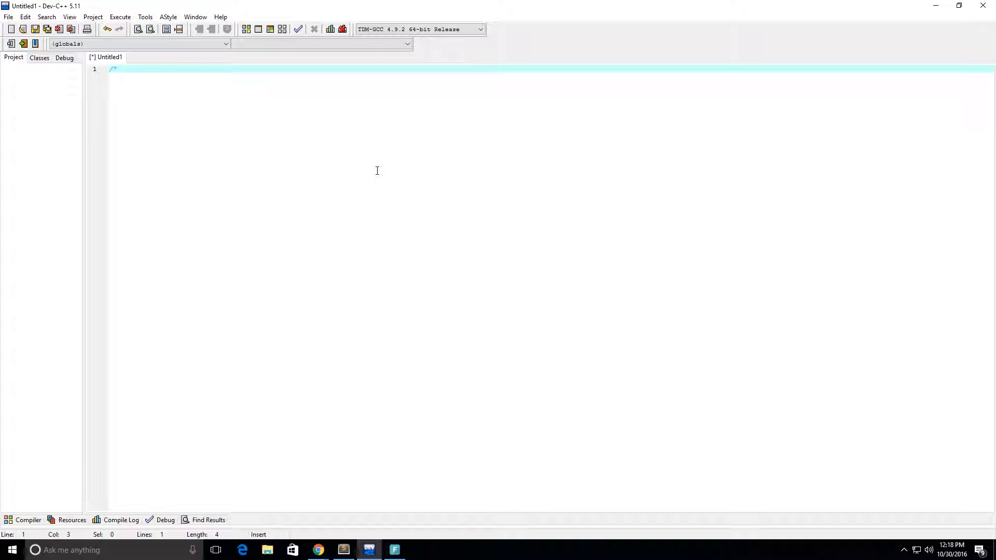
Write the comment's opening lines: the program outputs a factorial, e.g. 5! = 5 * 4 * 3 * 2 * 1 = 120.
key(Enter)
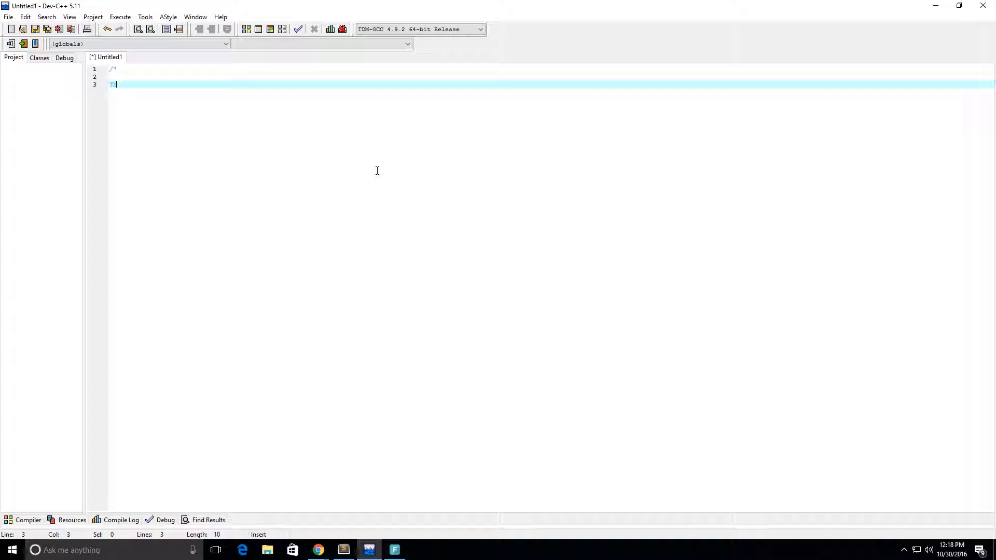
text(This program)
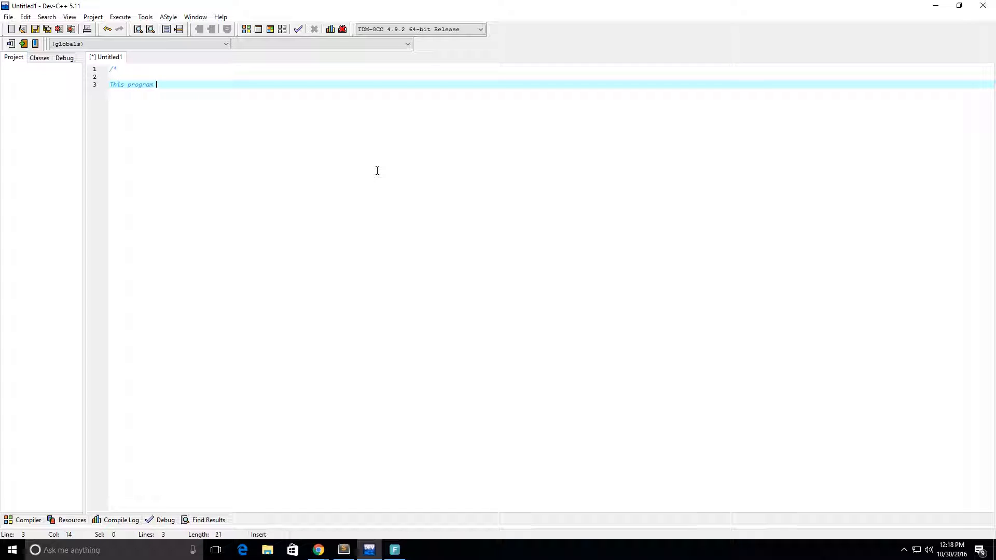
text(outputs the)
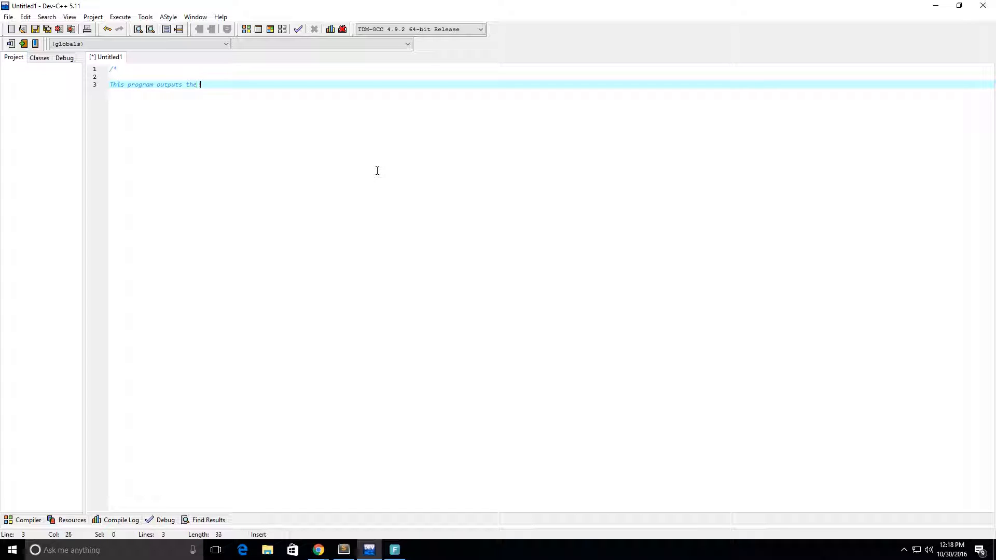
text(factorial)
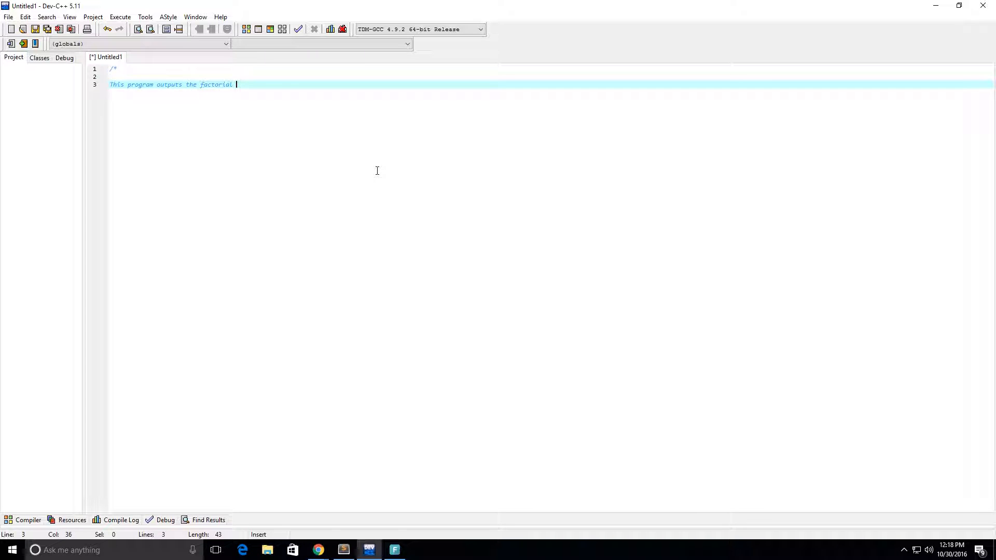
text(number)
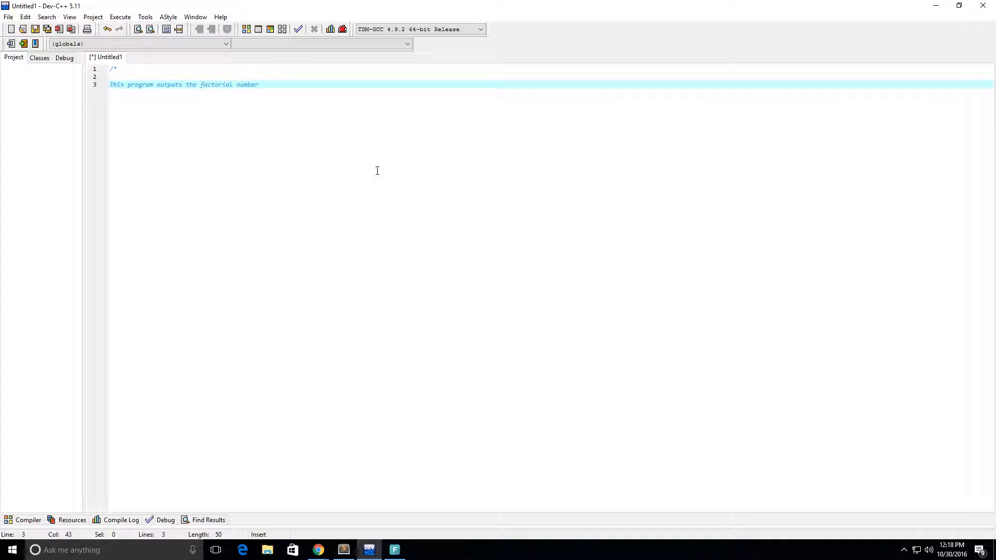
text(e.g)
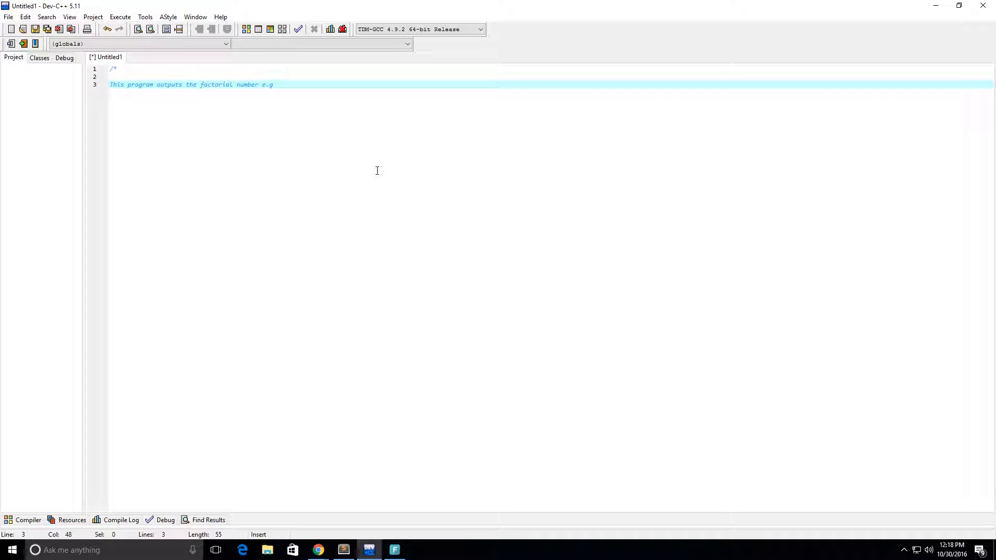
text(5)
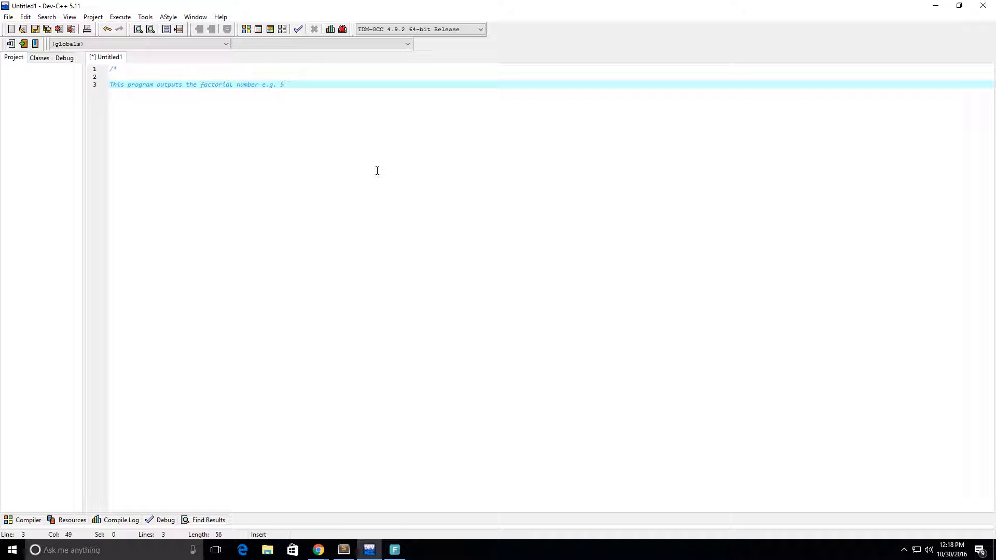
text(! =)
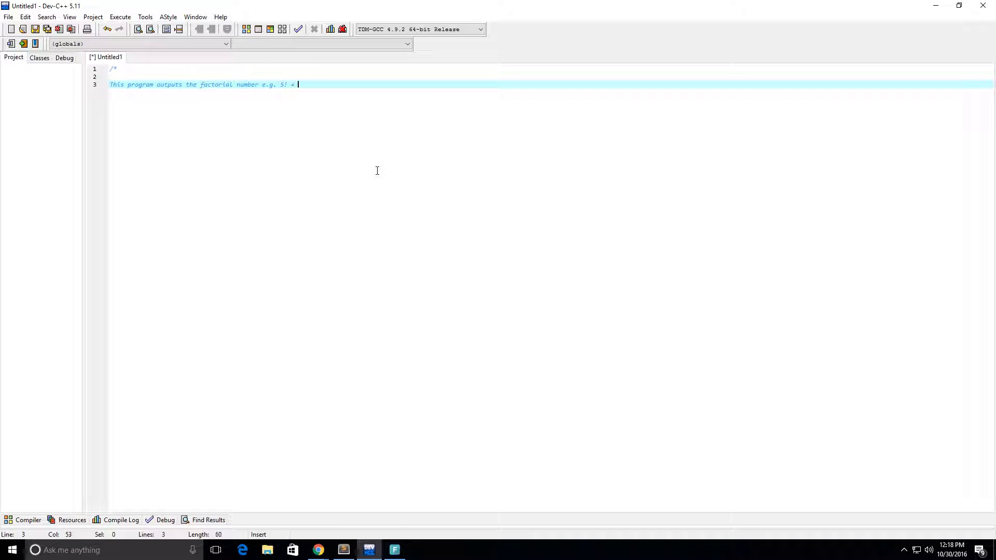
text(= 5)
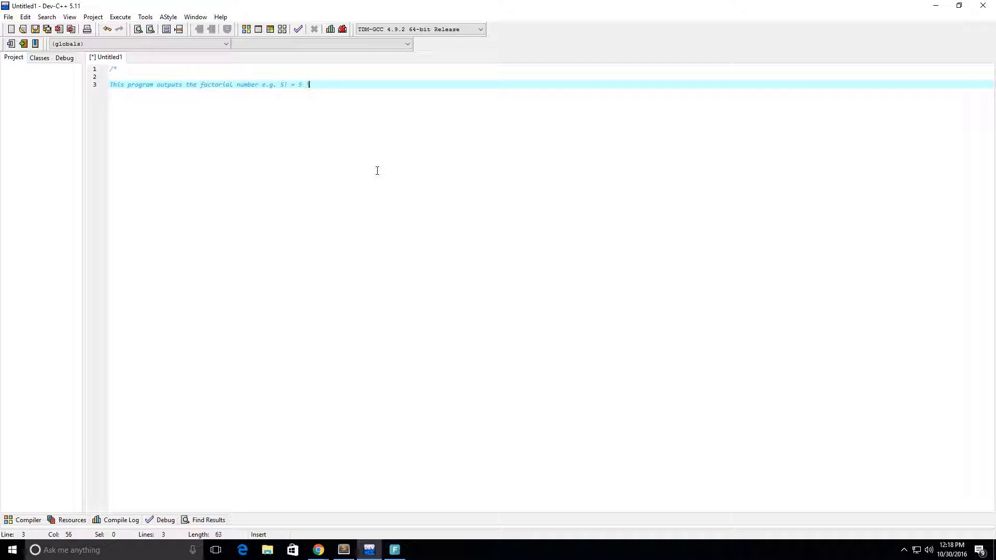
text(* 4 * 3)
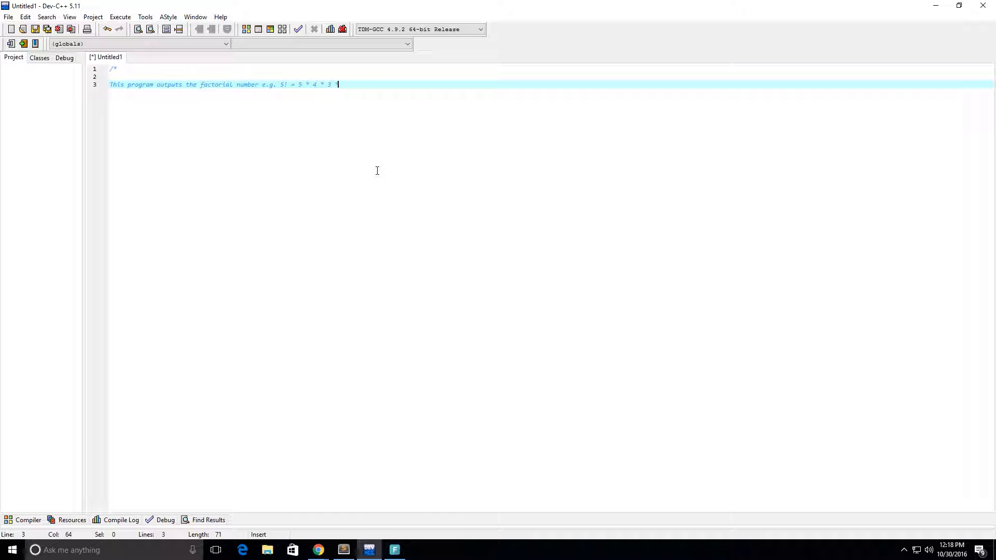
text(* 2)
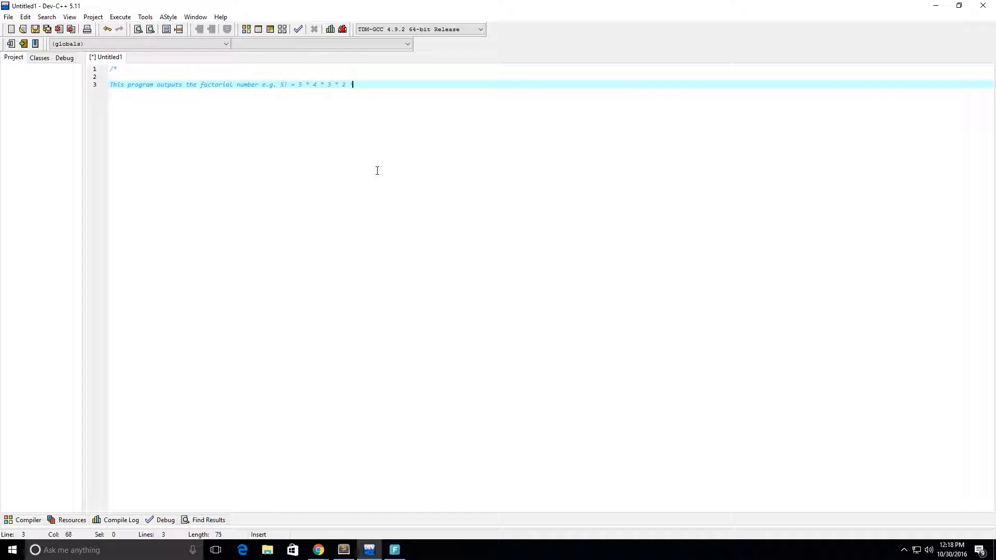
text(* 1 =)
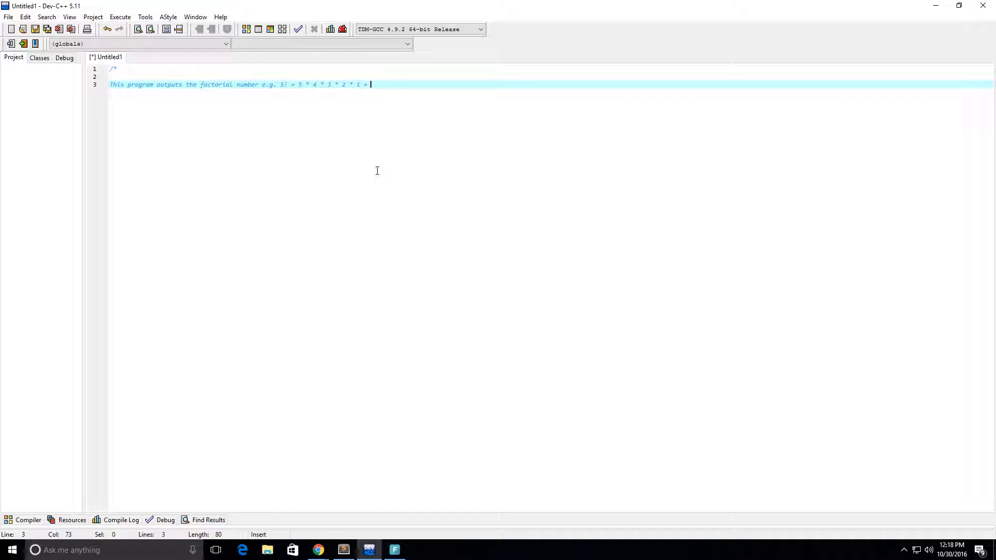
text(12)
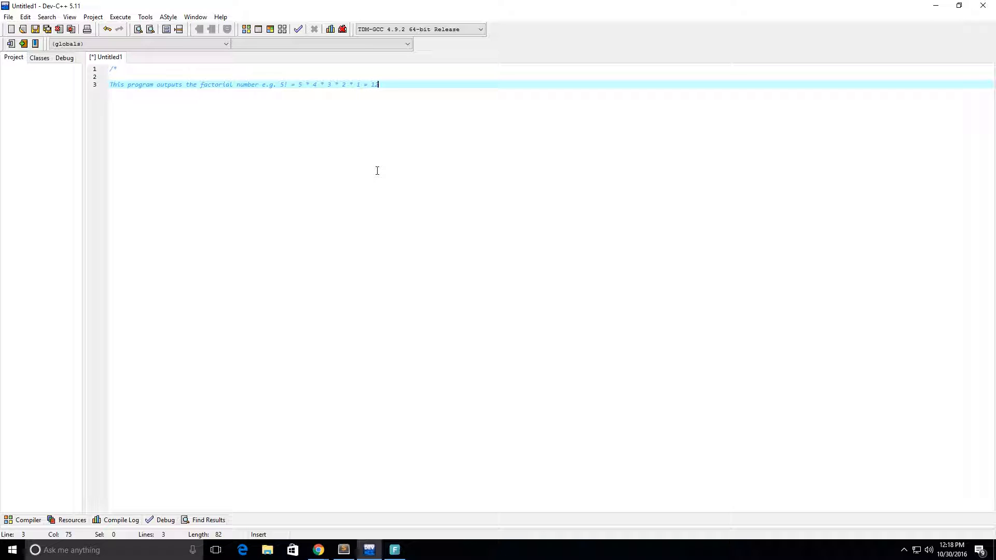
text(0)
text(IN GE)
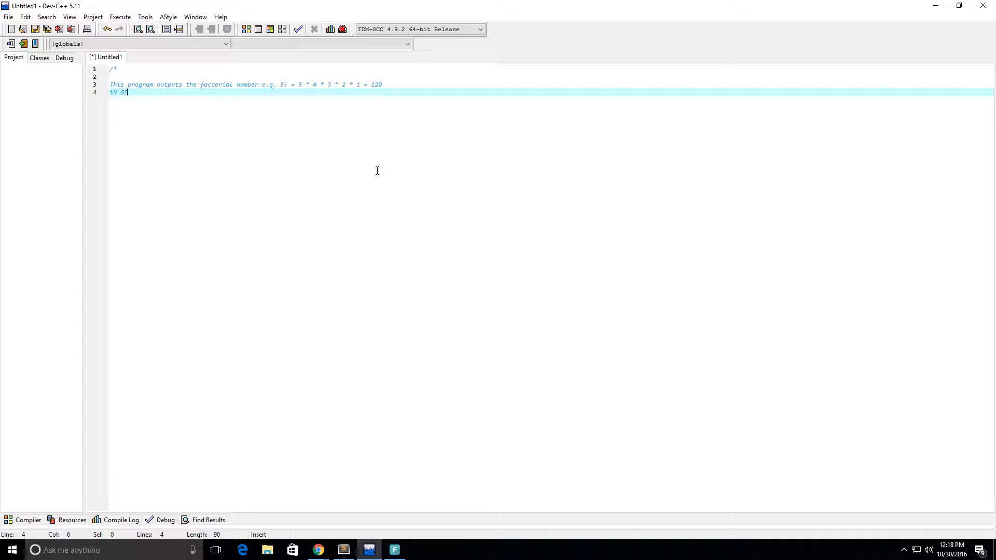
Add the general formula line n! = n * (n-1) ... to the comment.
key(BackSpace)
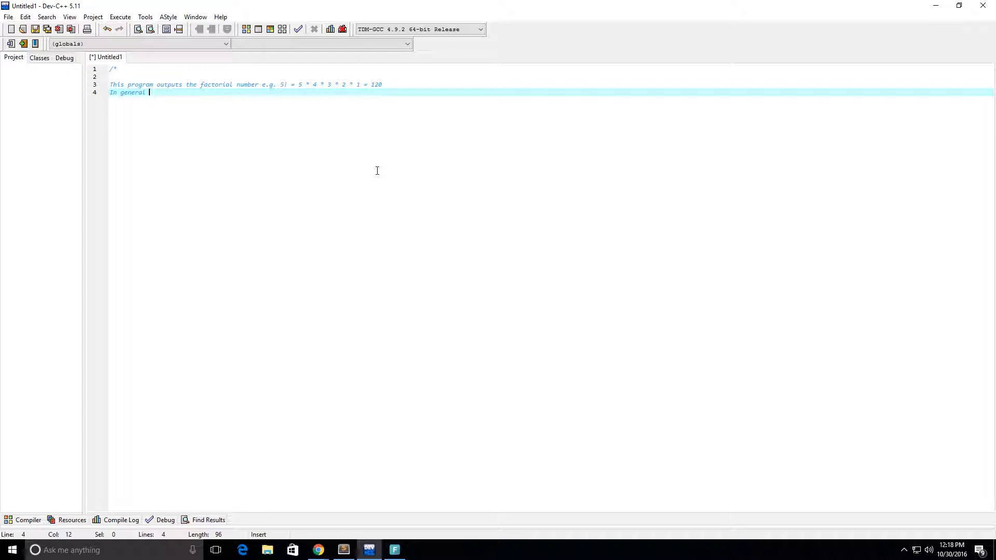
text(n! =)
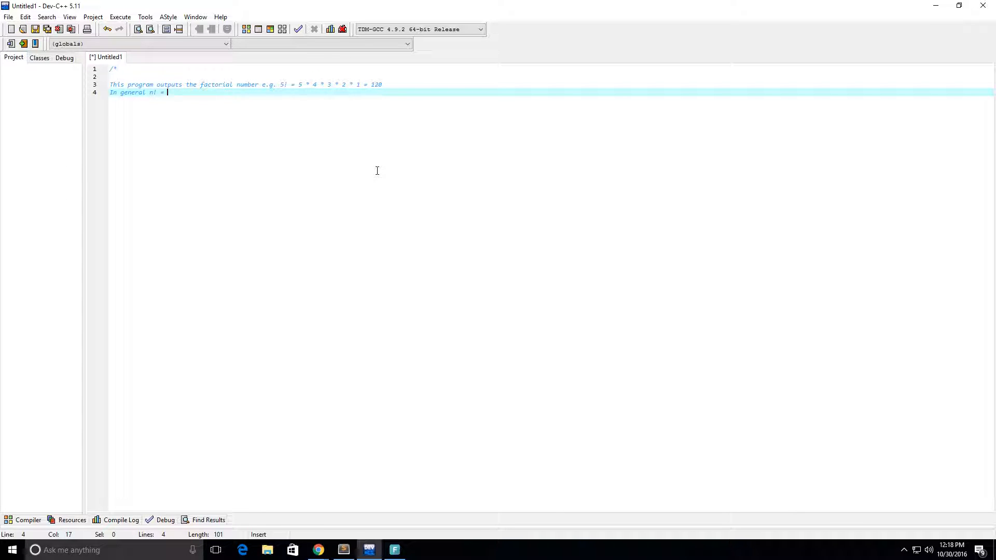
text(n * n)
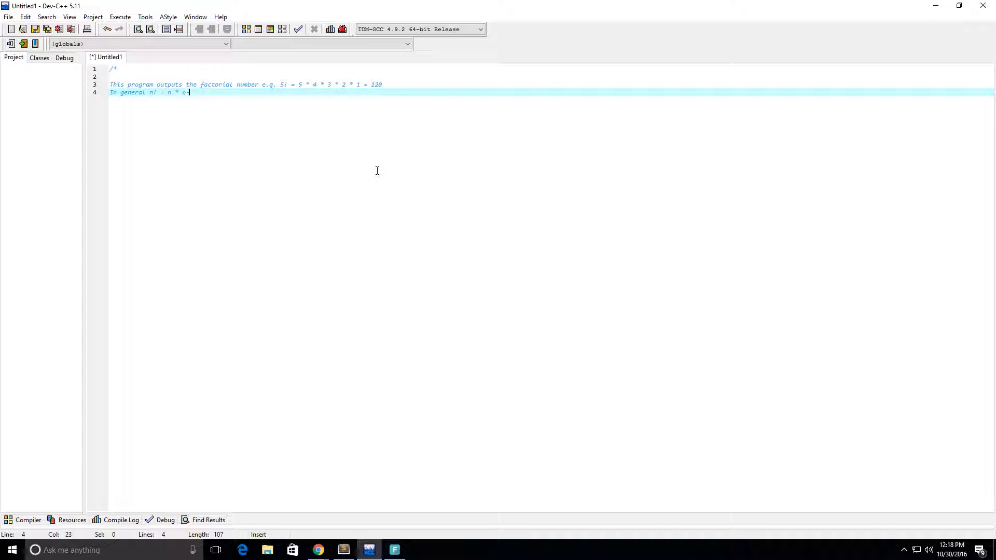
text(-1 * n-2 *)
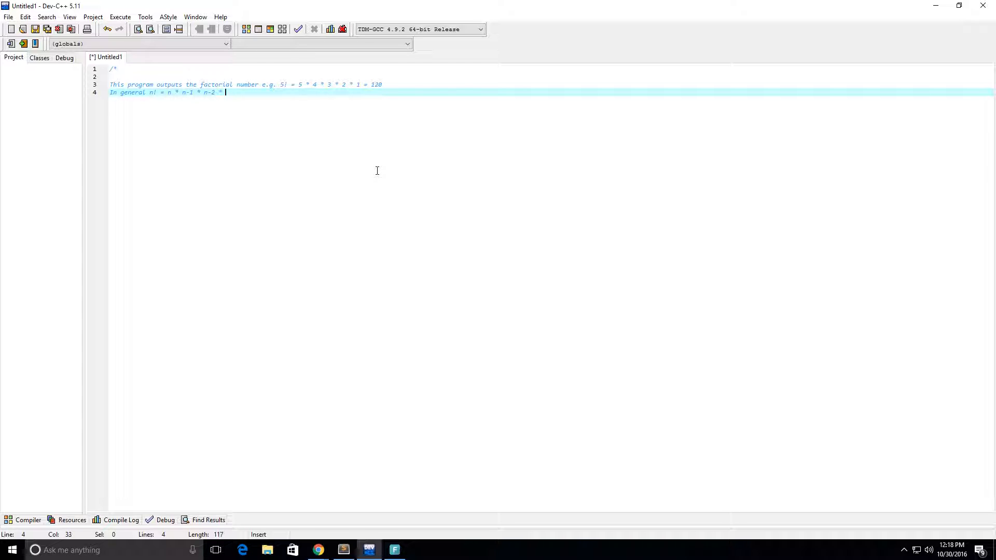
text(.. * 3 * 2 * 1)
text(*/)
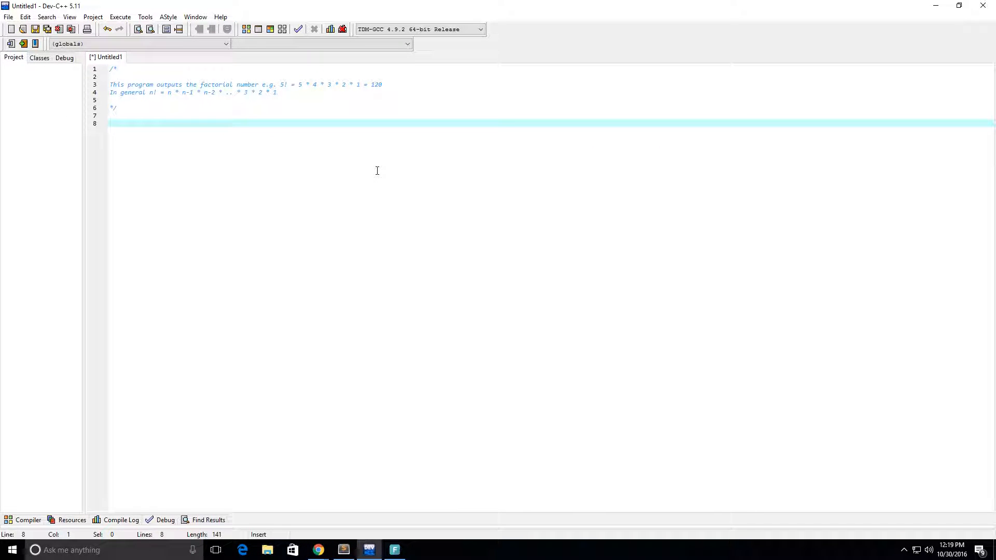
Add #include <stdio.h> on the line below the block comment.
text(#)
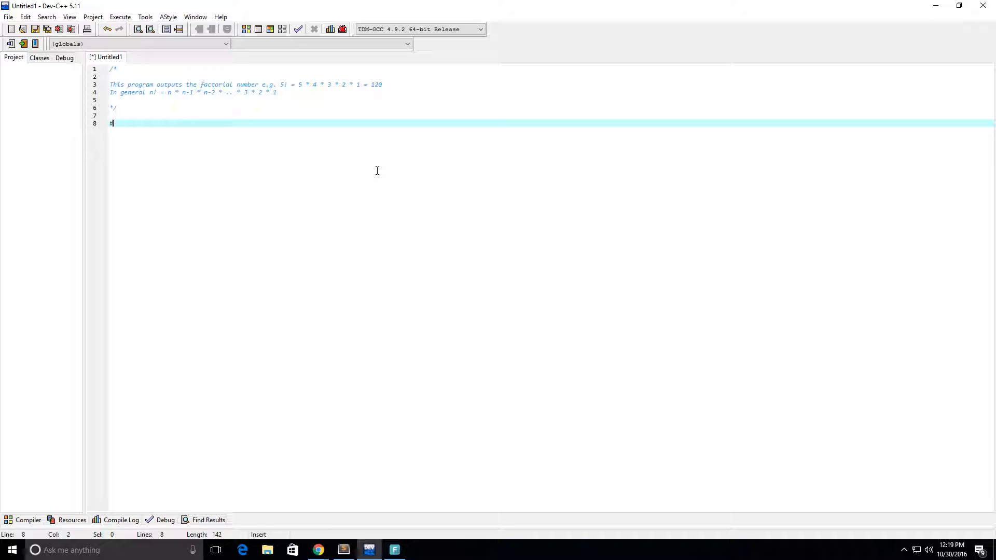
text(include)
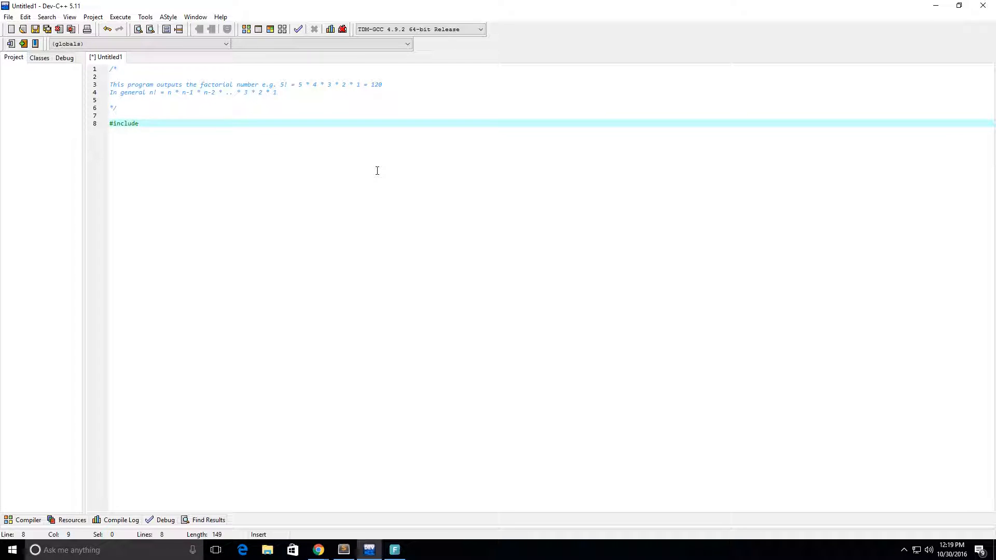
text(<std>)
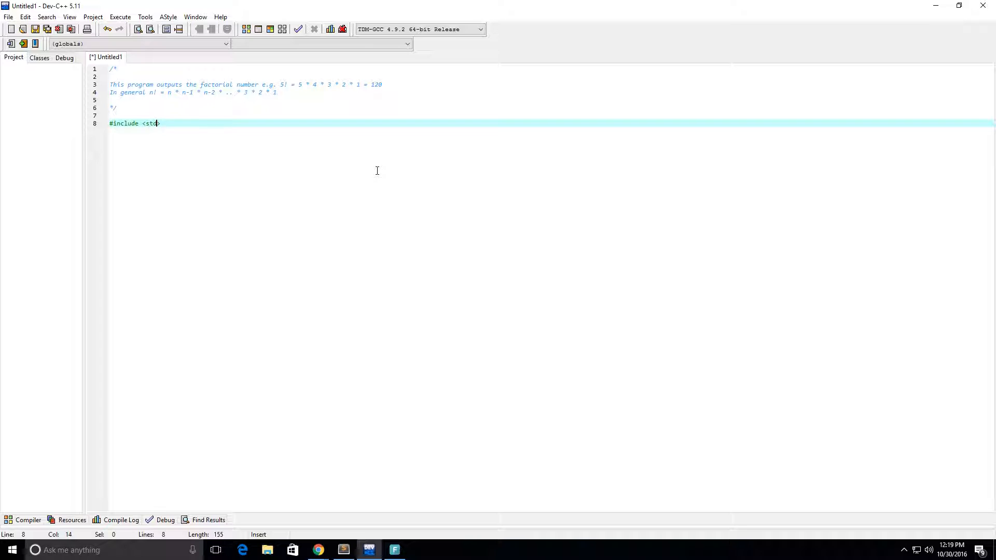
text(io)
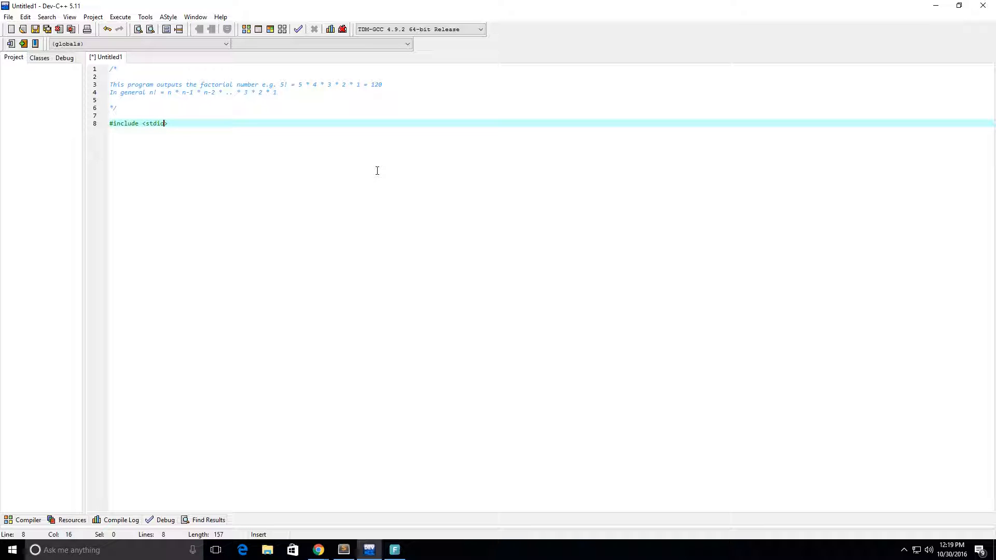
text(.h)
text(int mai)
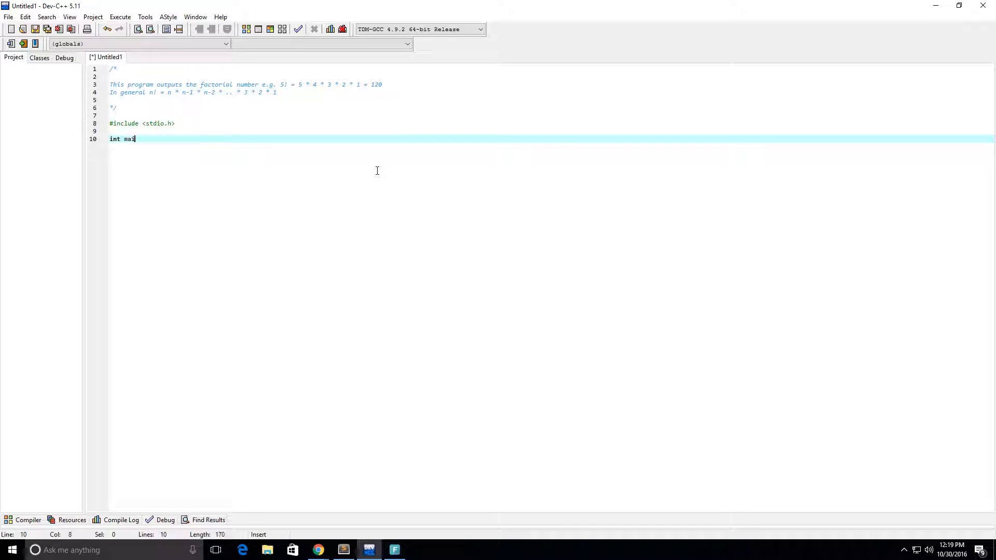
Complete main(void) with an opening brace and declare int n inside it.
text(n(void))
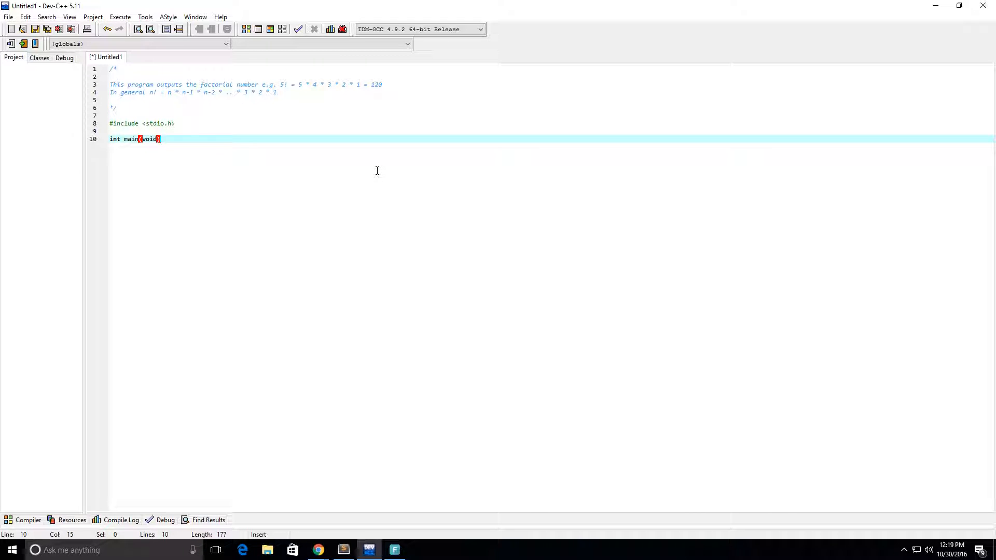
text({)
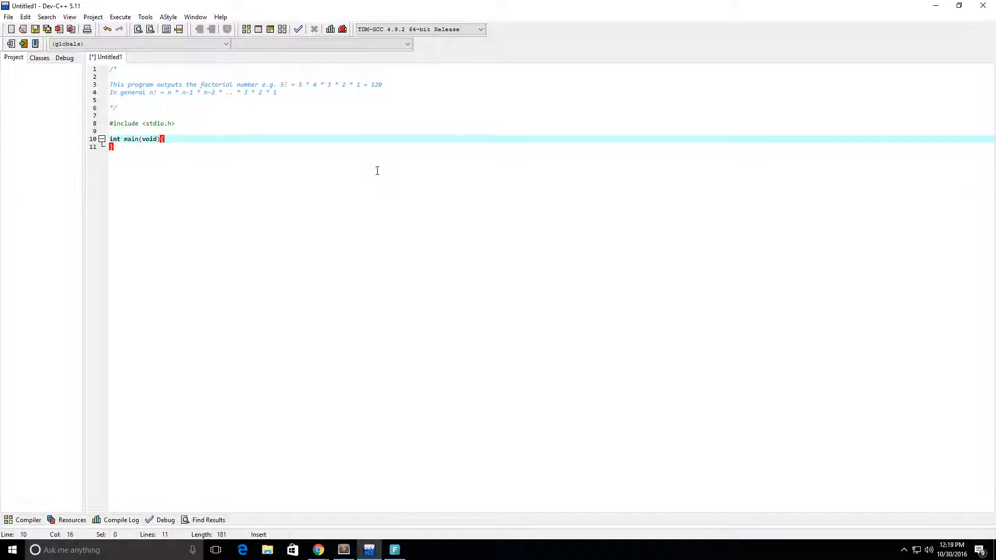
key(Enter)
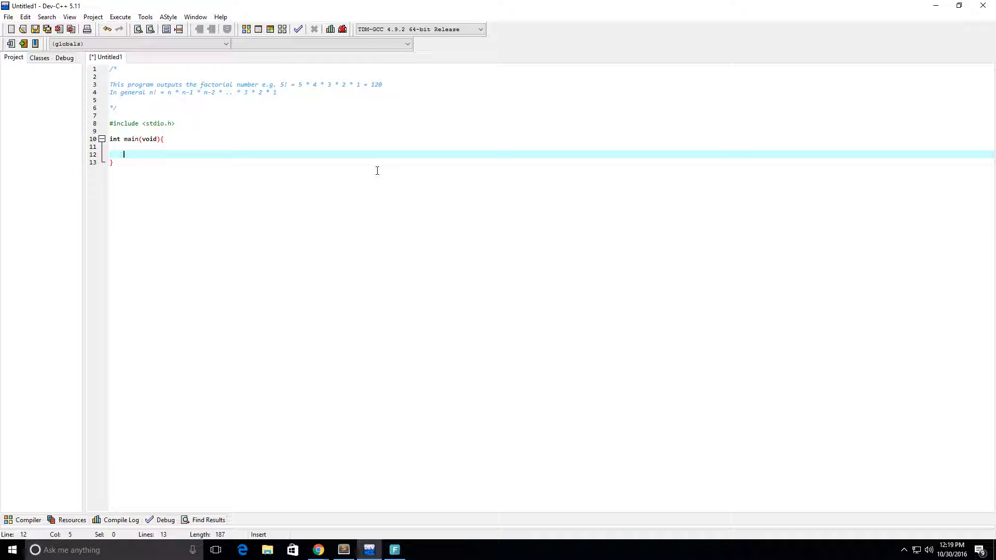
text(int n;)
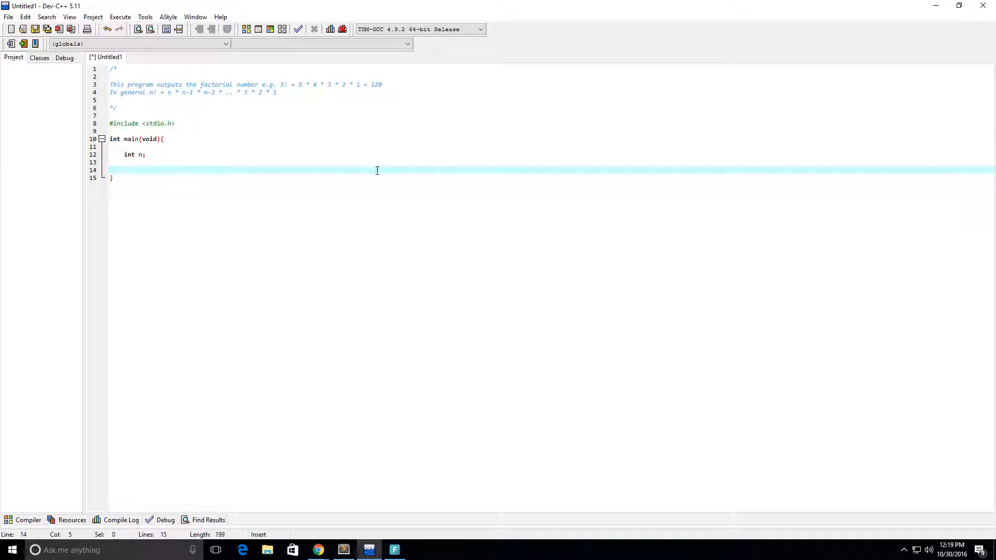
text(p)
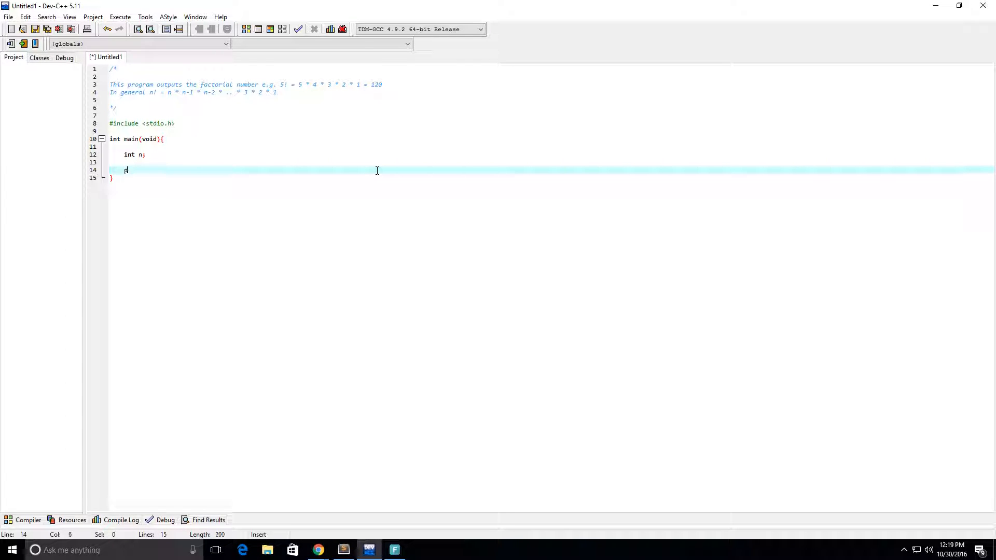
key(Backspace)
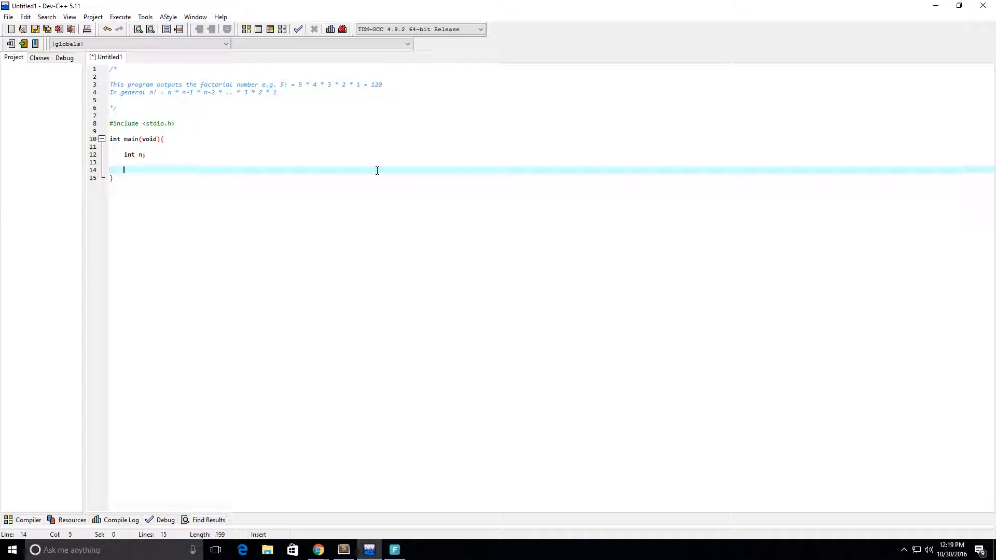
Add a // comment about asking the user for the number to factor.
text(//Ask uuser to enter a)
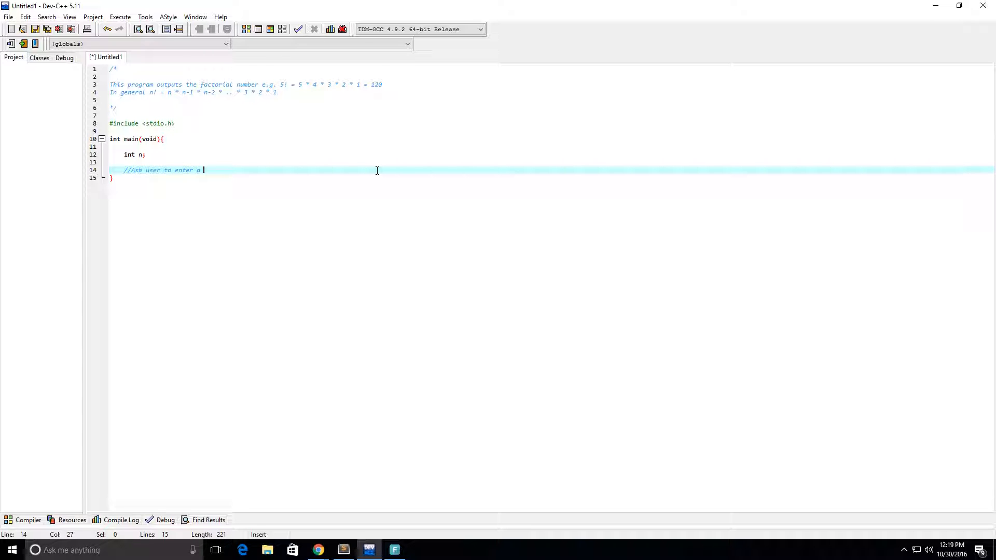
text(number to be)
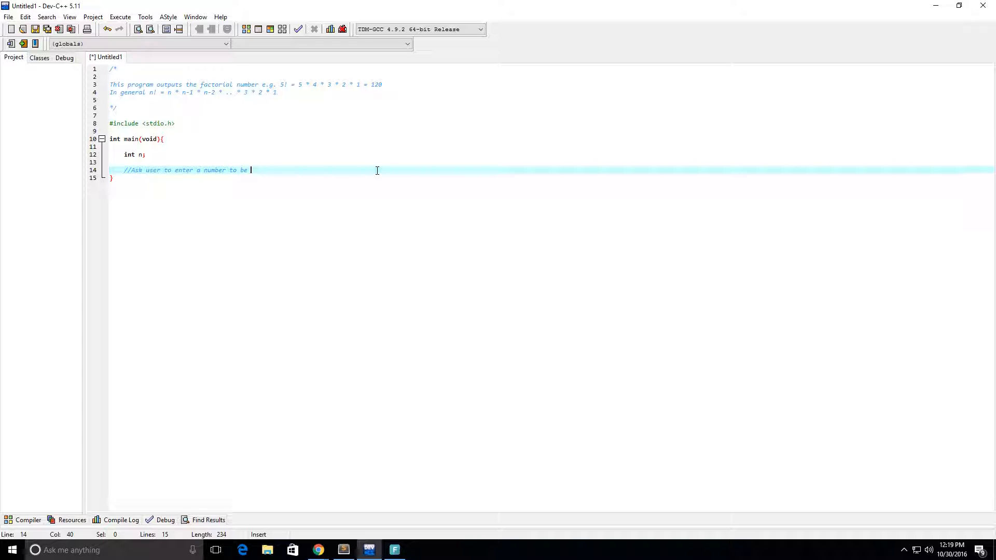
text(f)
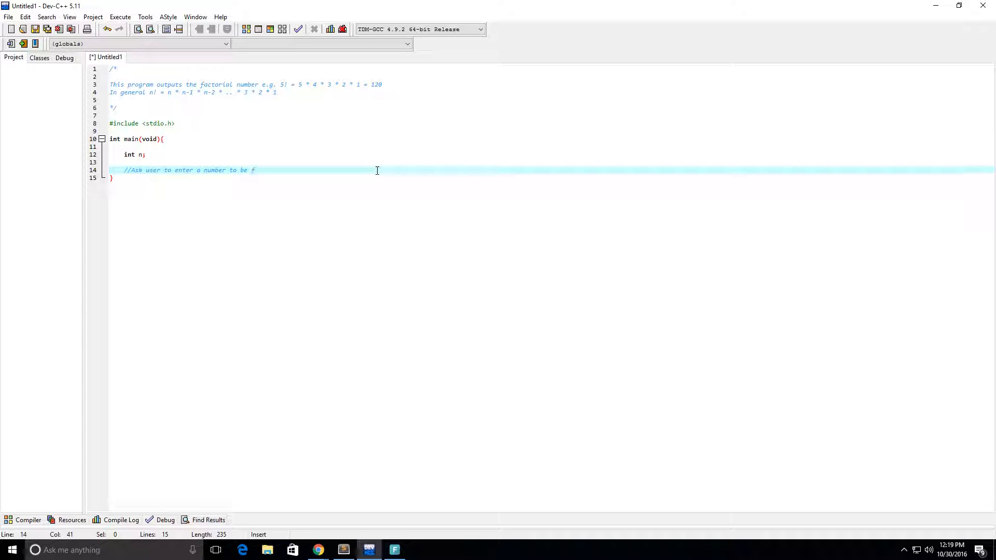
key(backspace)
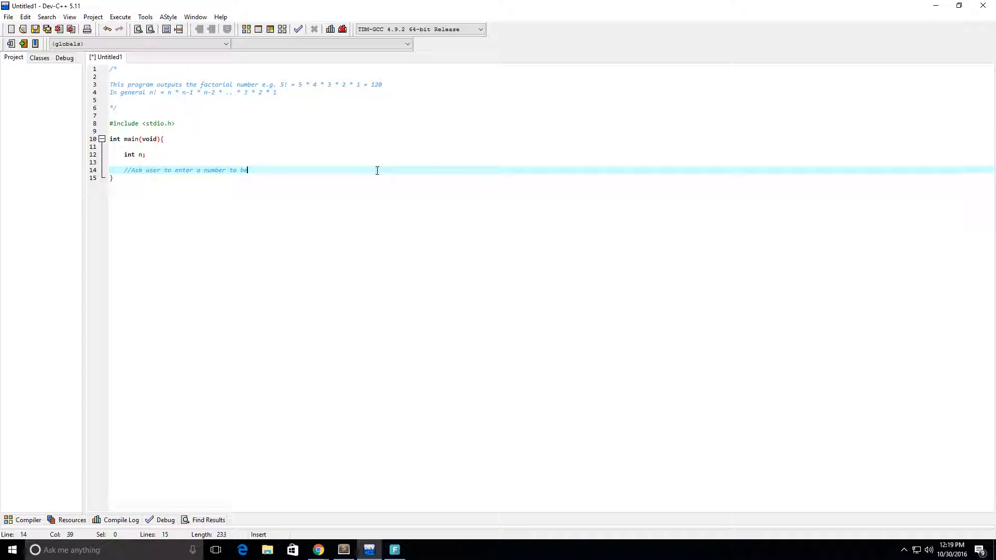
key(BackSpace)
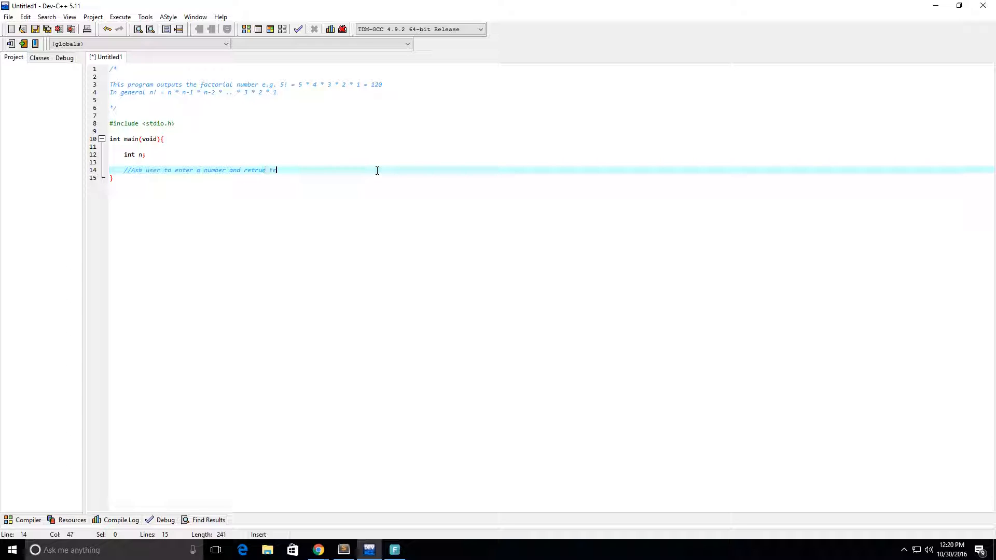
text(the factactor)
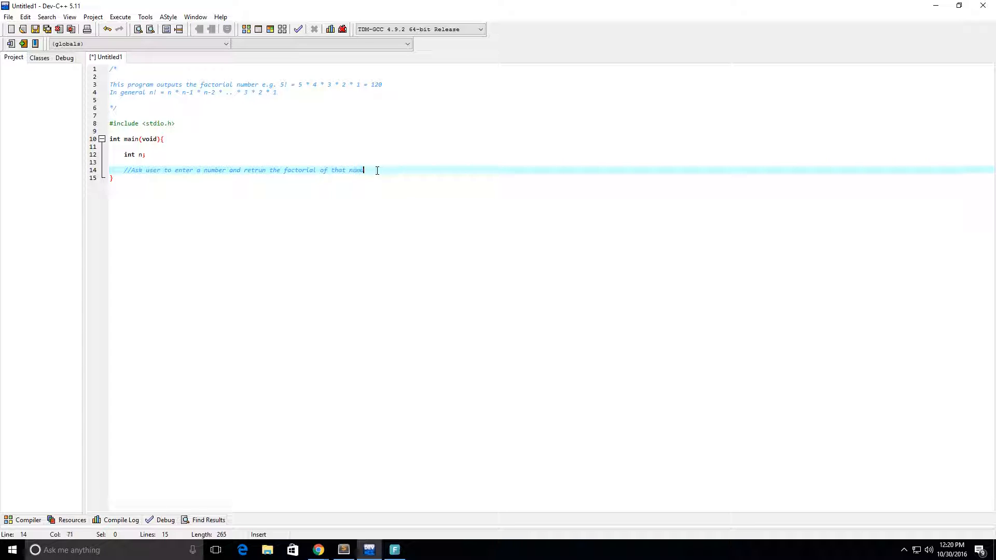
text(er)
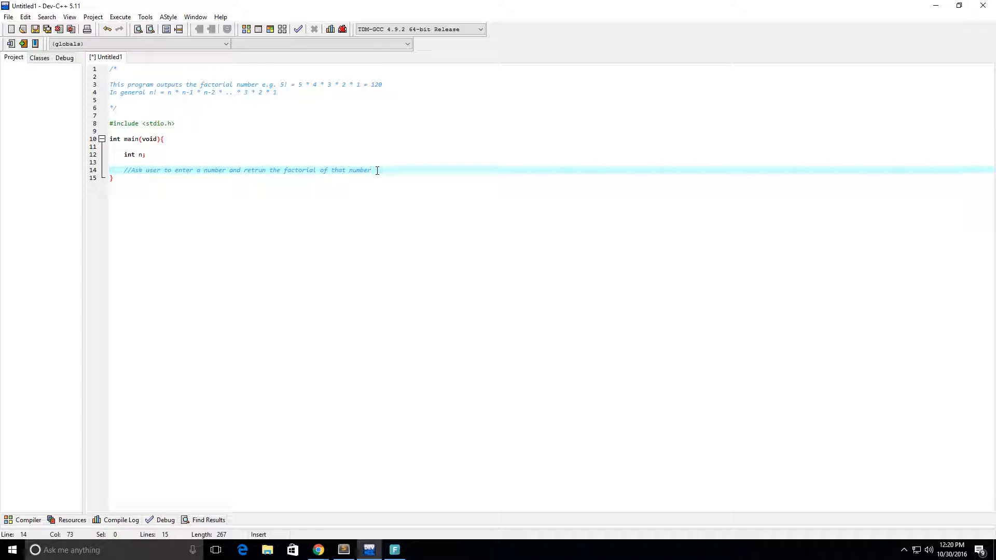
key(enter)
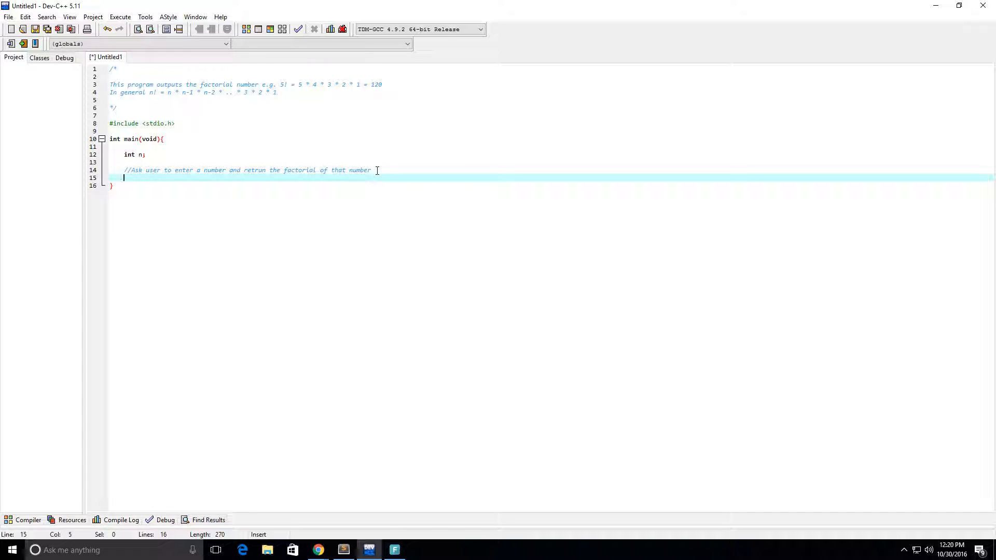
Add printf("Enter a number and I will return the factorial of that number: ");.
text(printf())
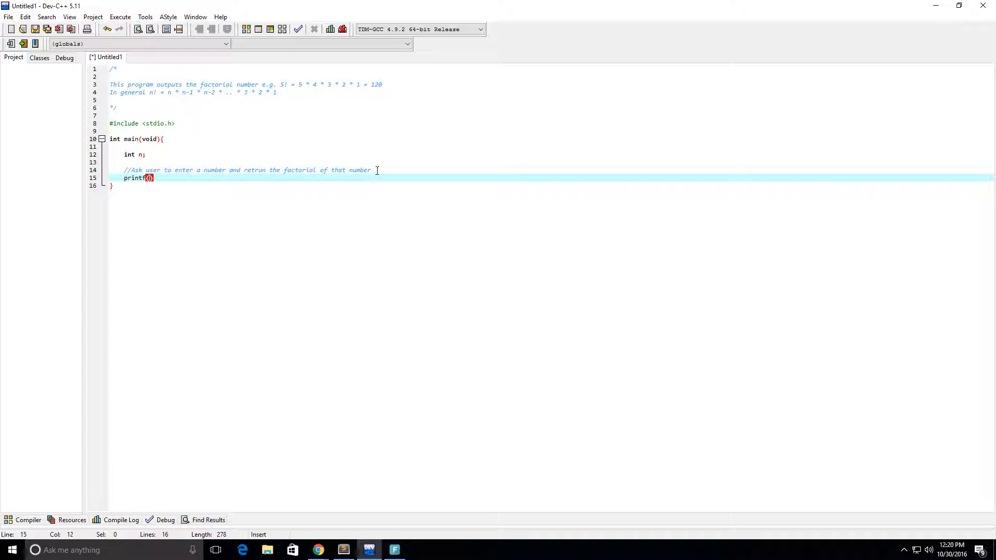
text("d)
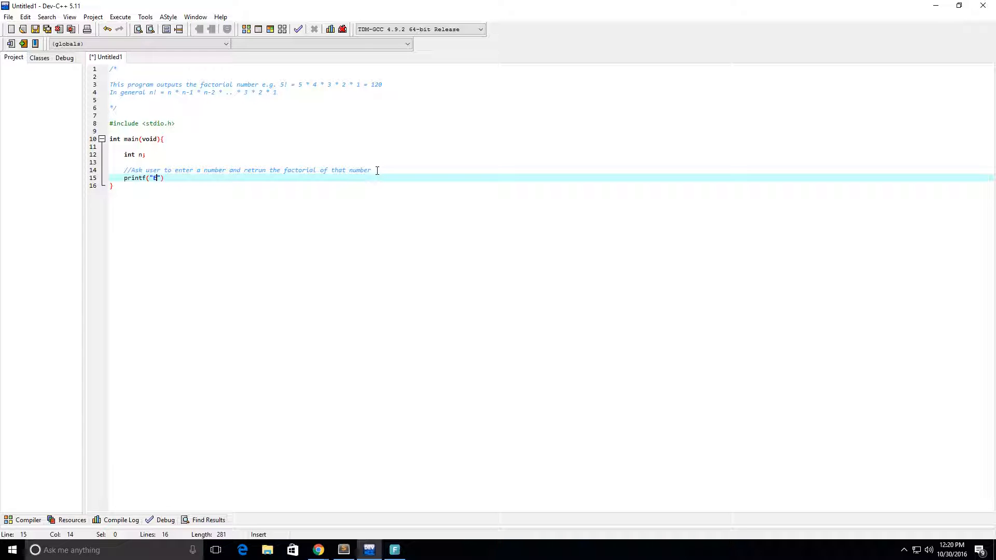
text(Enter a num)
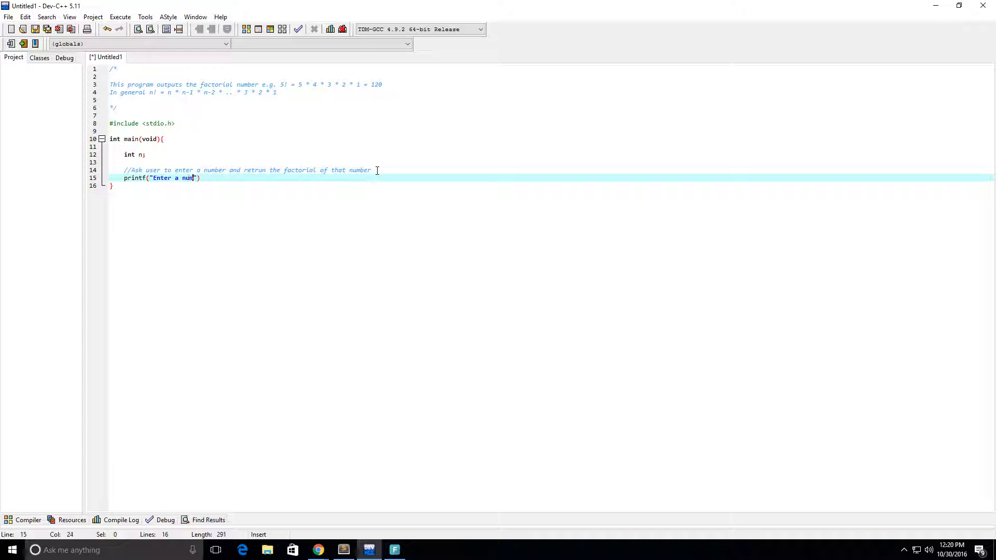
text(ber and I will return the fact)
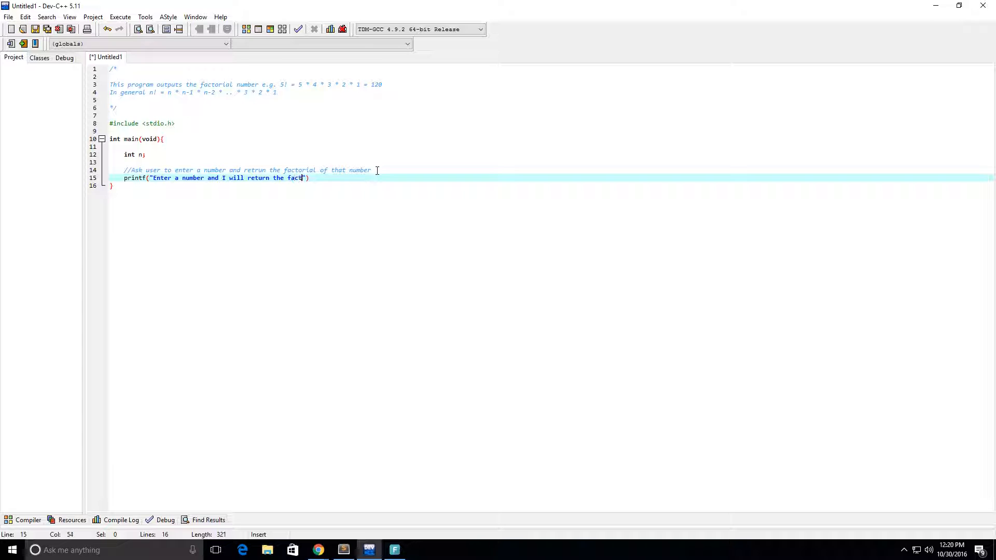
text(orial of the)
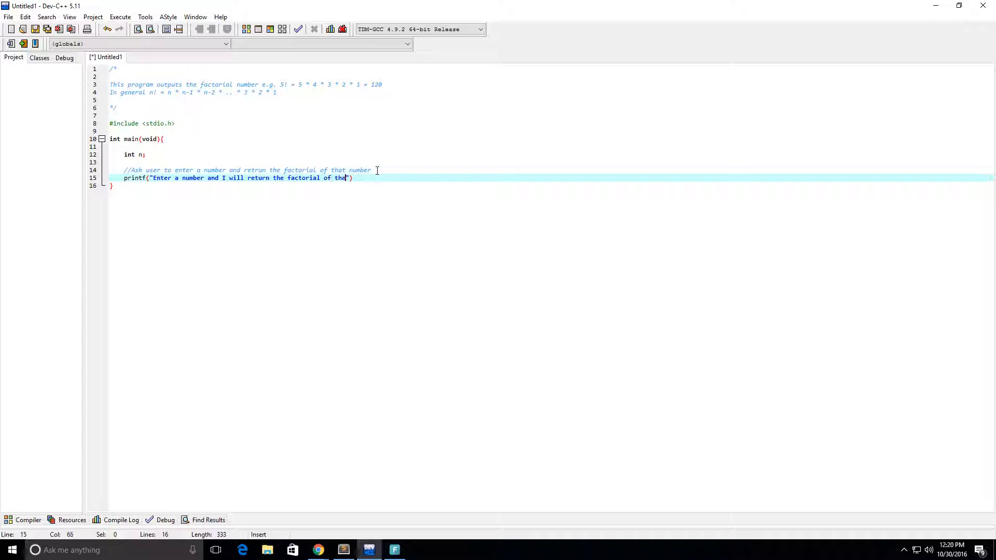
text(t number)
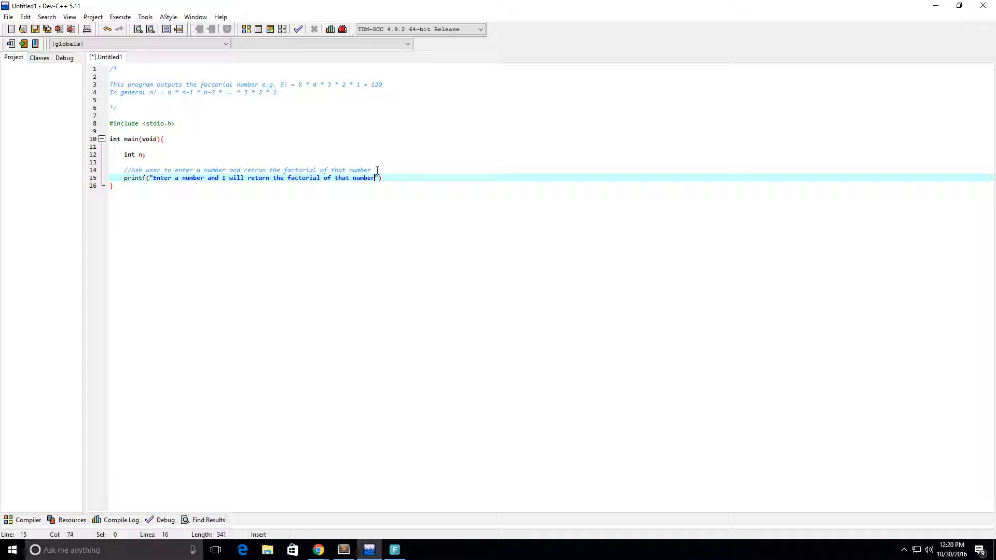
text(:)
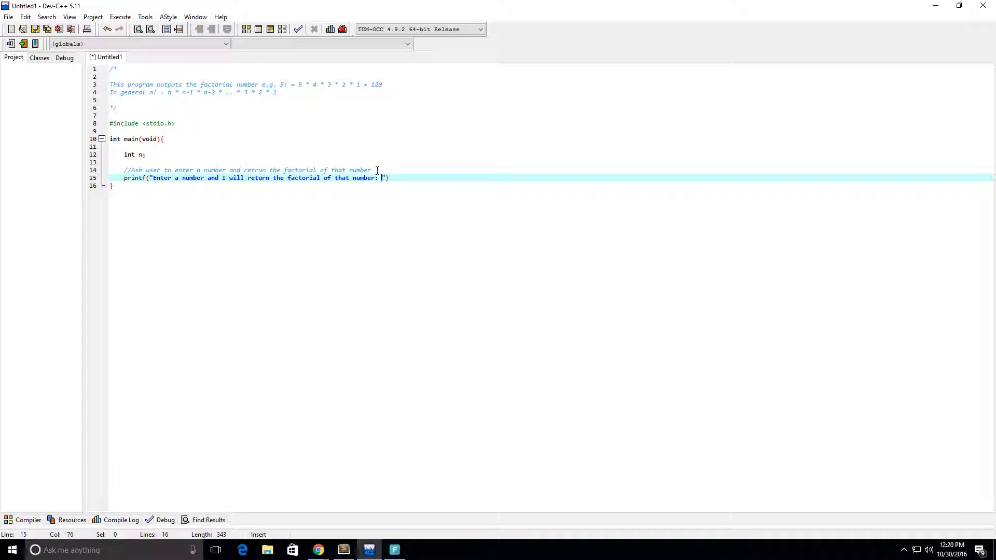
text();)
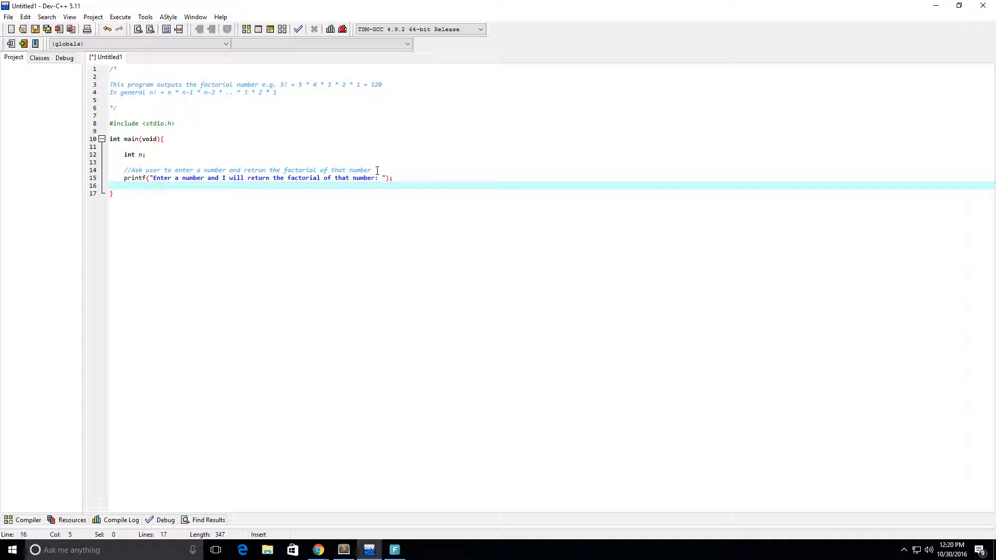
Add scanf("%d", &n); below the printf prompt, leaving blank lines after it.
click(124, 177)
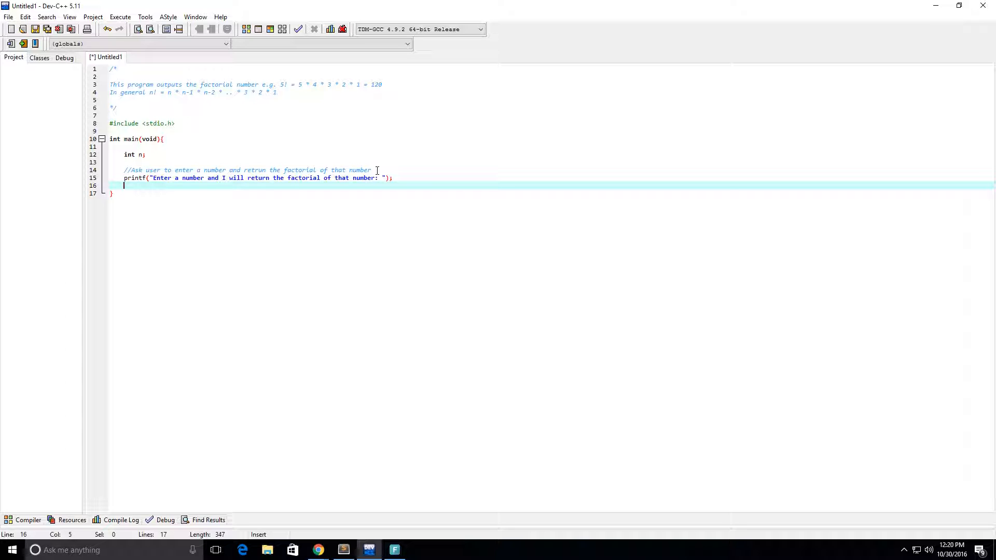
text(scanf())
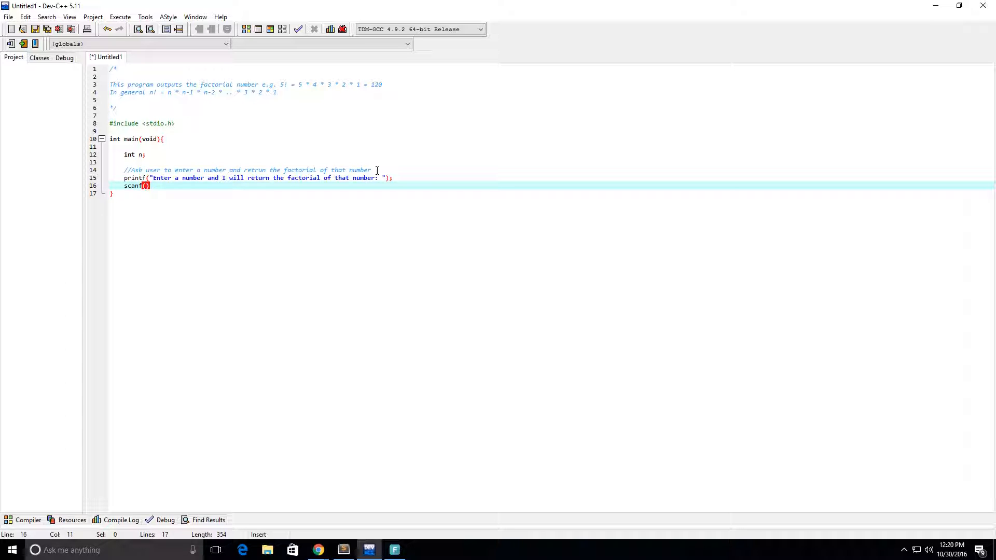
text(")
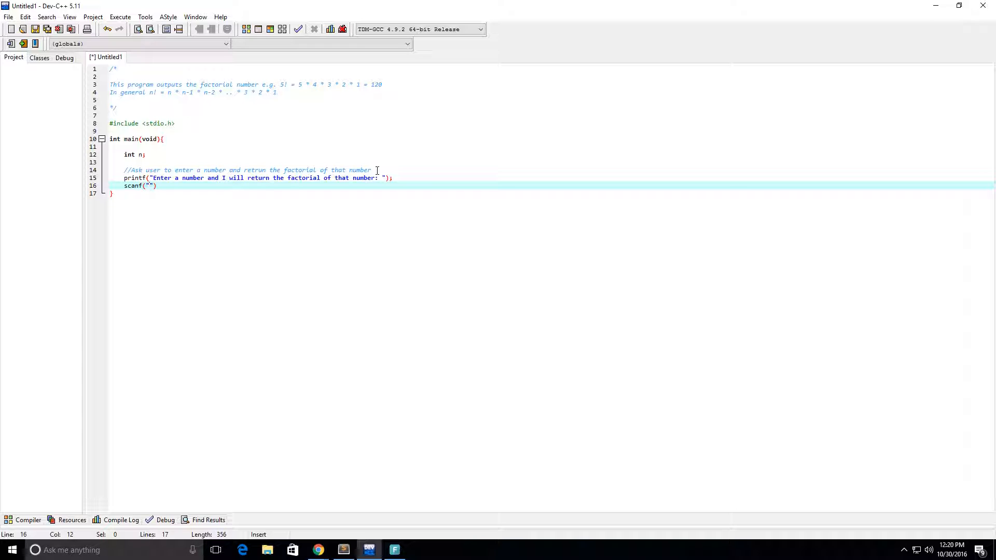
text(%)
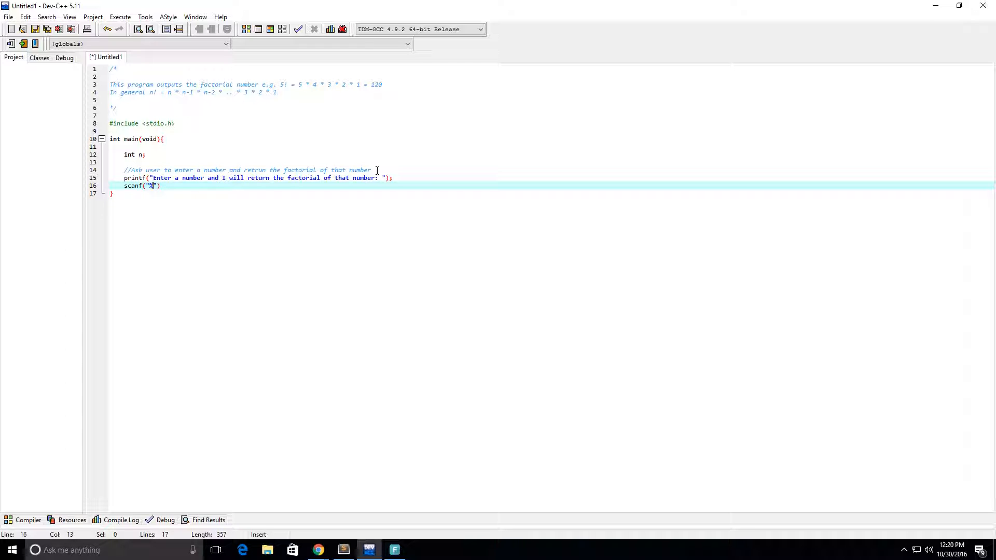
text(d)
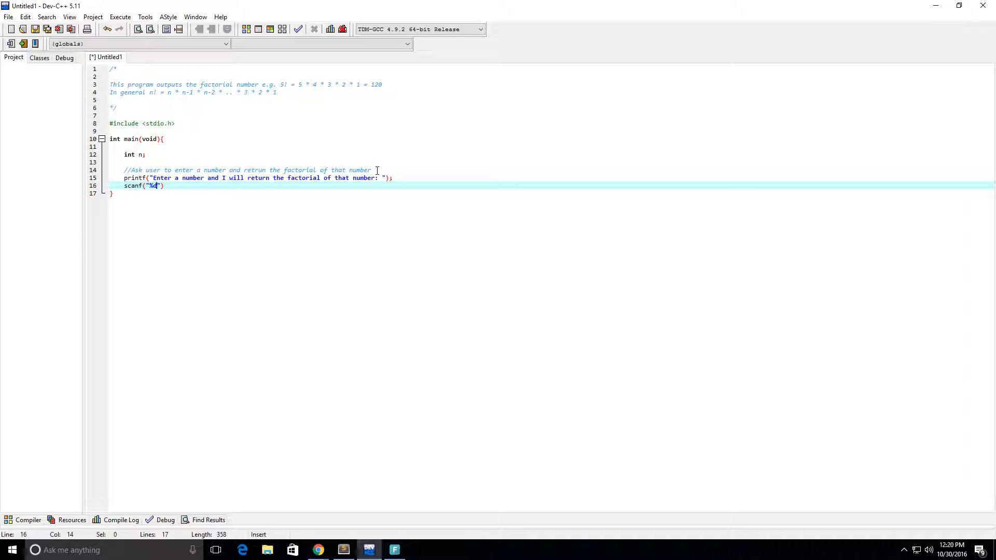
text())
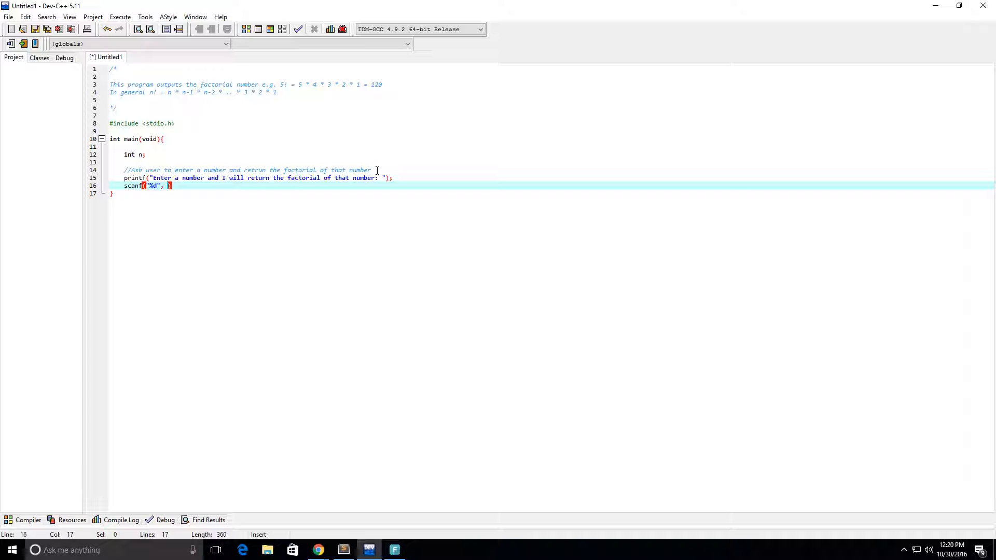
text(&)
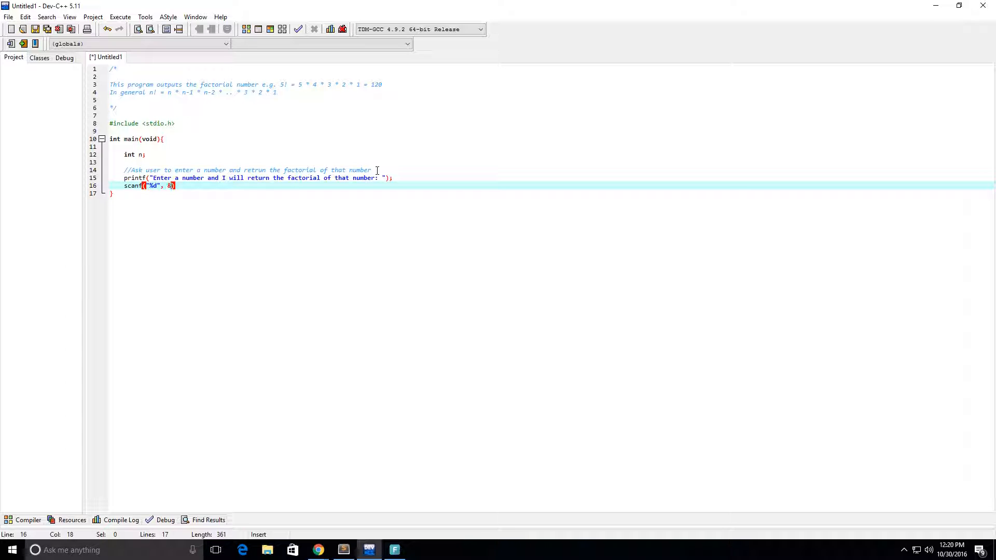
text(n)
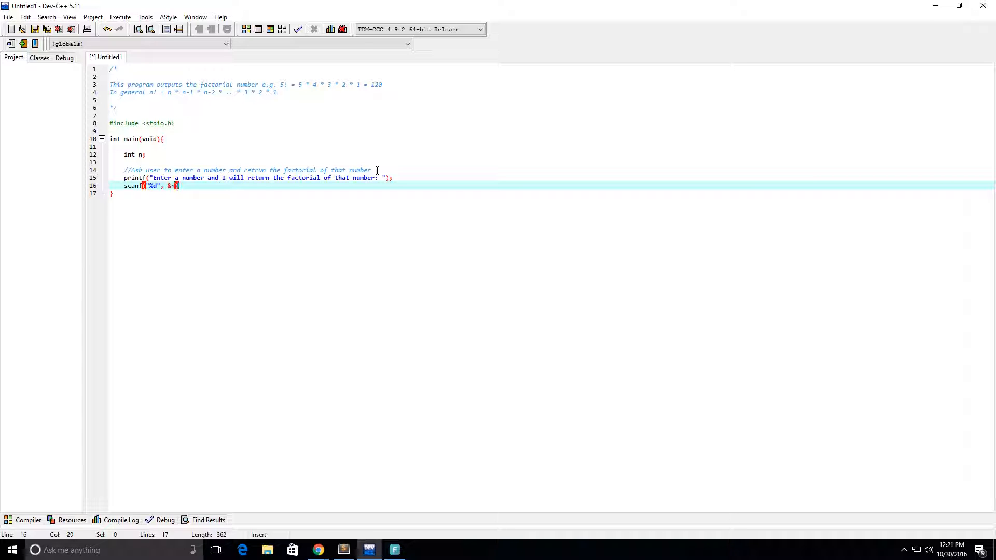
text(;)
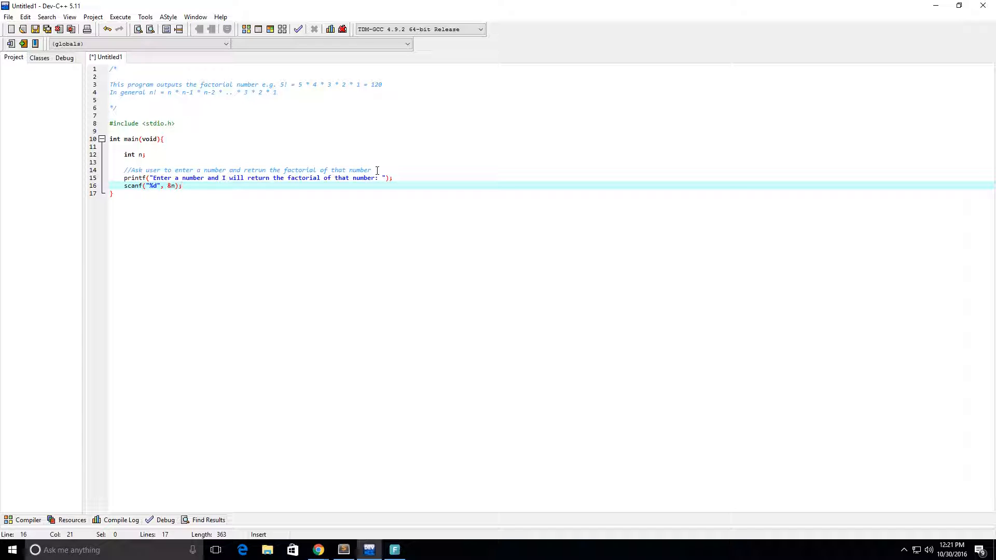
key(enter)
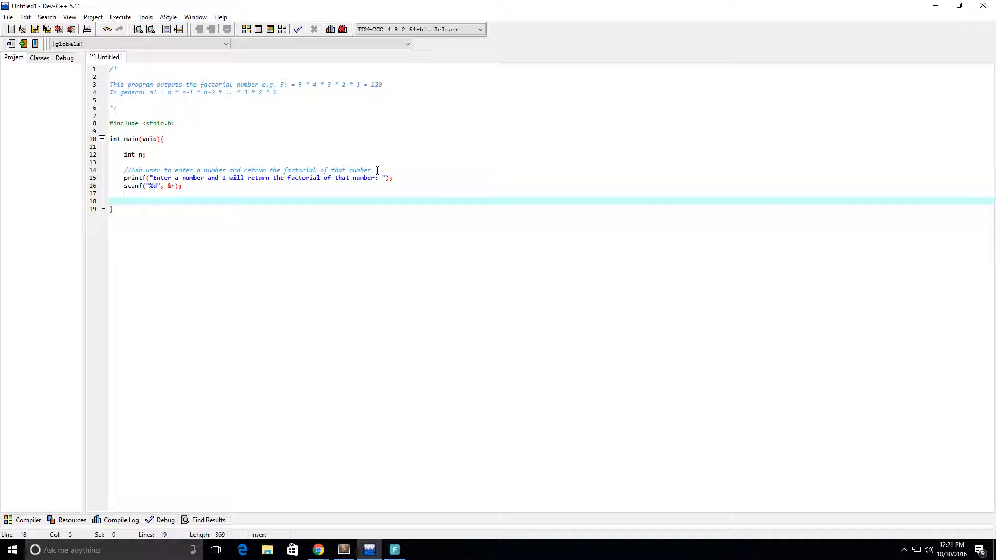
Add printf("The number %d! = %d \n", n, 120); to main.
text(prin)
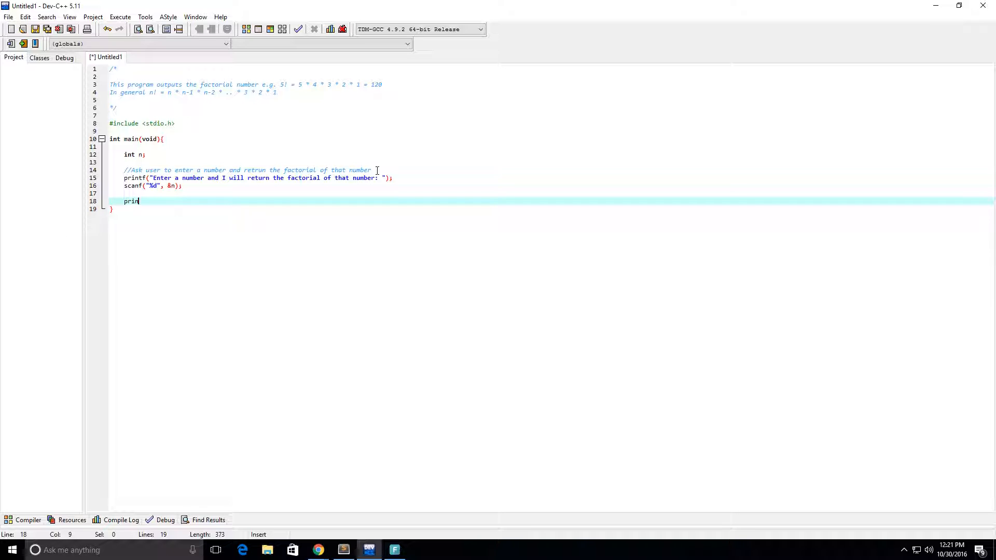
text(tf(""))
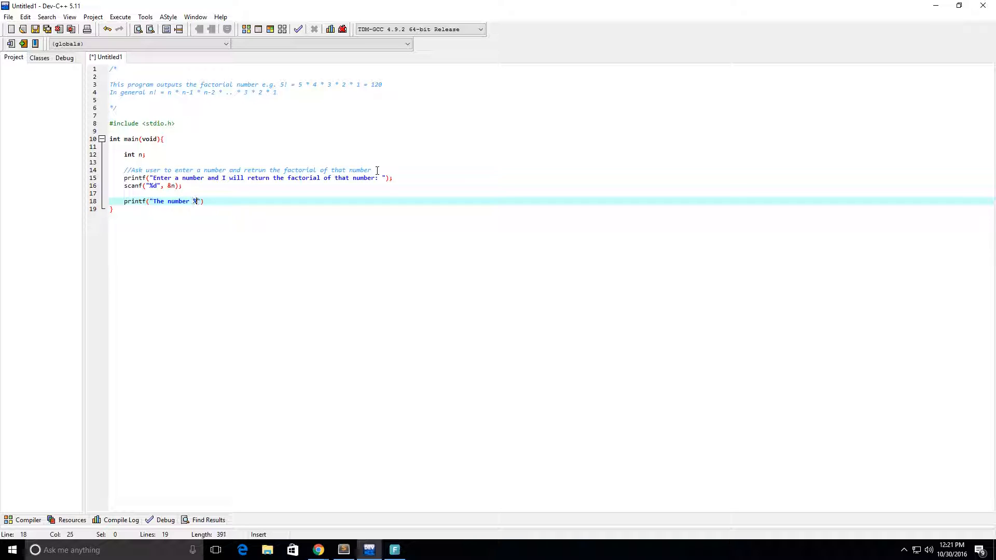
text(d)
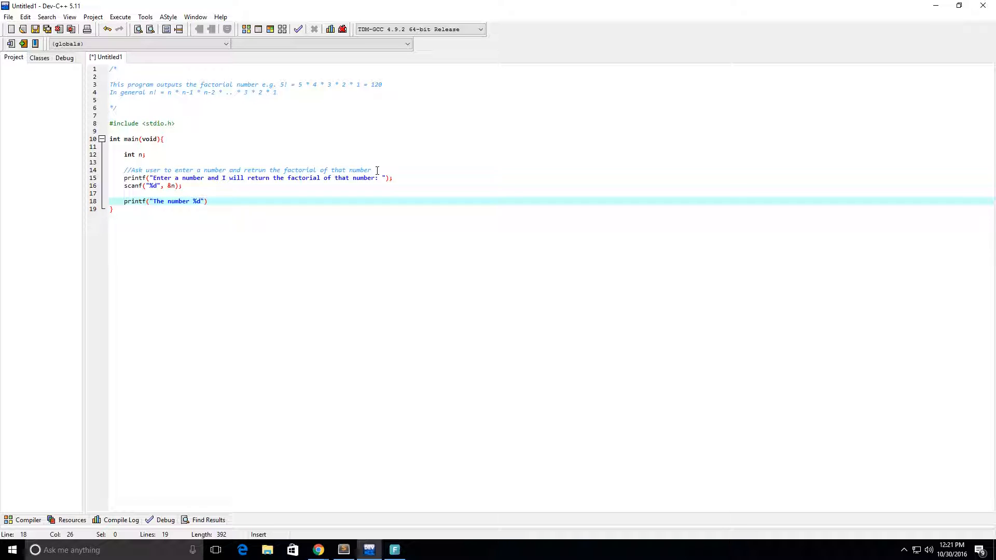
text(! =)
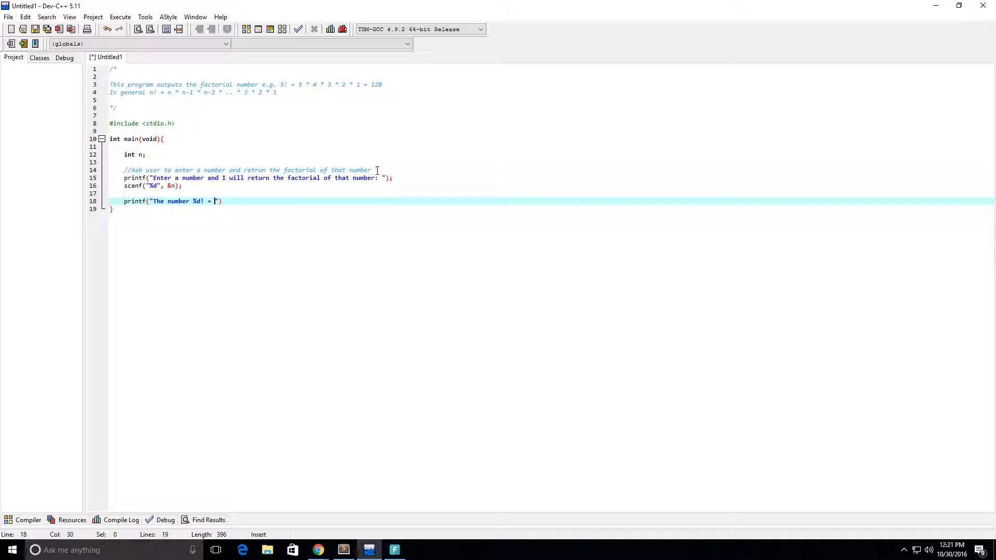
text(%d \n)
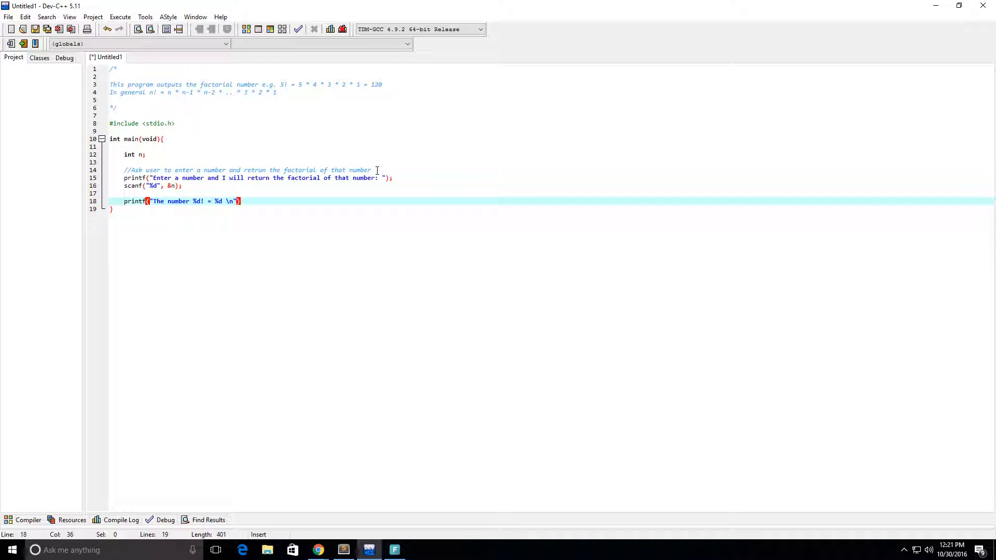
text(,)
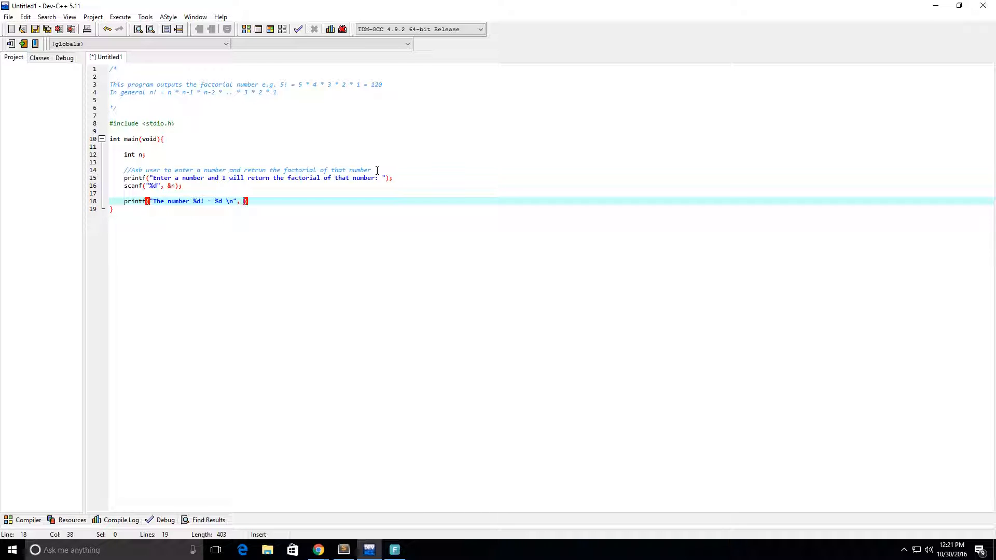
text(n)
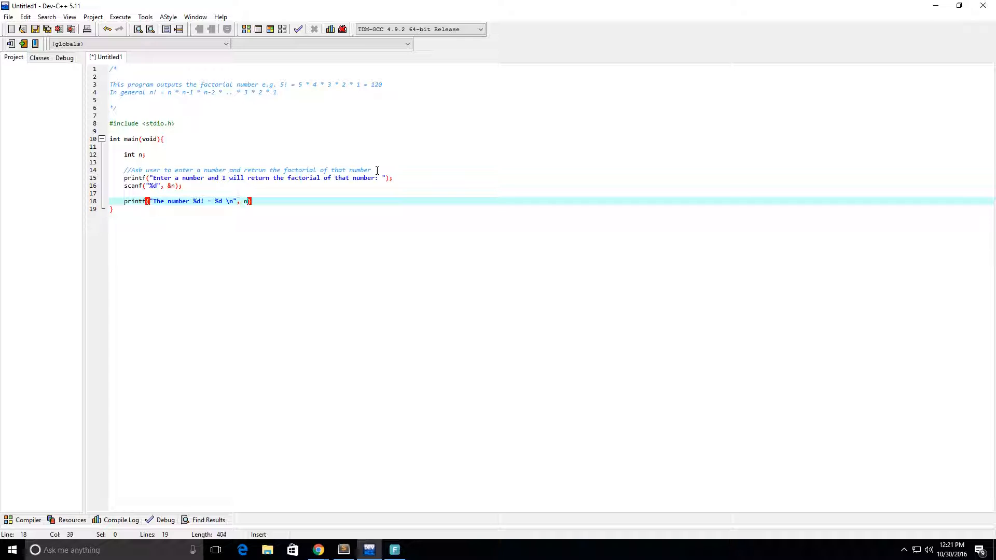
text(,)
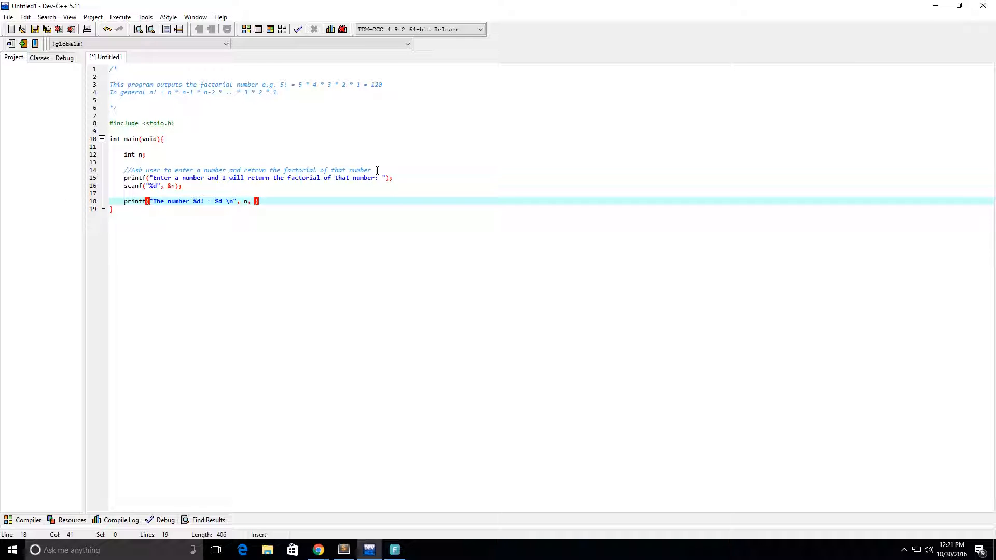
text(120)
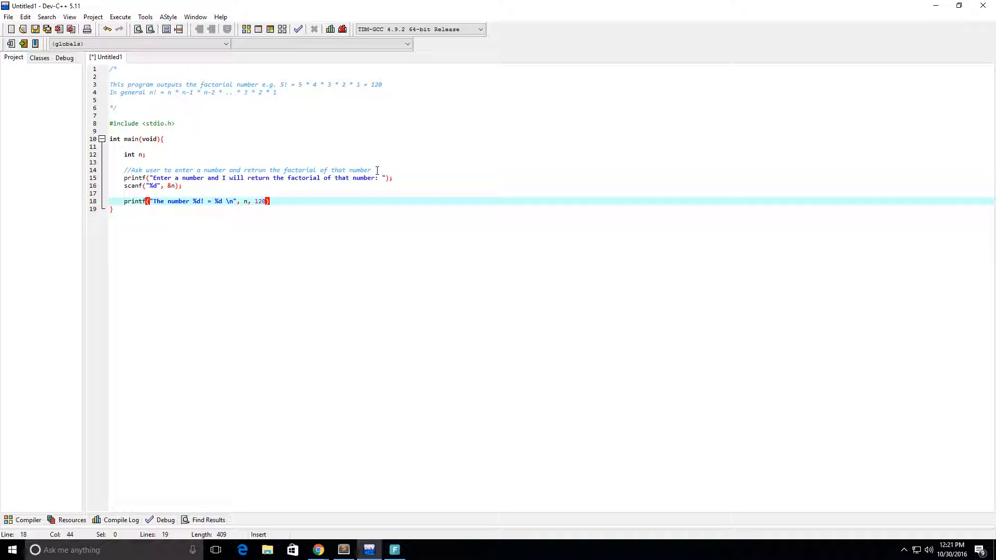
text(;)
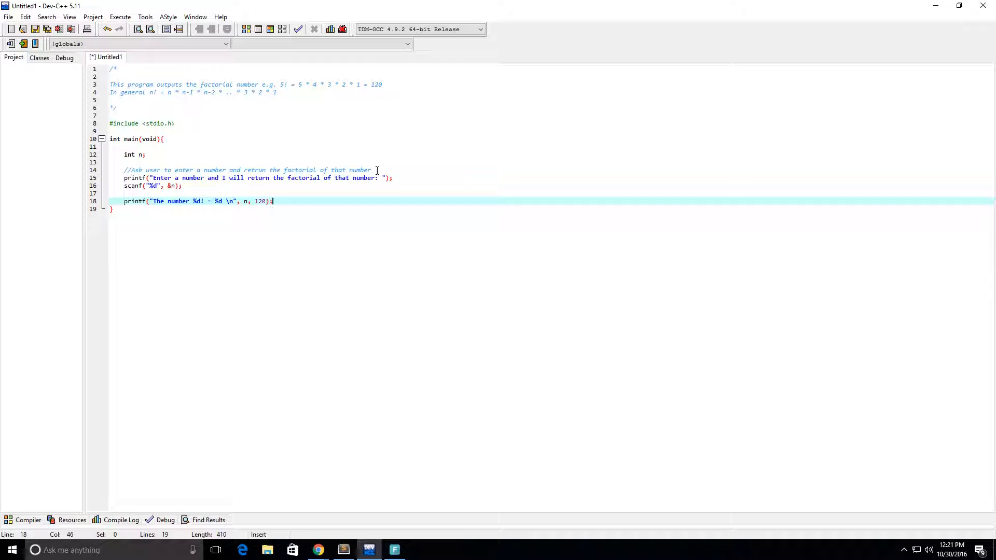
Add system("pause"); after a blank line below the output printf.
key(enter)
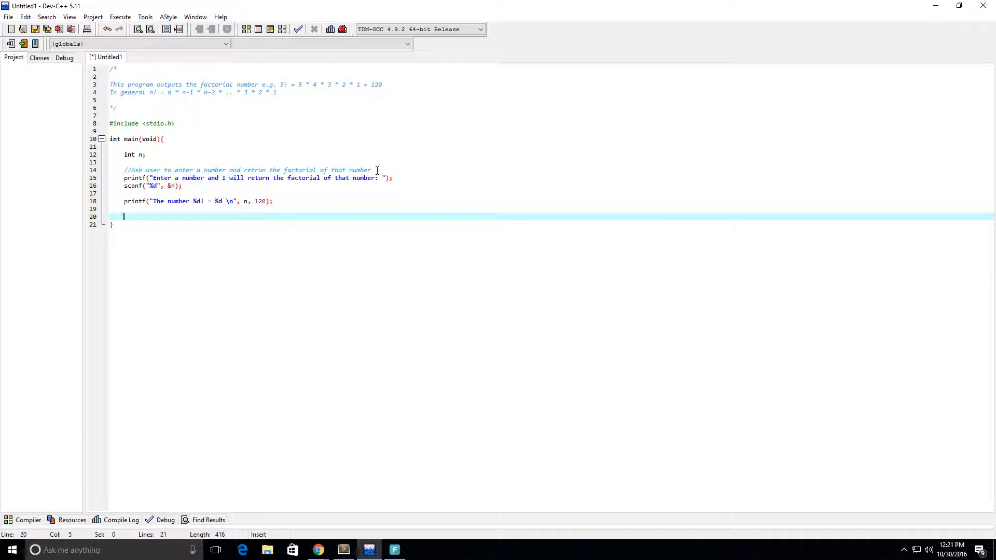
text(syste)
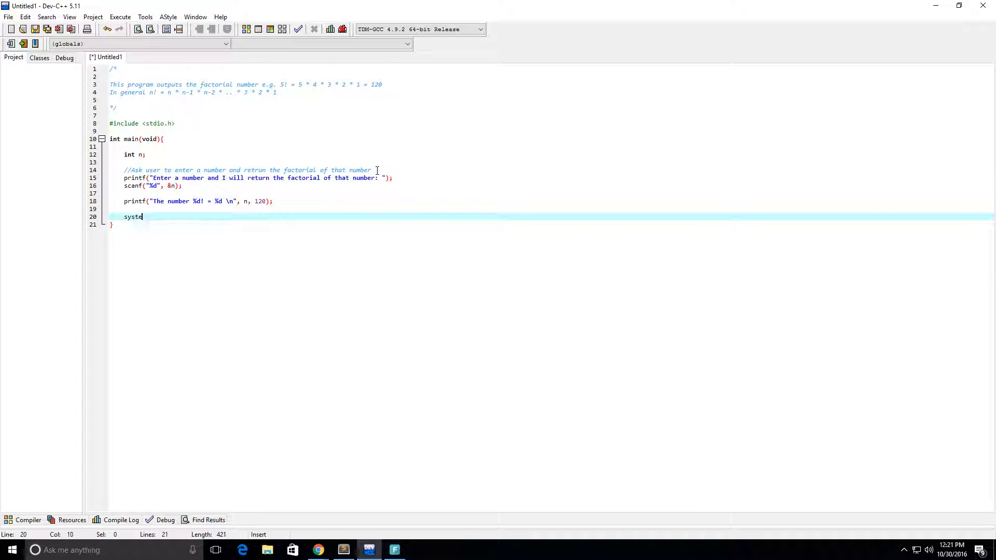
text(m(""))
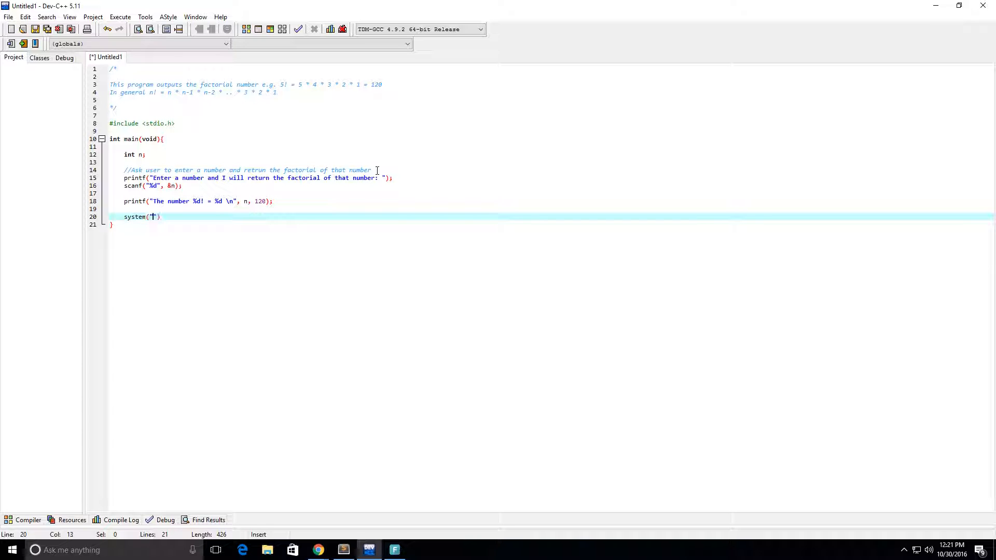
text(pause)
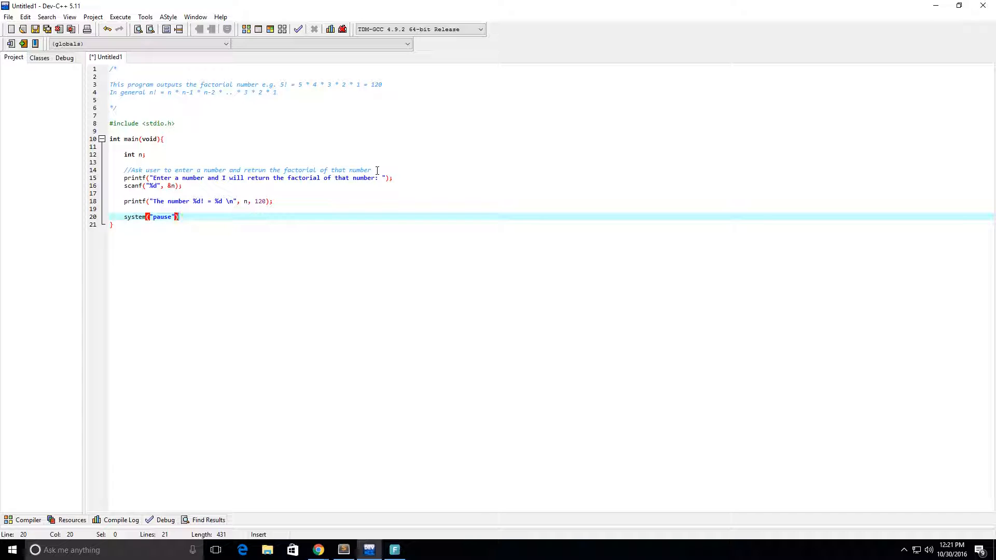
text(;)
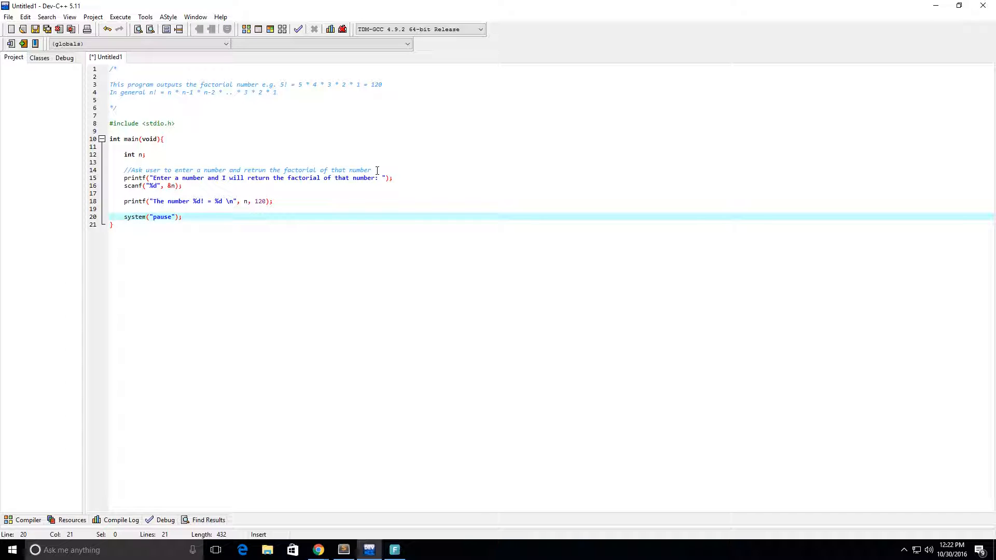
mouse_move(381, 104)
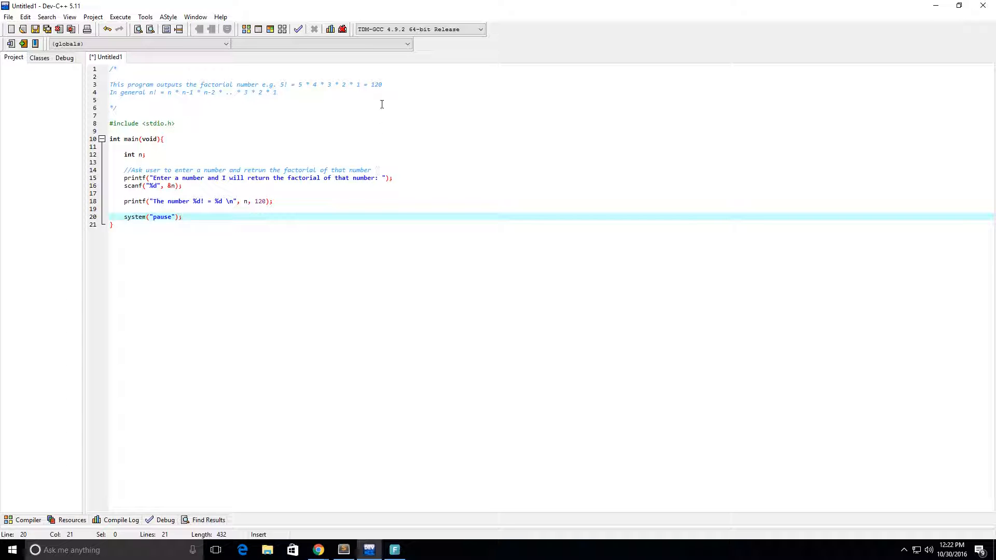
Compile & Run, saving the file as factorial.c with the C source files type.
click(270, 29)
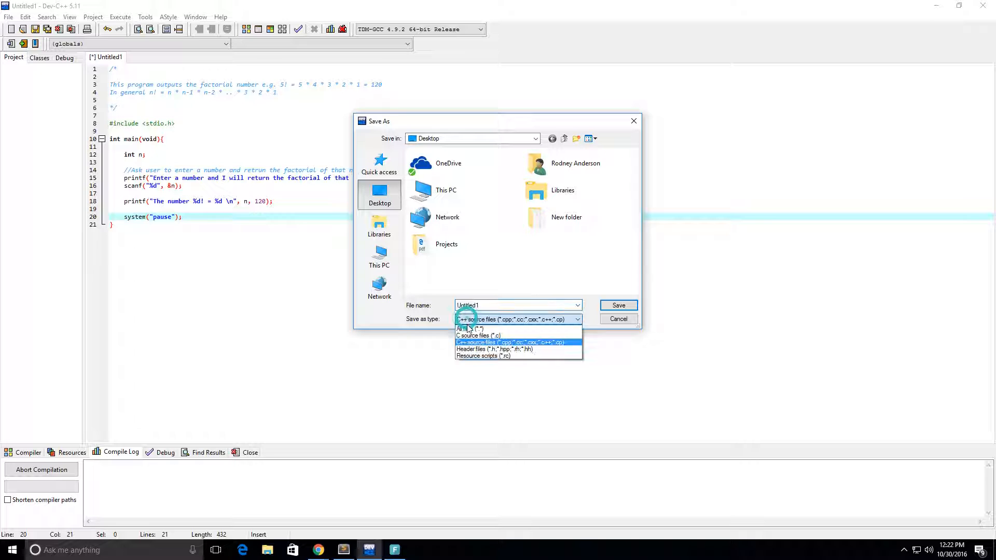
click(477, 335)
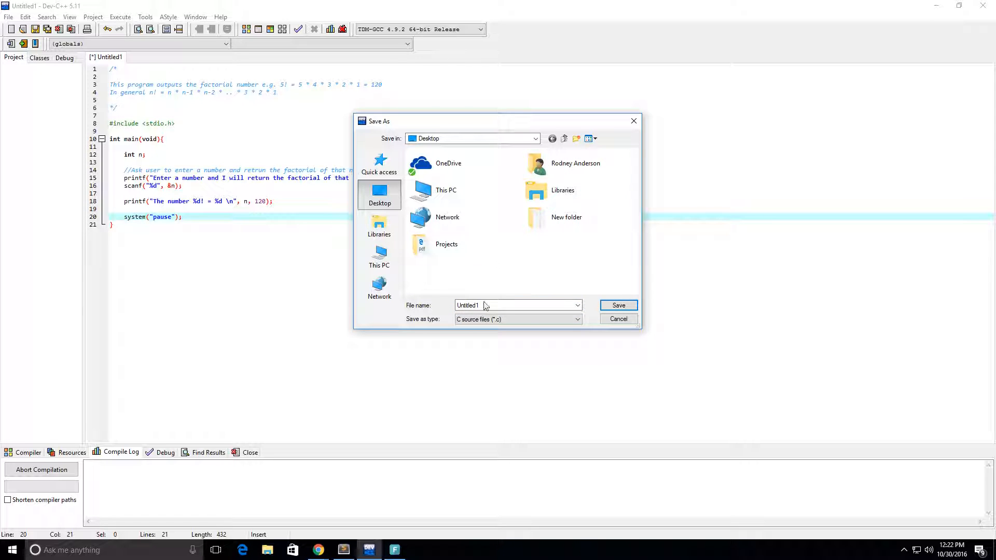
click(514, 306)
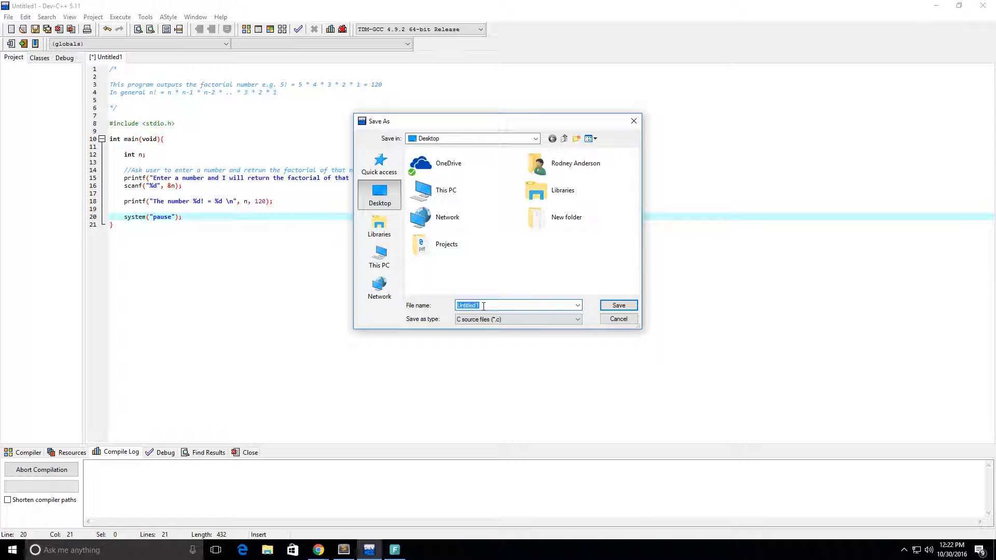
key(Delete)
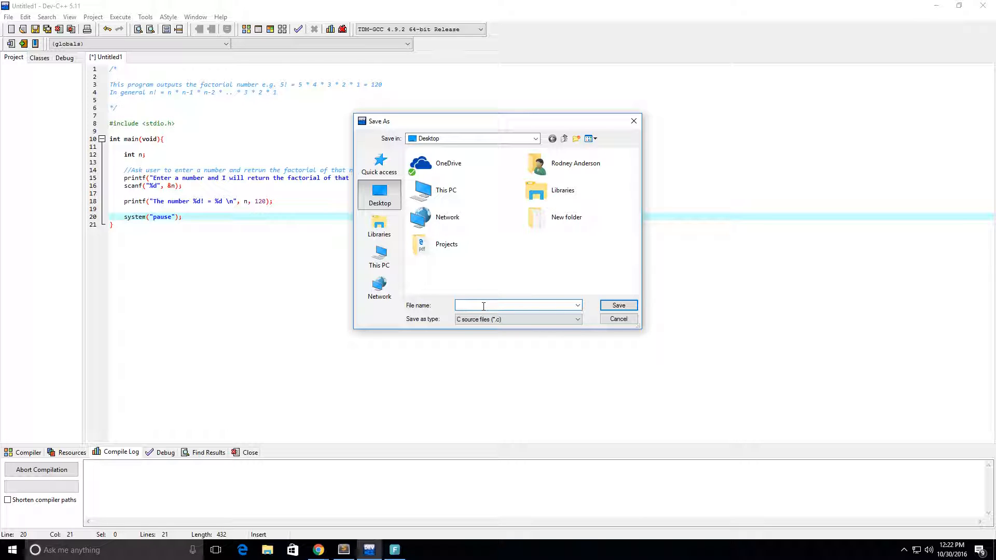
text(factorial)
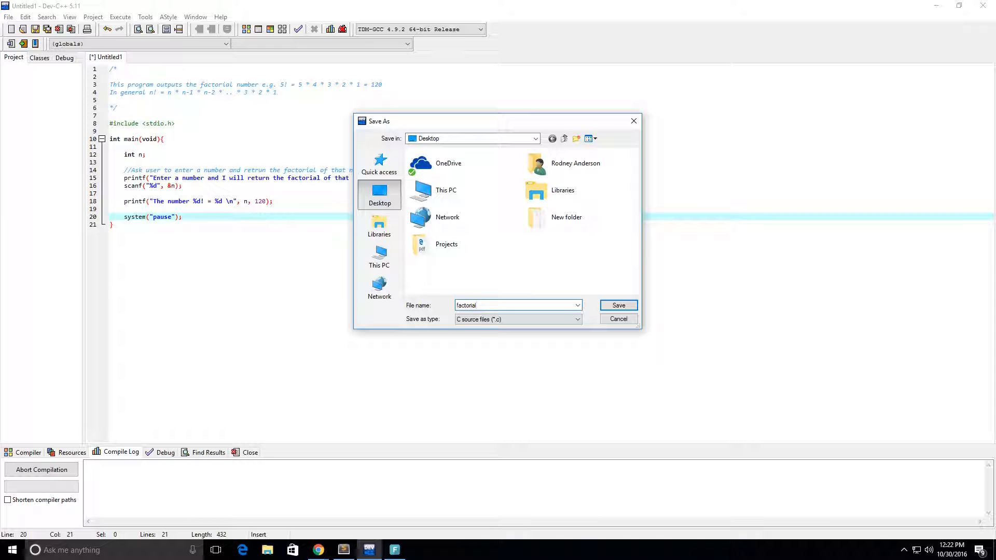
click(617, 305)
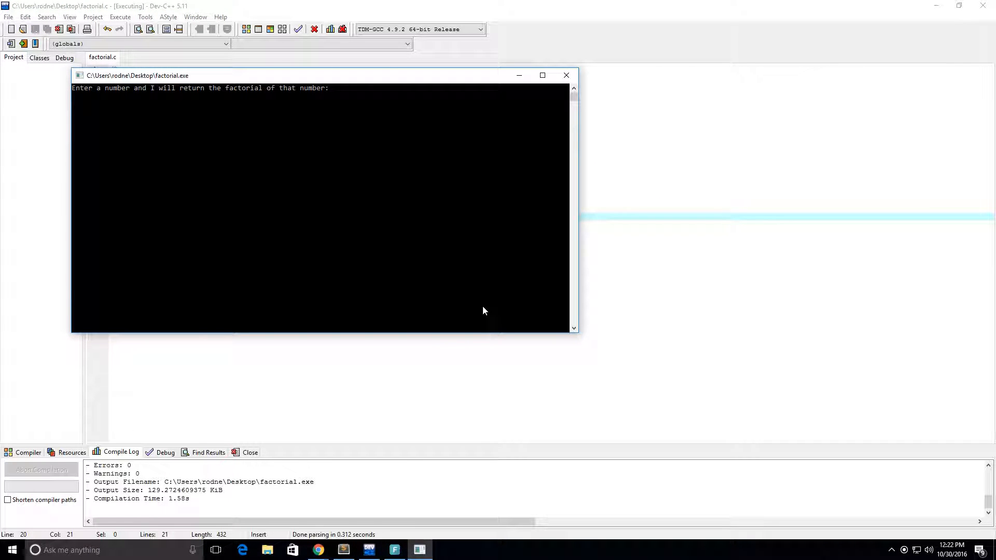
mouse_move(334, 188)
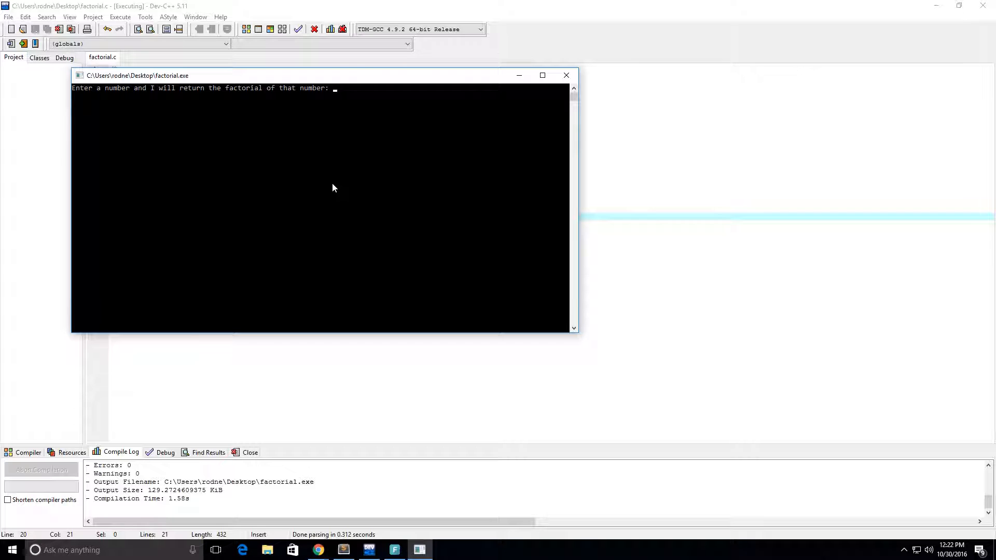
Enter 5 at the prompt, confirm "The number 5! = 120", and close the console.
text(5)
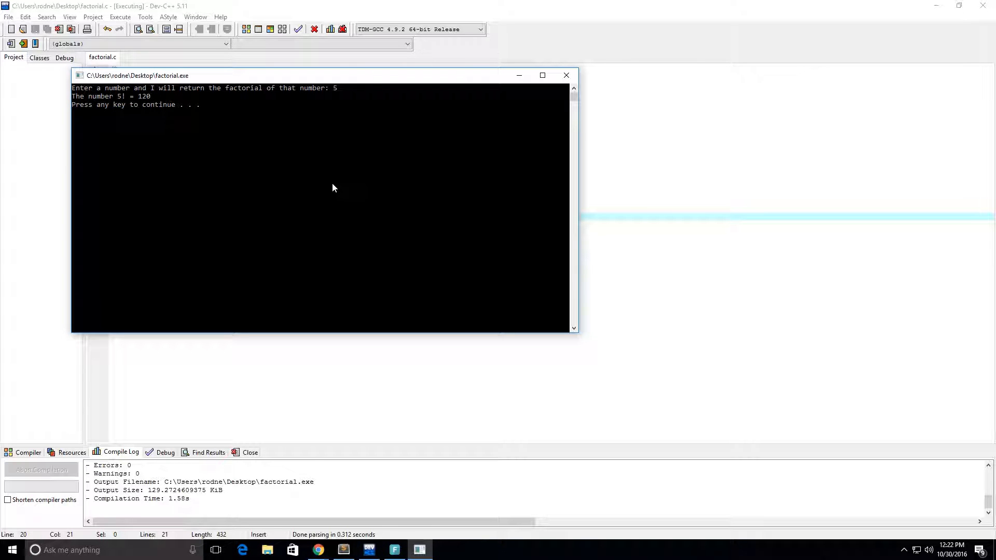
key(enter)
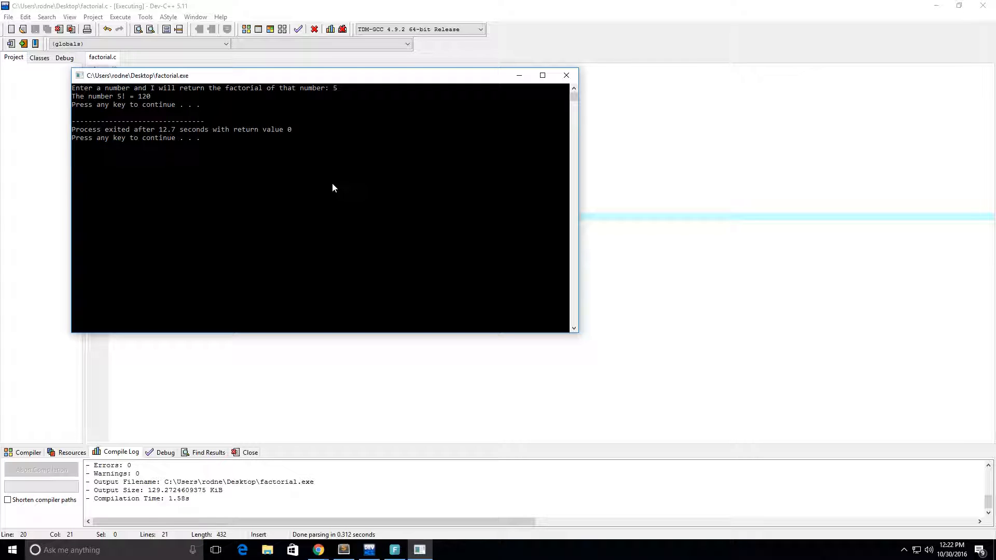
click(566, 75)
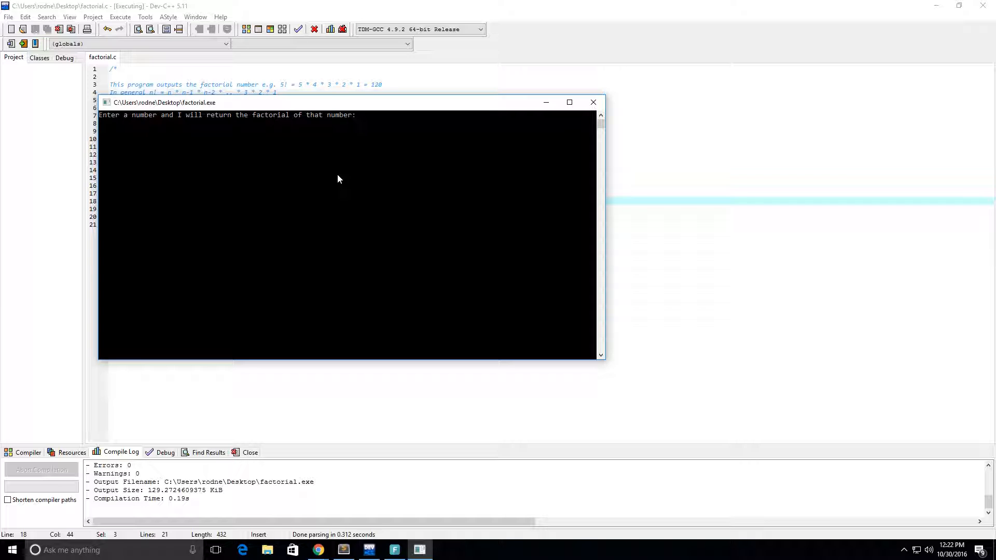
text(6)
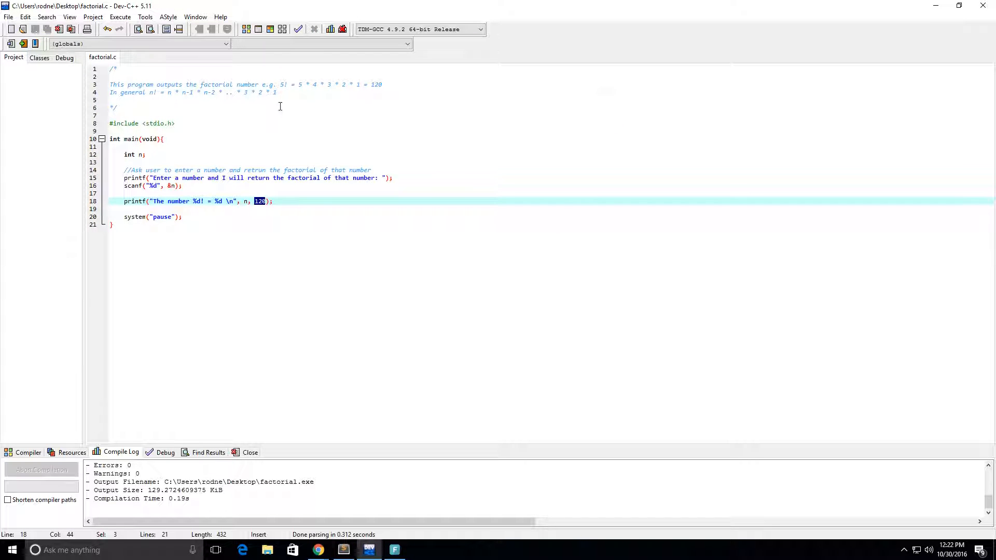
Type an int fact_recursive() prototype on the line below the include.
click(210, 123)
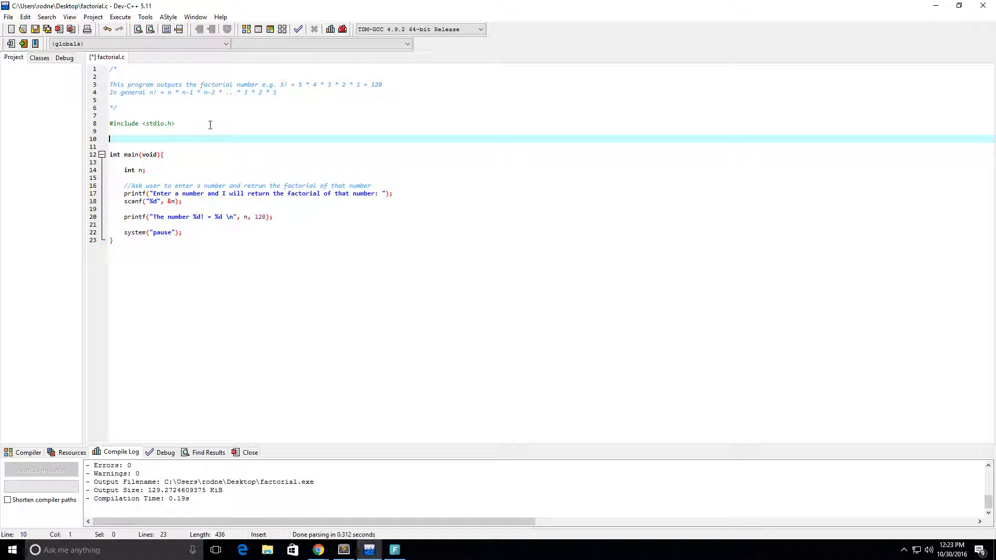
text(int)
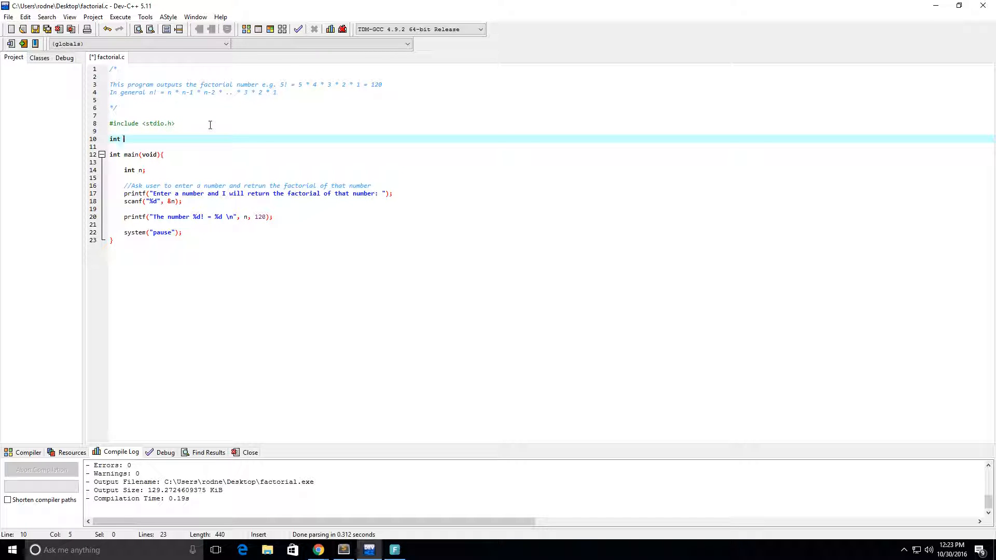
text(fact)
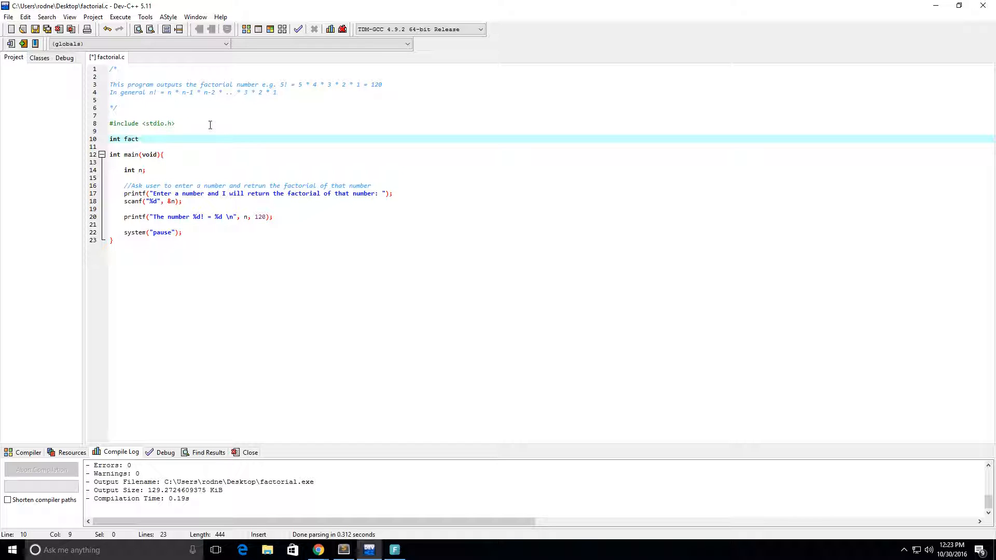
text(_recur)
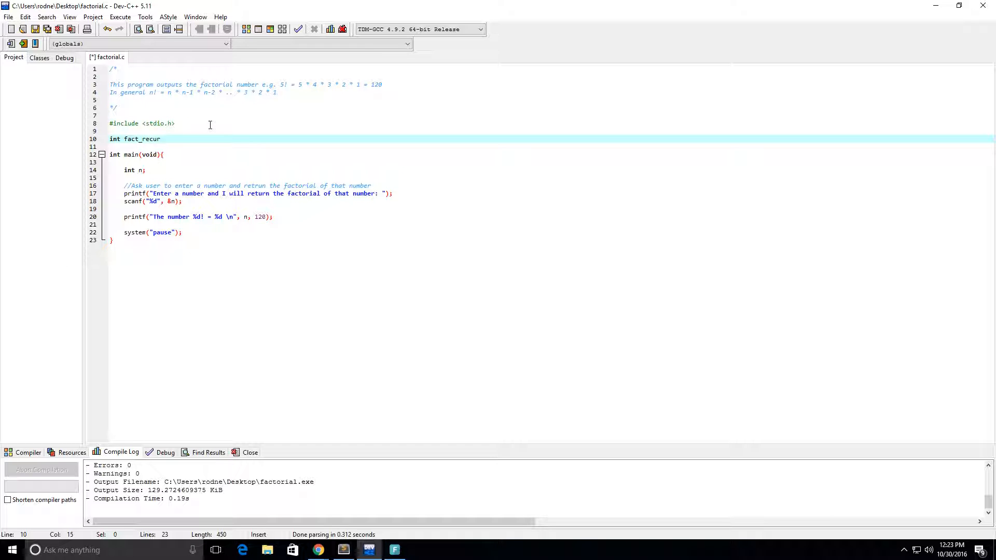
text(sive)
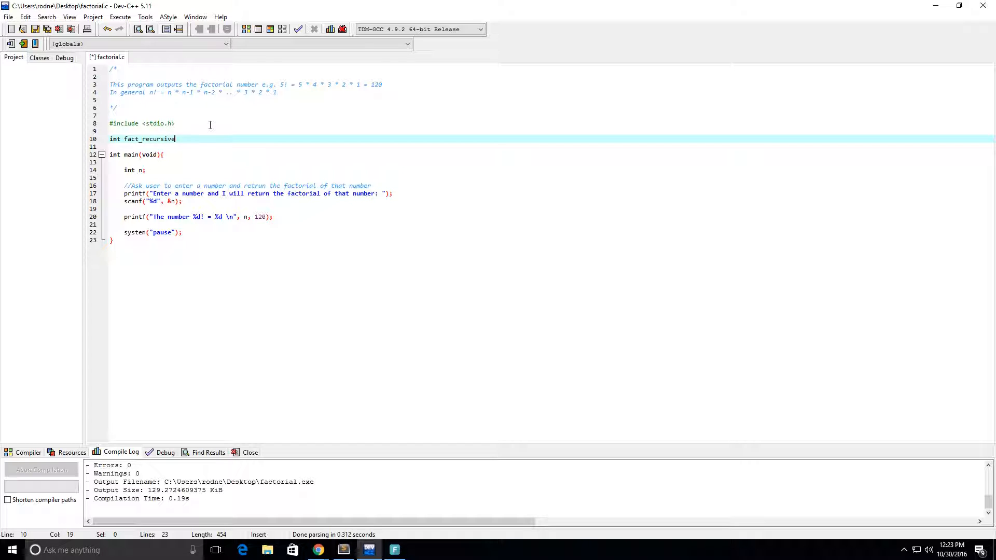
text(())
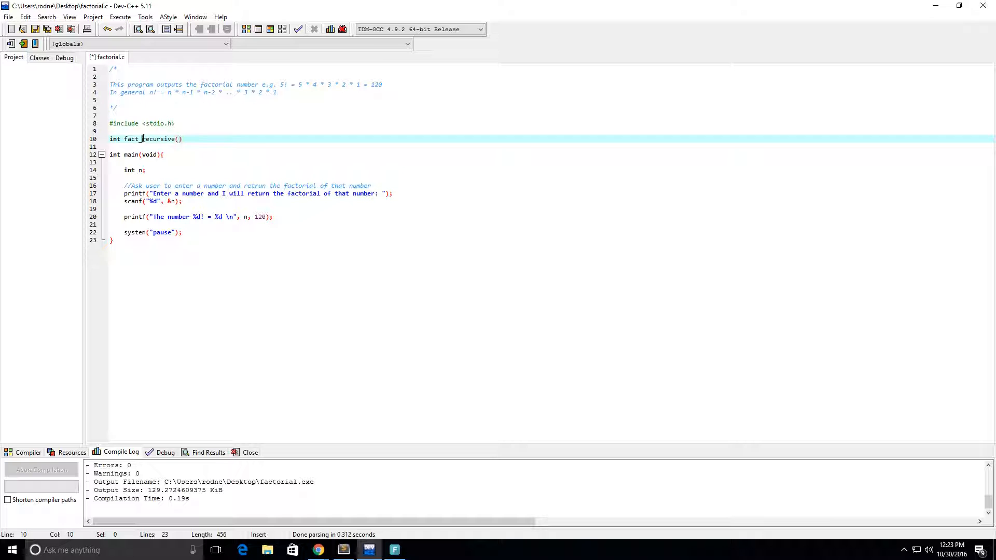
Rename it fact_iterative, add the int n parameter and an iterative-factorial comment.
double_click(153, 138)
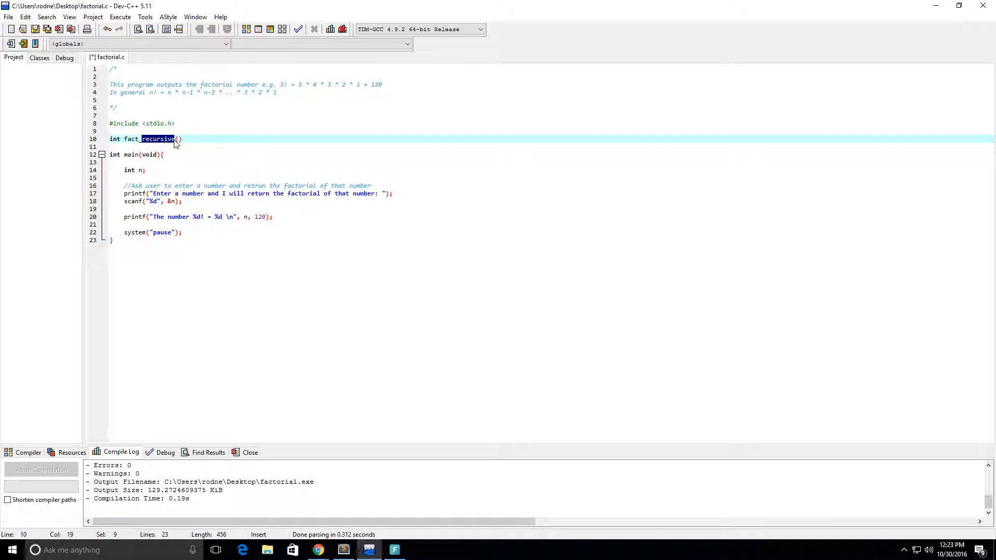
text(iterative)
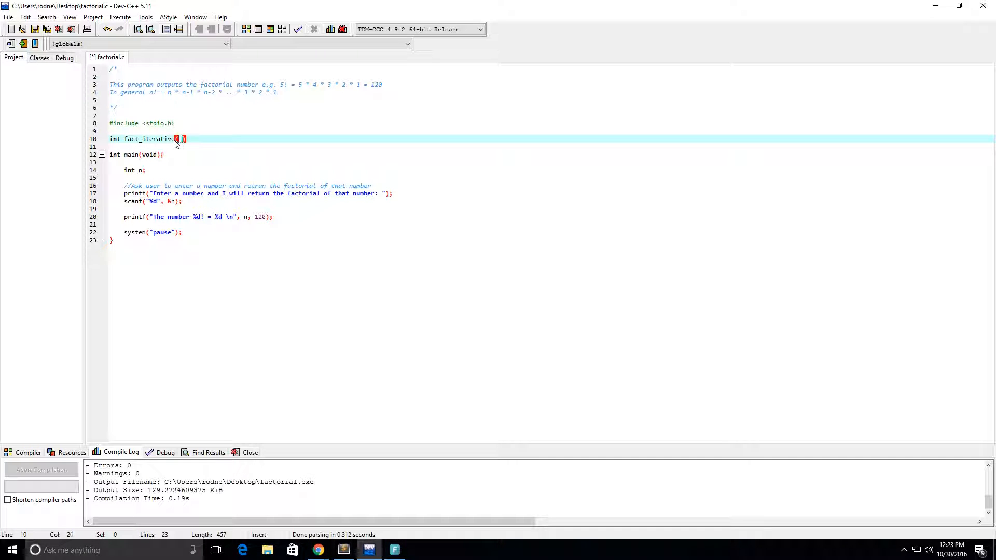
text(int n)
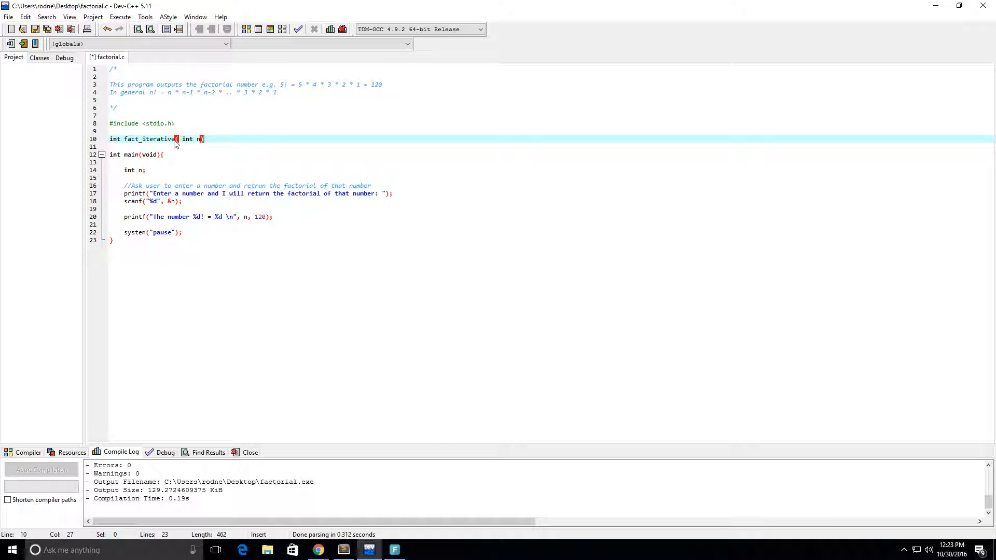
text(); //)
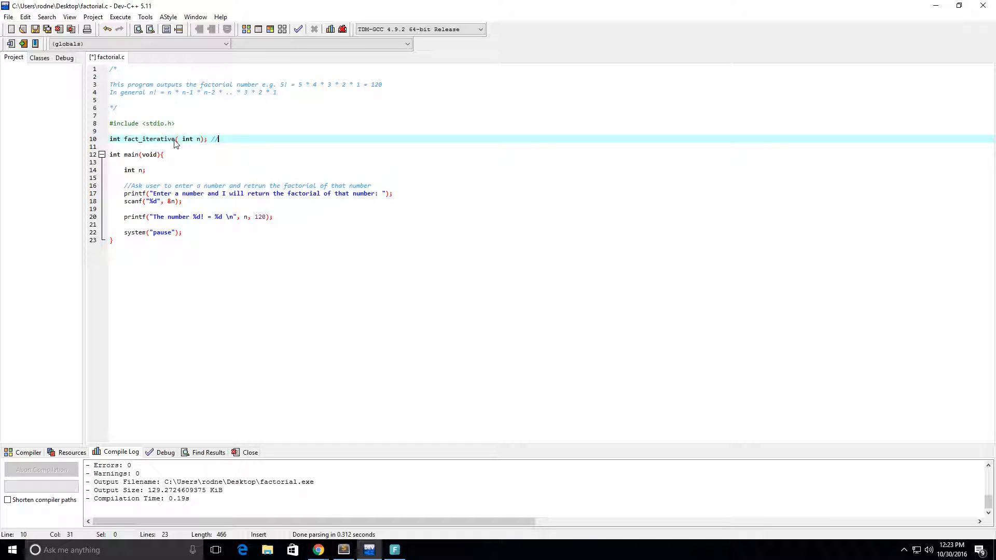
text(This is a iteerative fac)
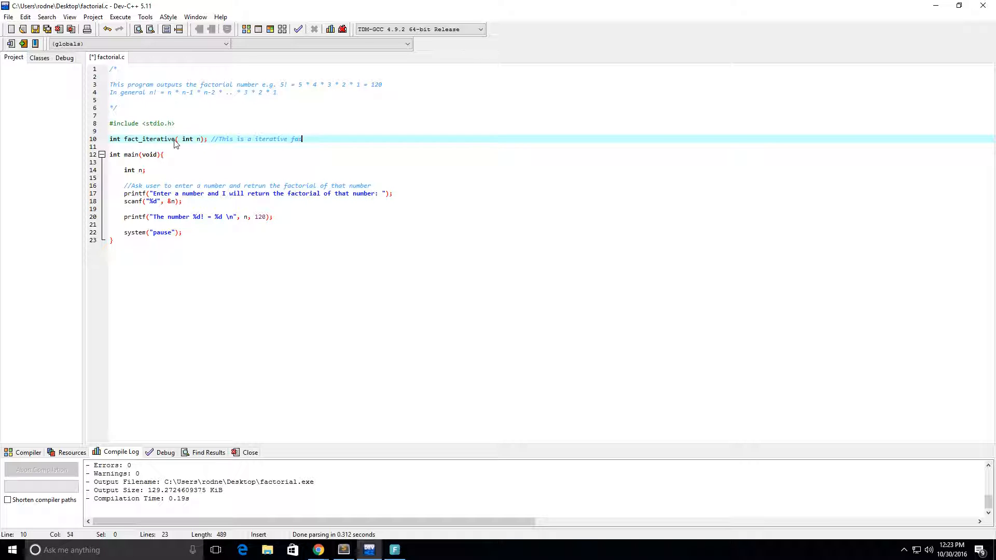
text(torial function)
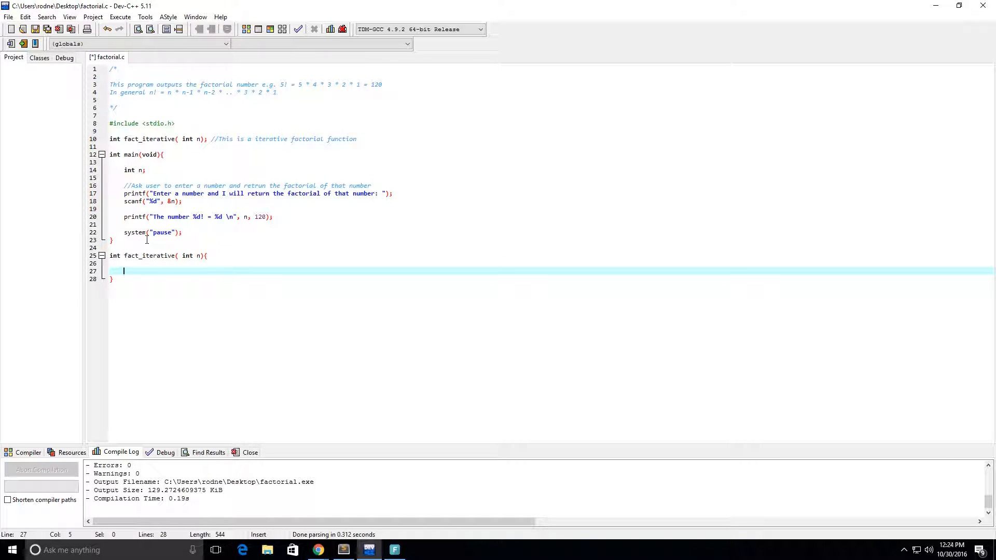
Declare int i and int product = 1 in fact_iterative.
text(int i)
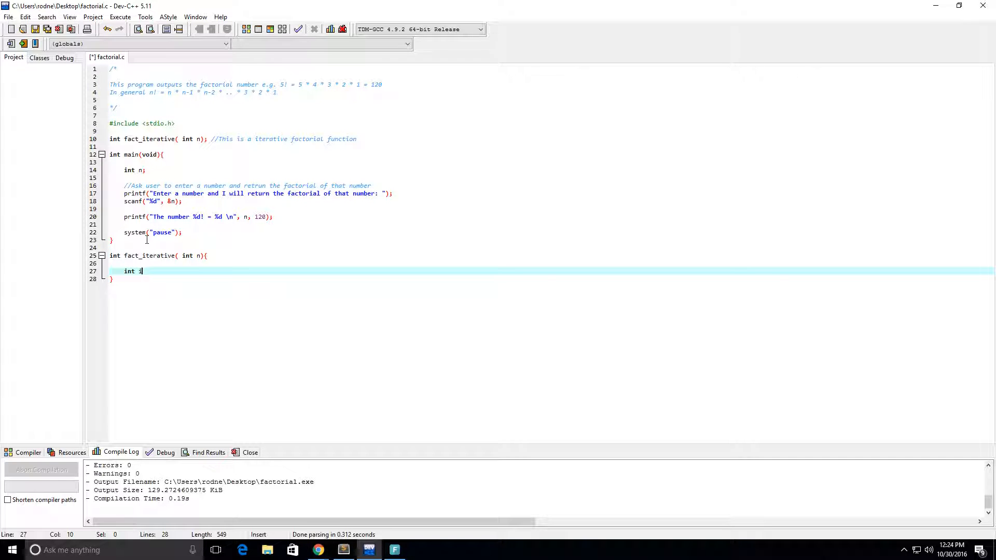
key(enter)
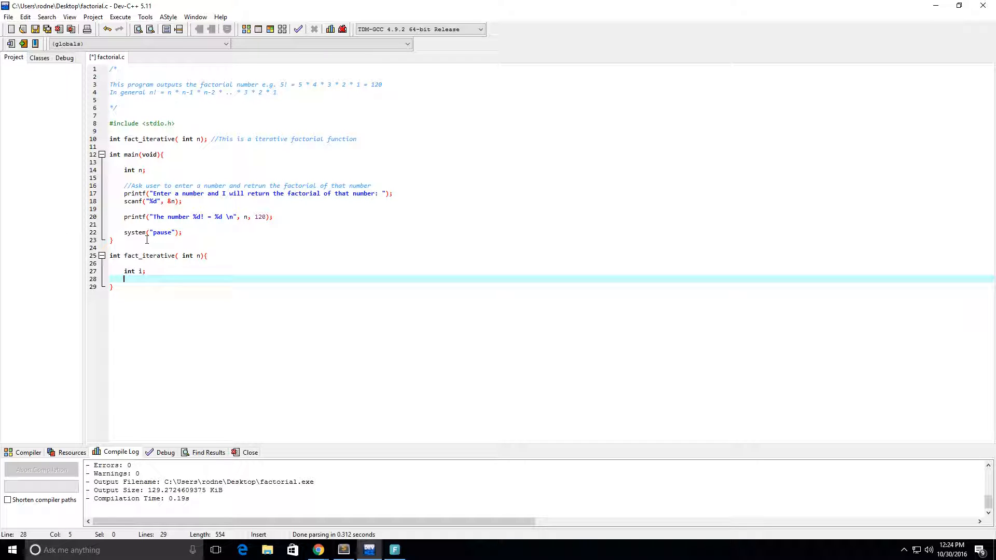
text(int)
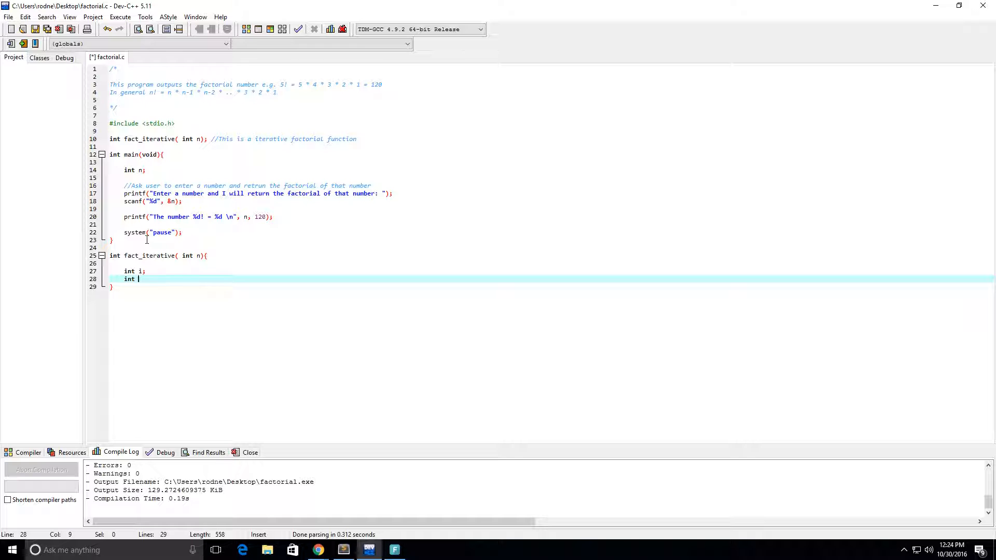
text(pr)
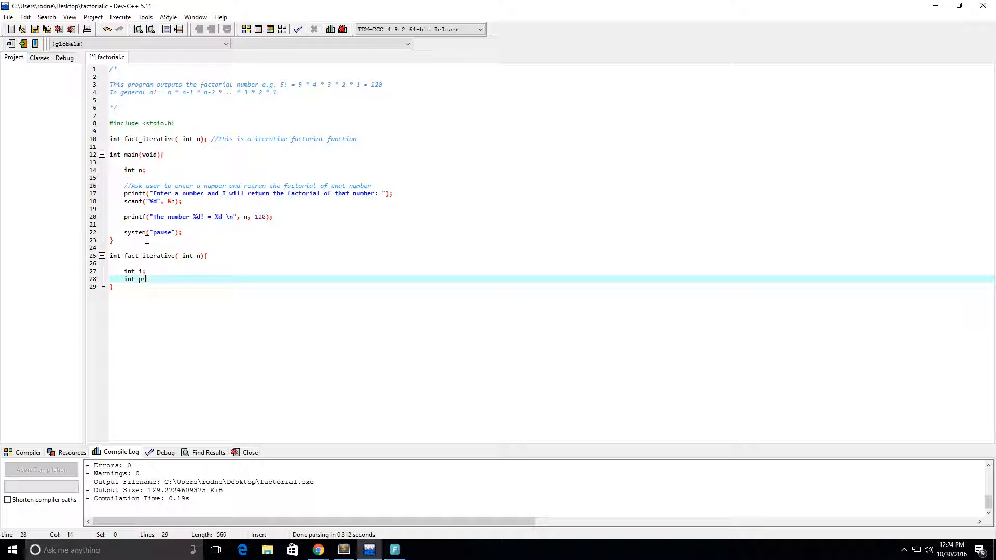
text(oduct = 1)
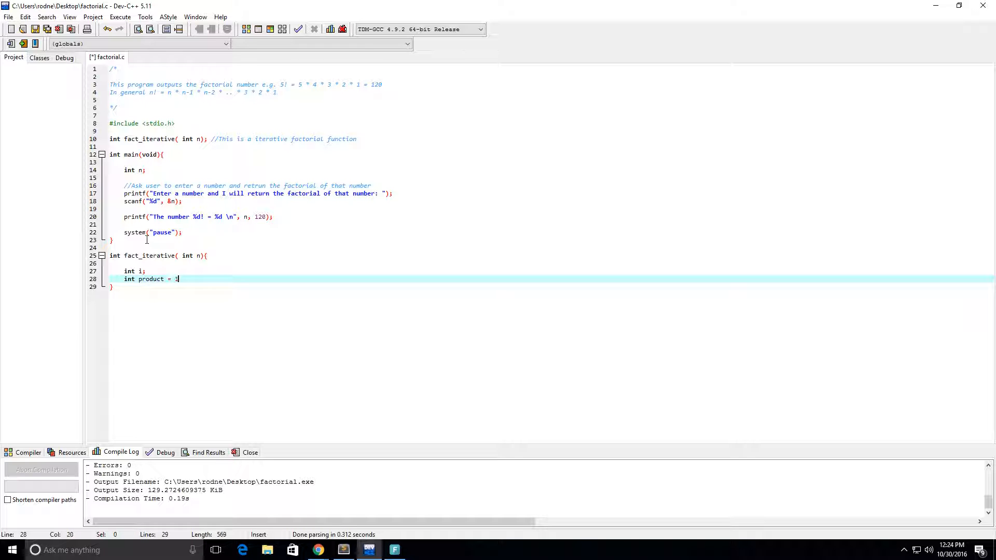
key(enter)
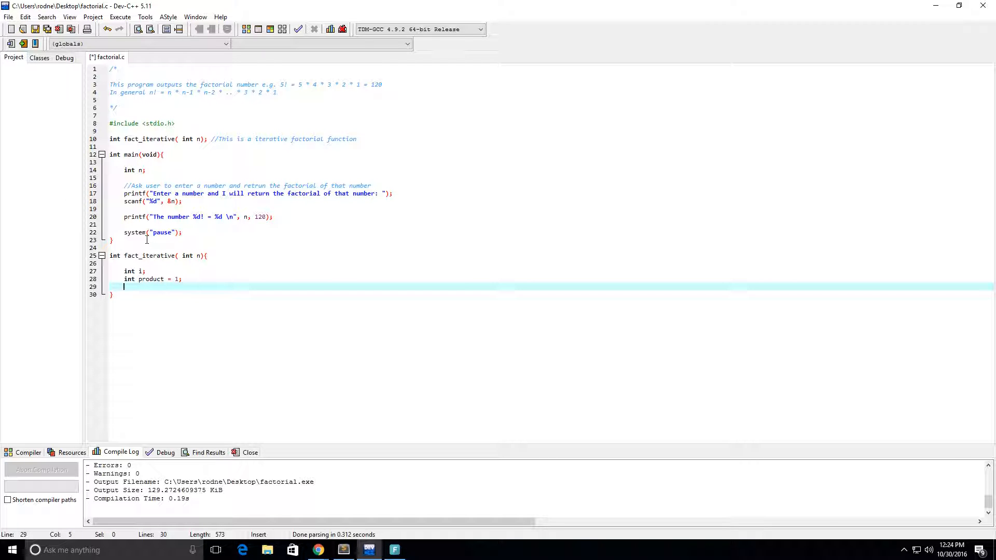
Add a for loop from i=1 to n that sets product = product * i.
text(for()
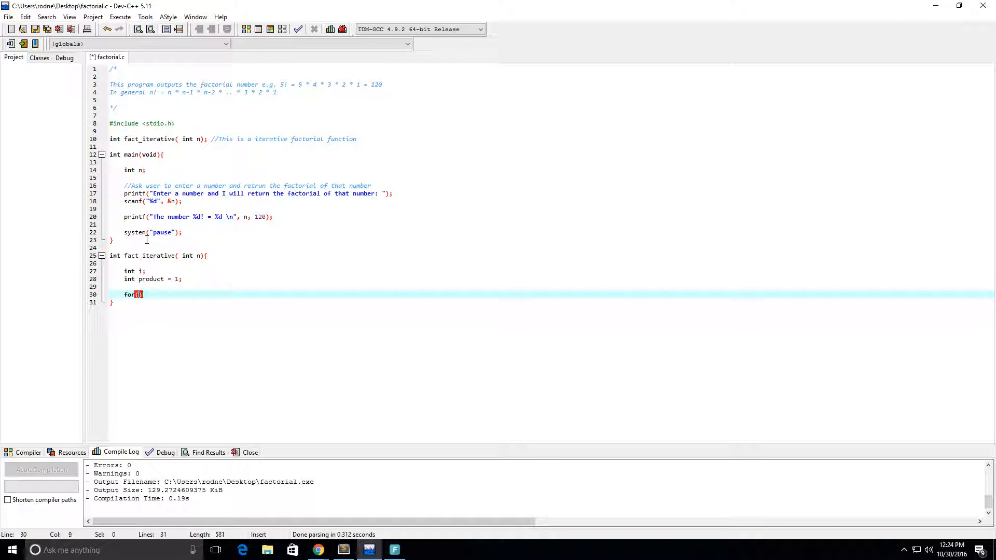
text(i=)
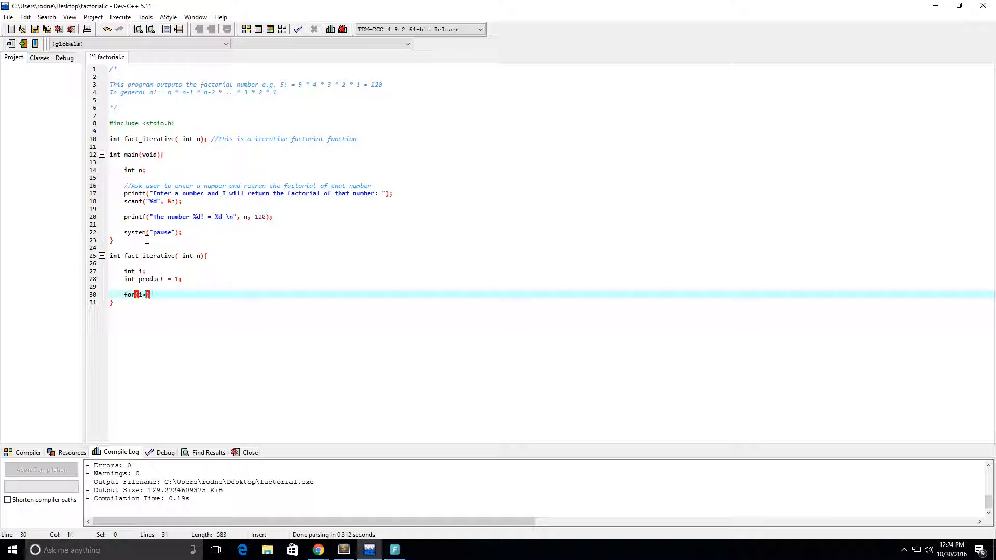
text(=1;)
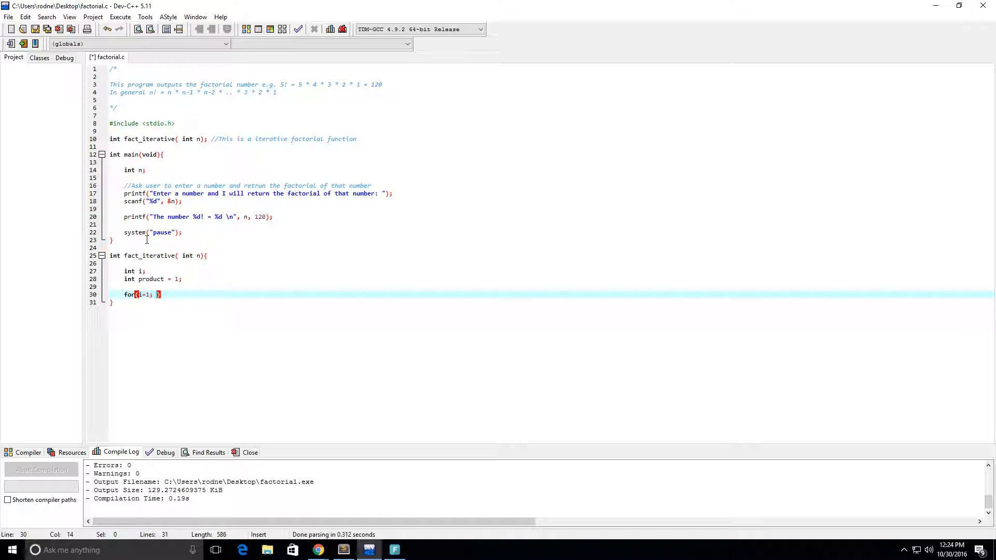
text(i<=)
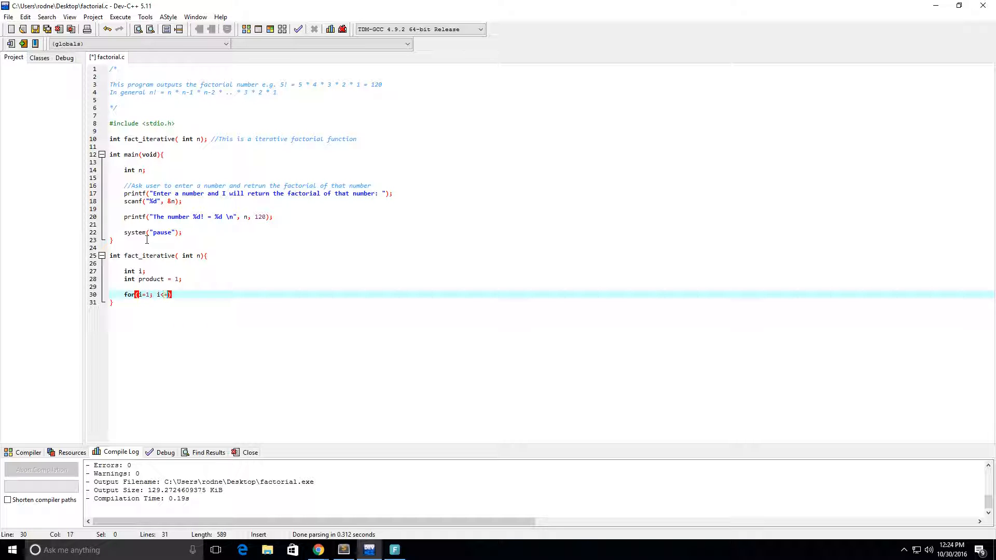
text(n;)
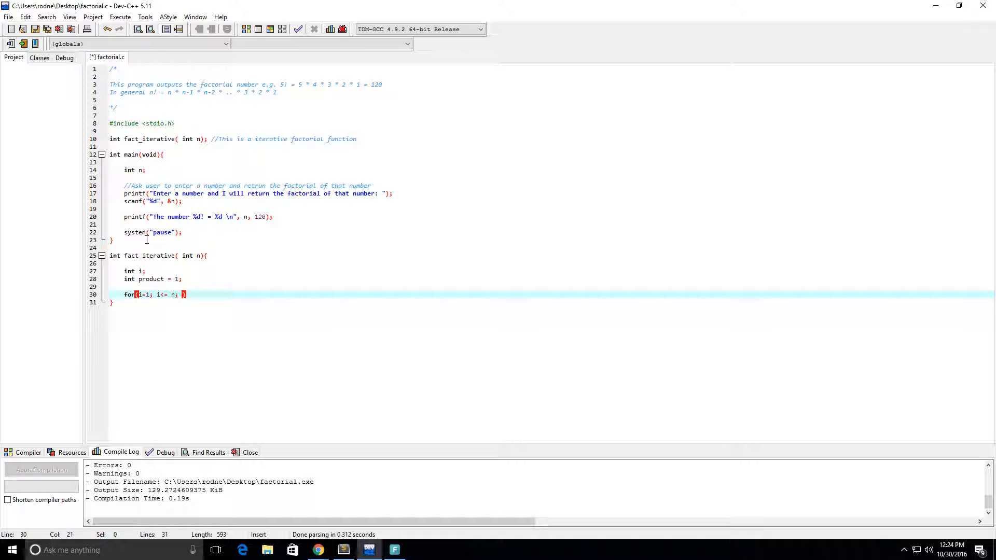
text(i)
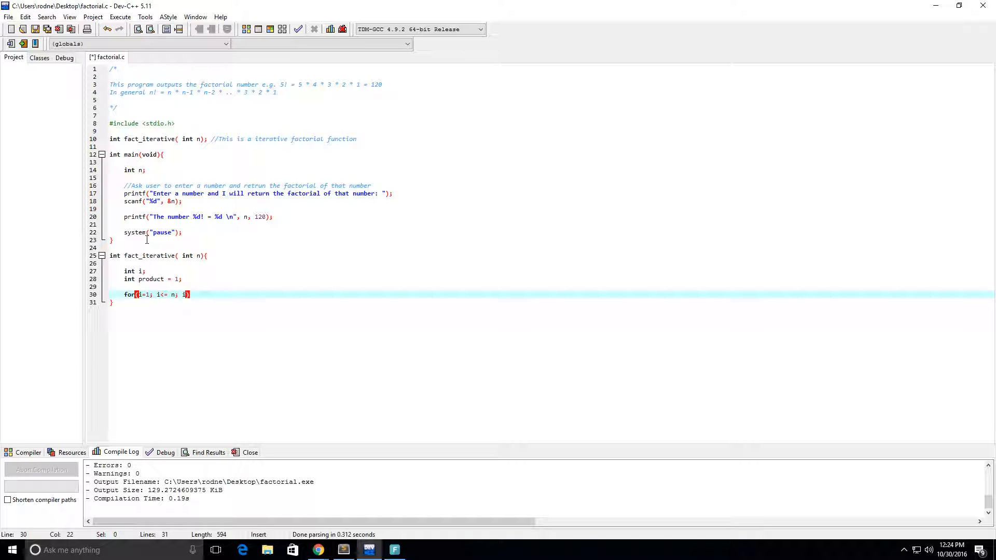
text(++)
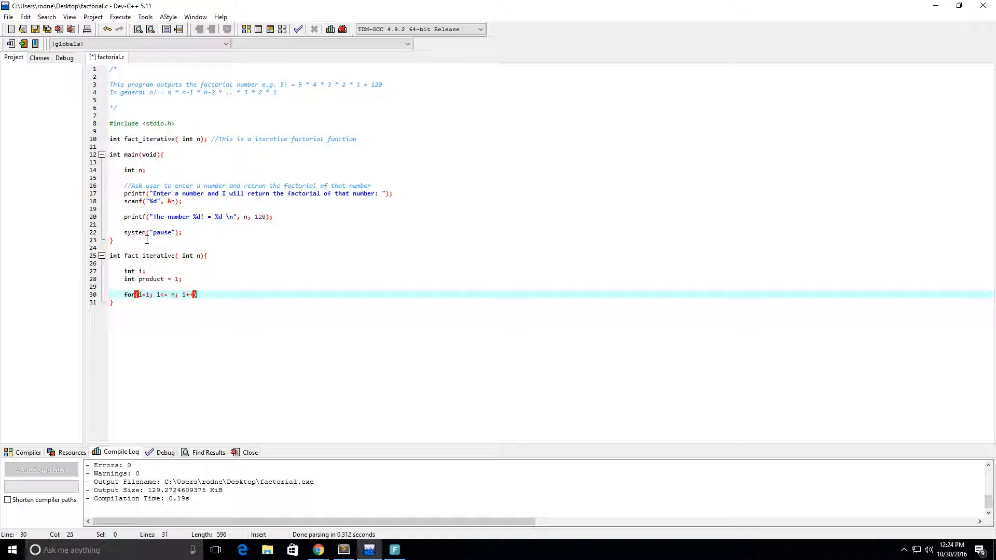
text({)
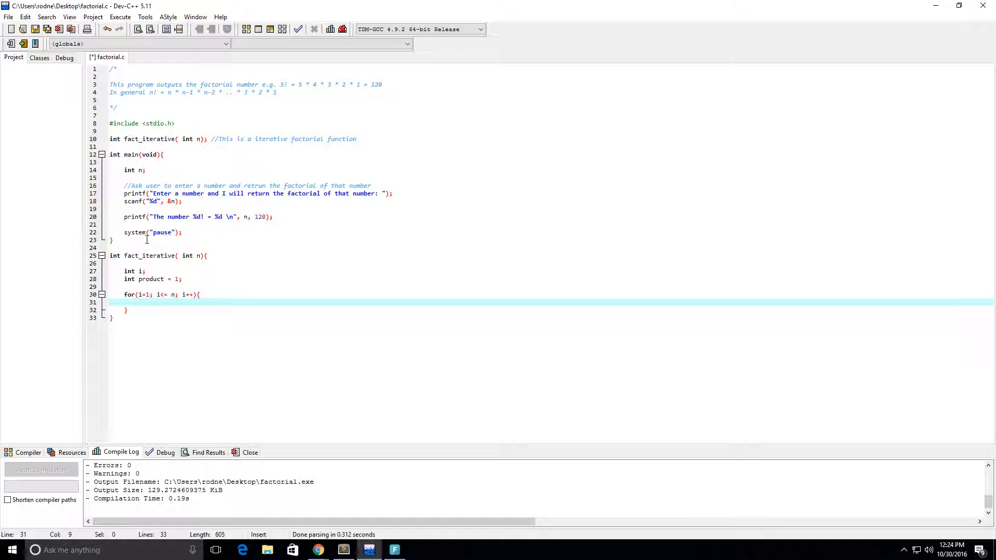
text(product = product *)
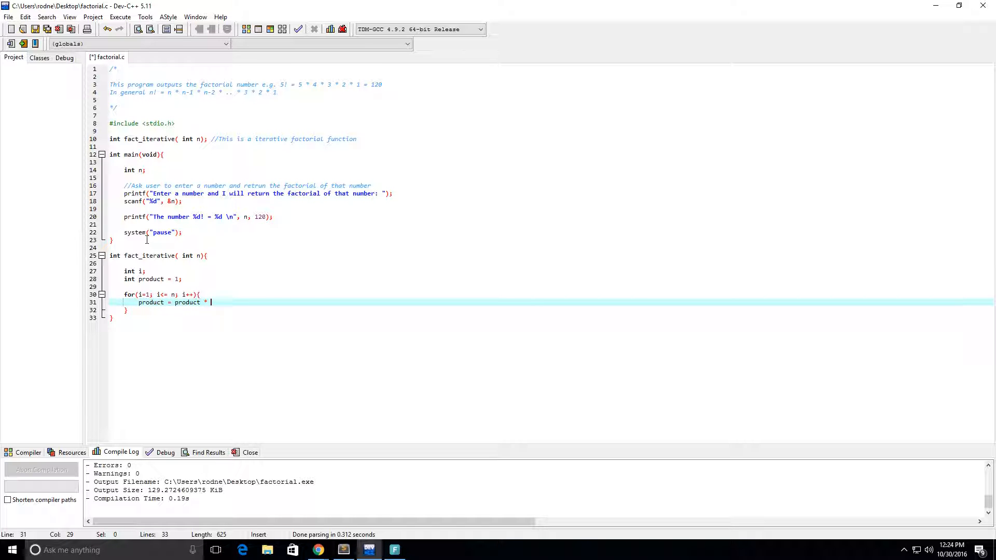
text(i;)
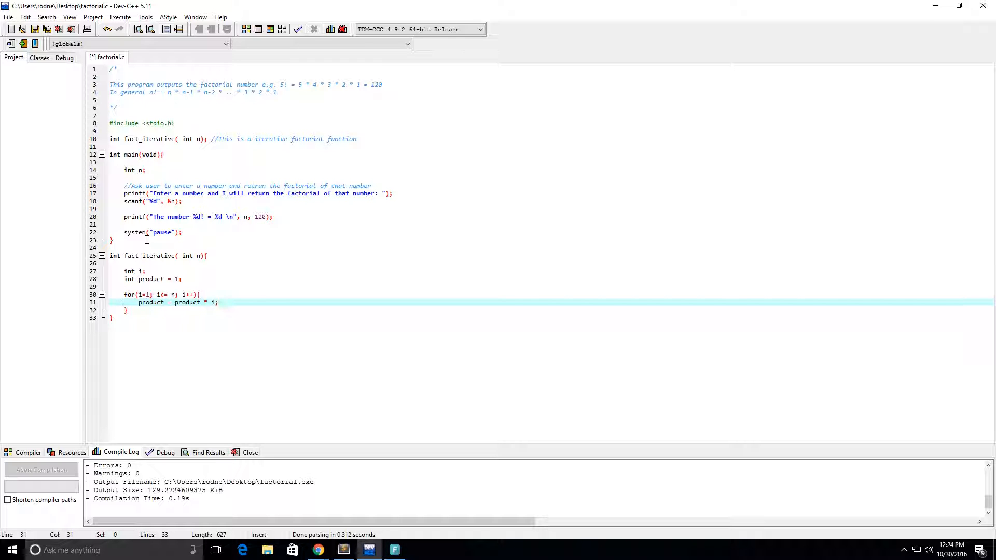
Add 'return product;' after the loop.
click(111, 317)
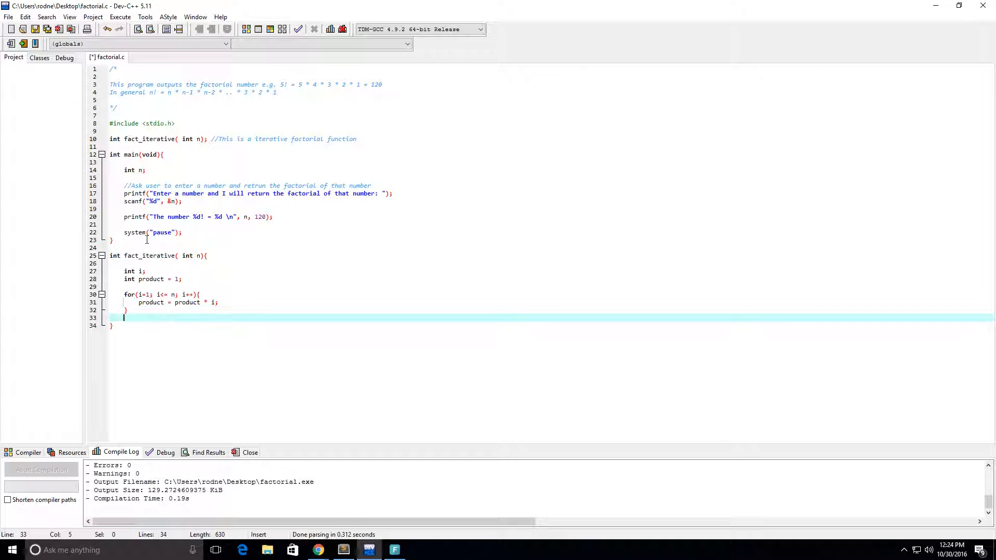
text(return)
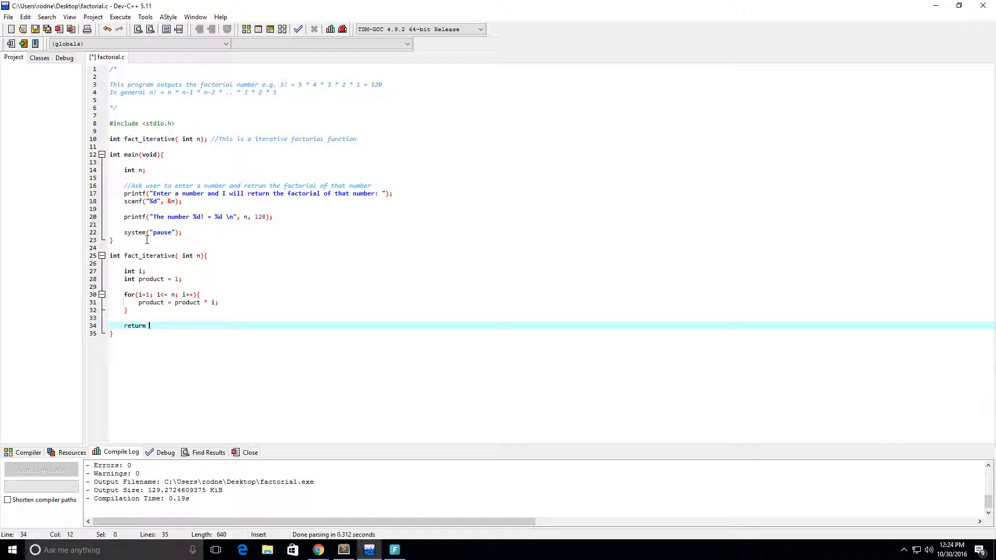
text(product)
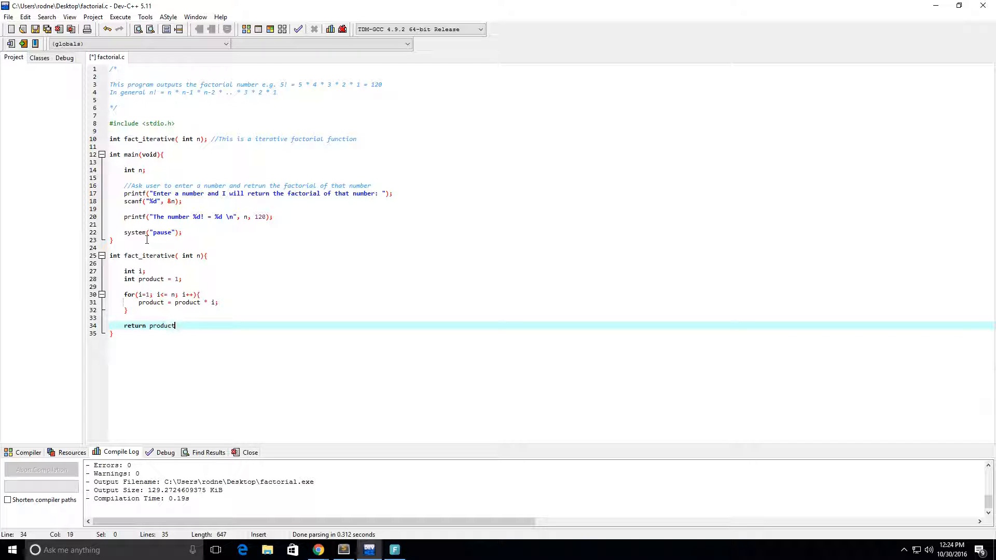
text(;)
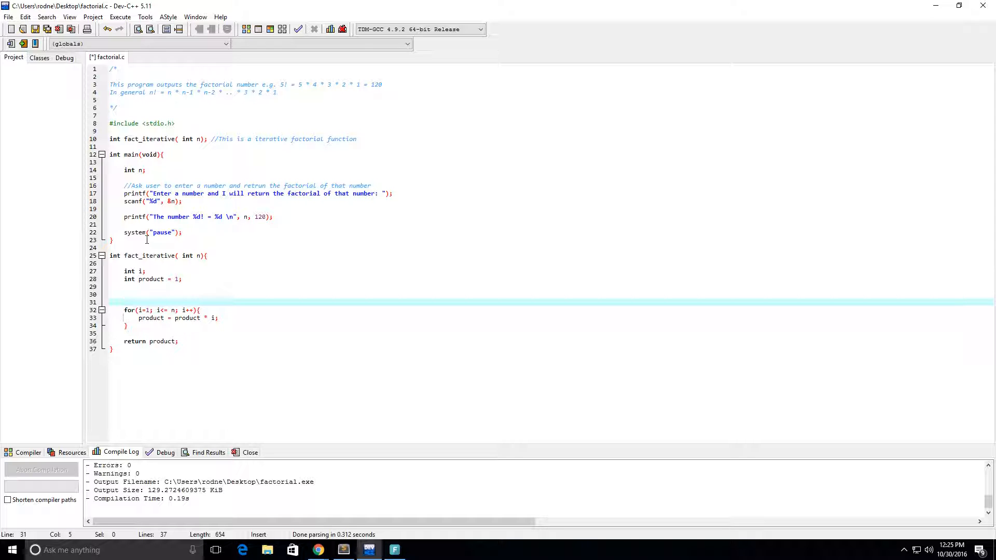
Add the comment '//e.g n=5, 1, 2, 3, 4, 5' above the for loop.
text(//e.g n)
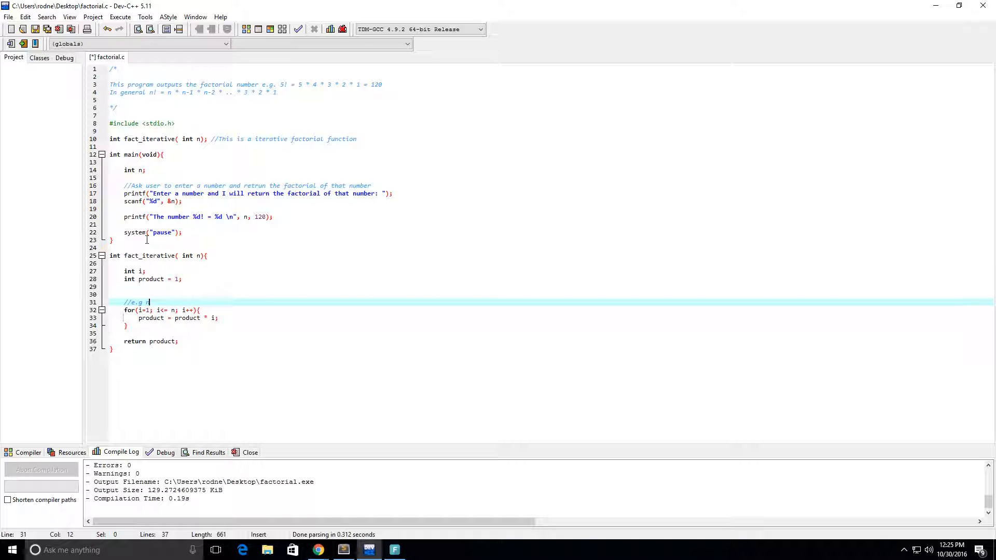
text(=5,)
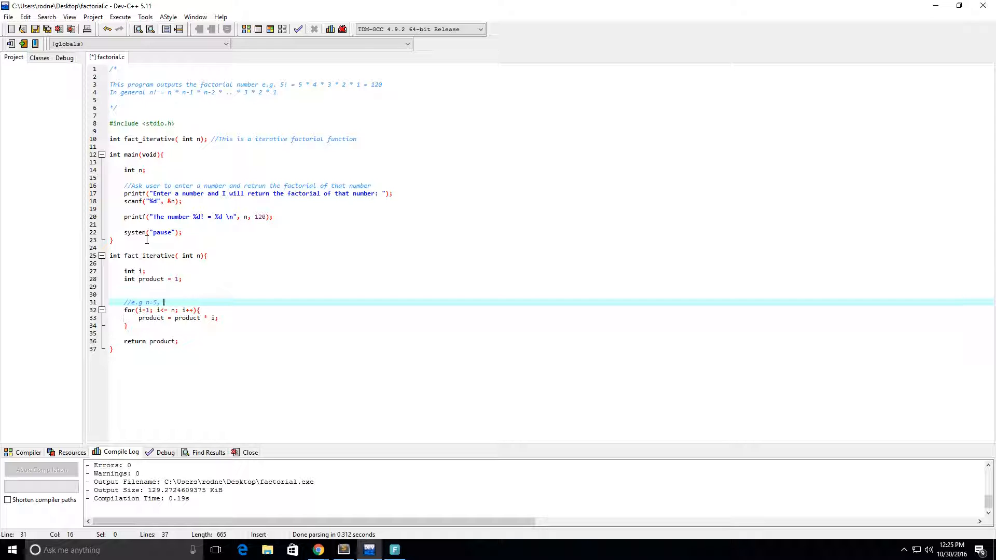
text(1, 2, 3, 4,)
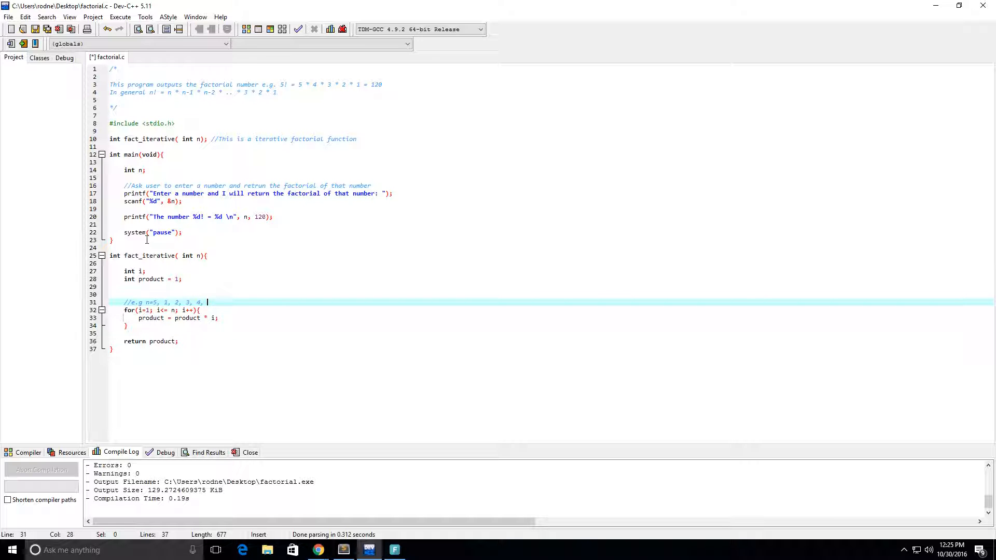
text(5)
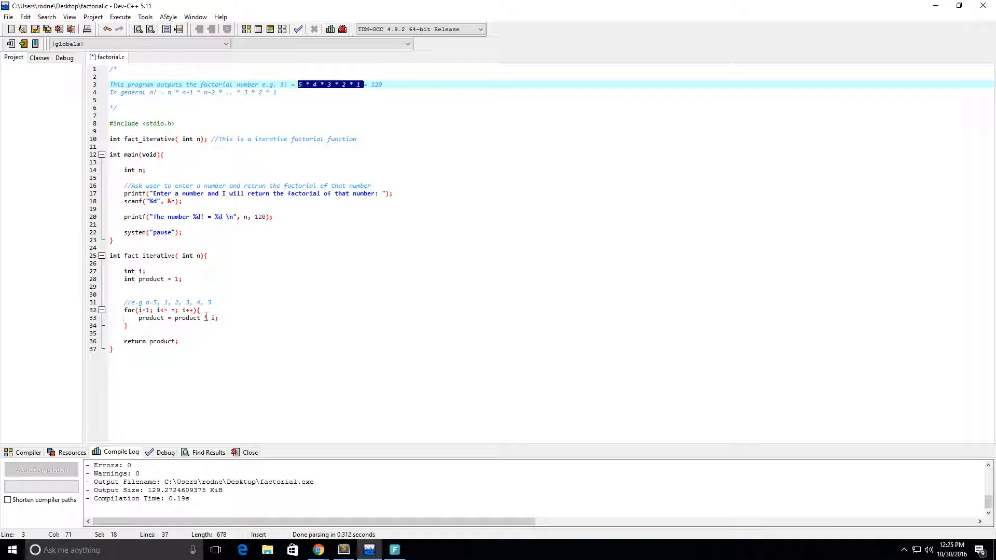
Change the for statement to start at i=n and test i>= 1.
click(205, 318)
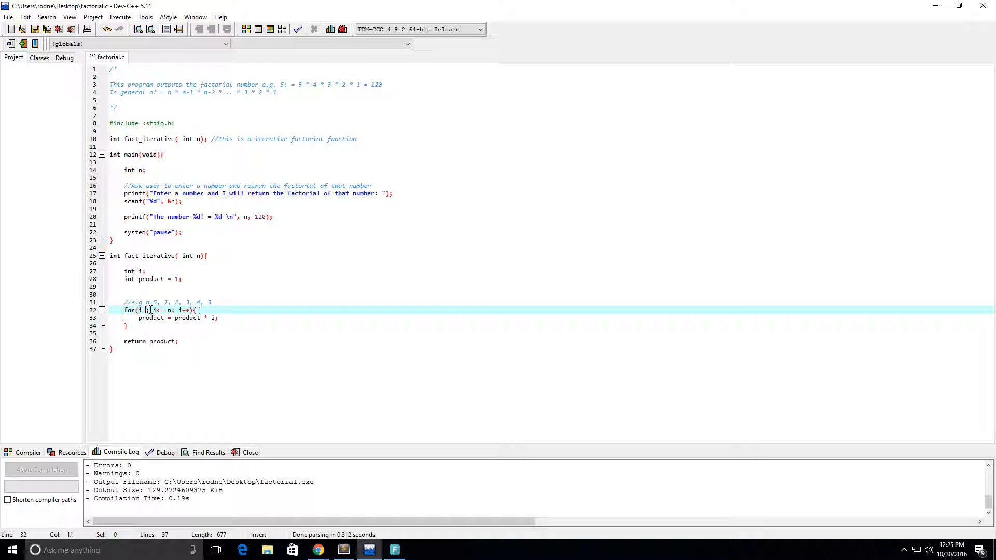
text(n)
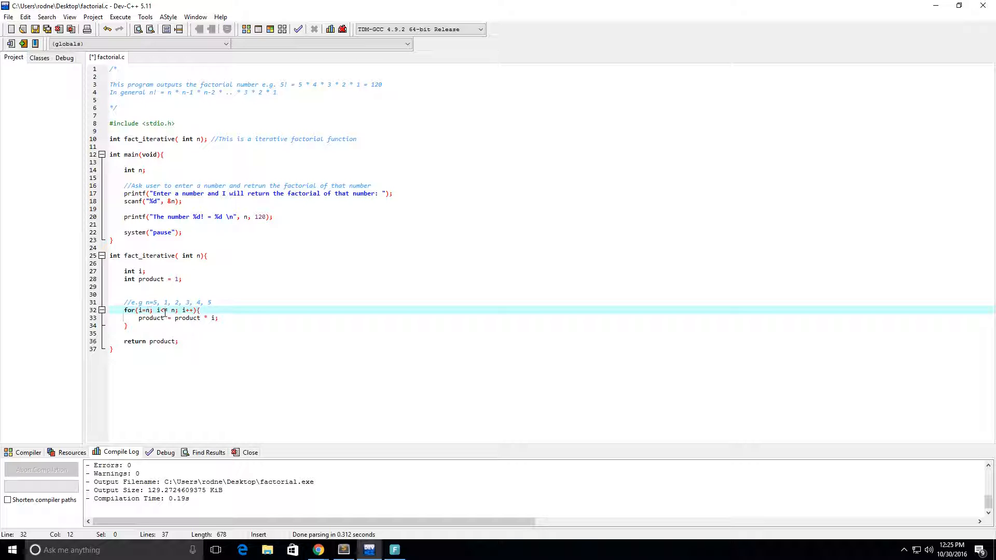
click(167, 310)
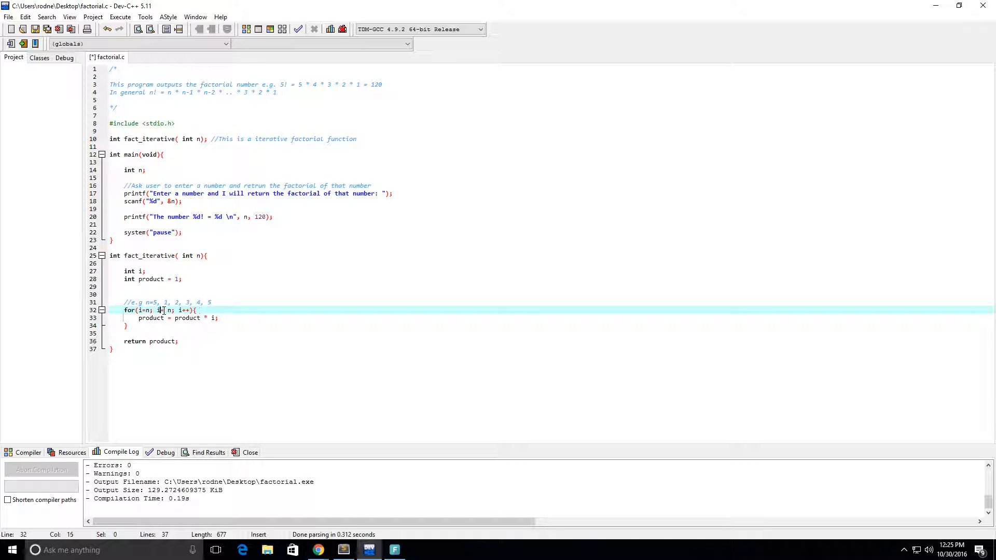
text(>)
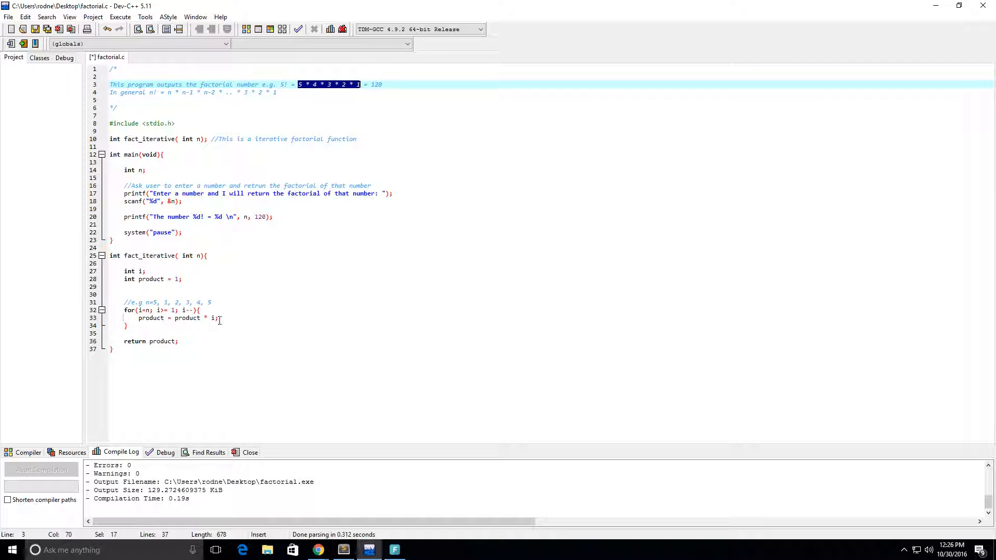
mouse_move(186, 325)
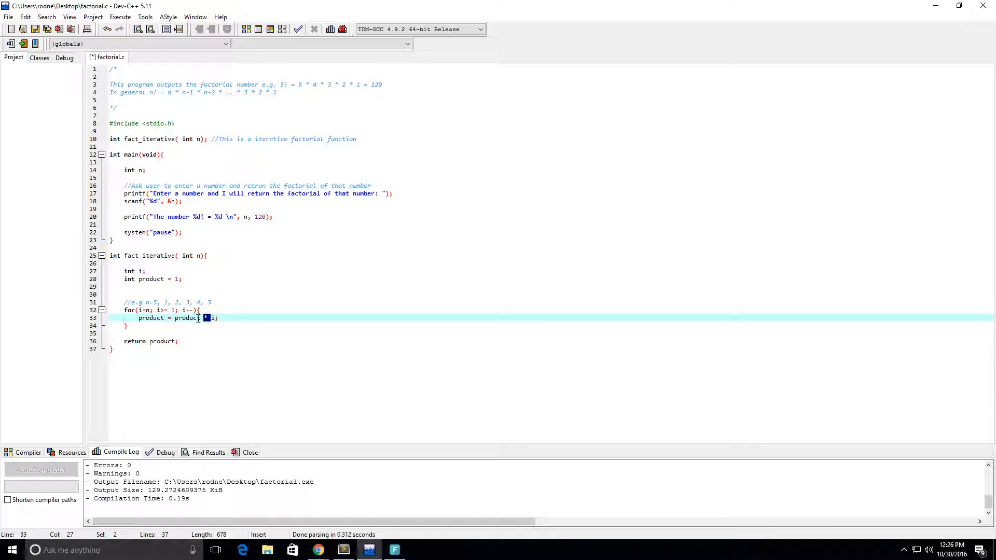
Highlight product and i in the loop body to explain the multiplication.
click(203, 317)
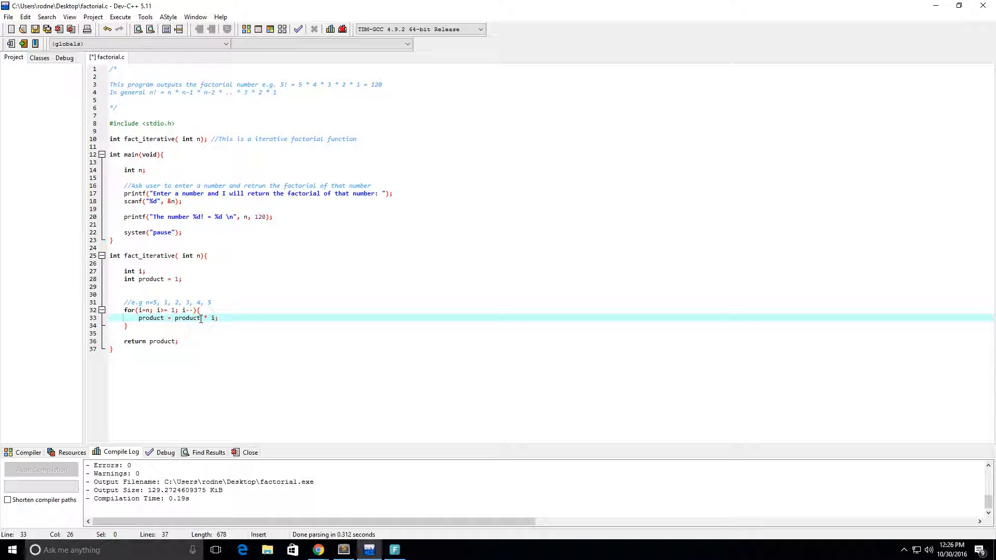
double_click(186, 318)
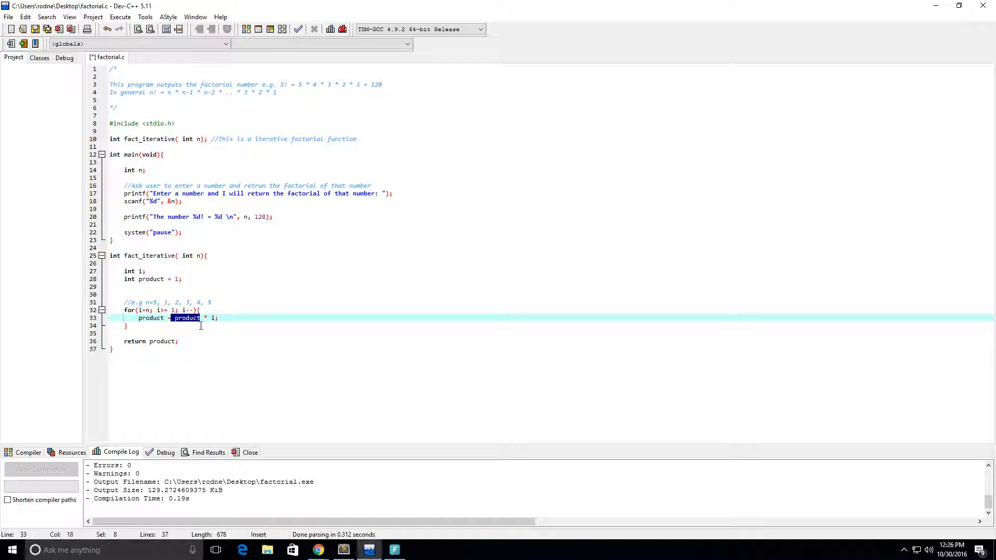
click(161, 318)
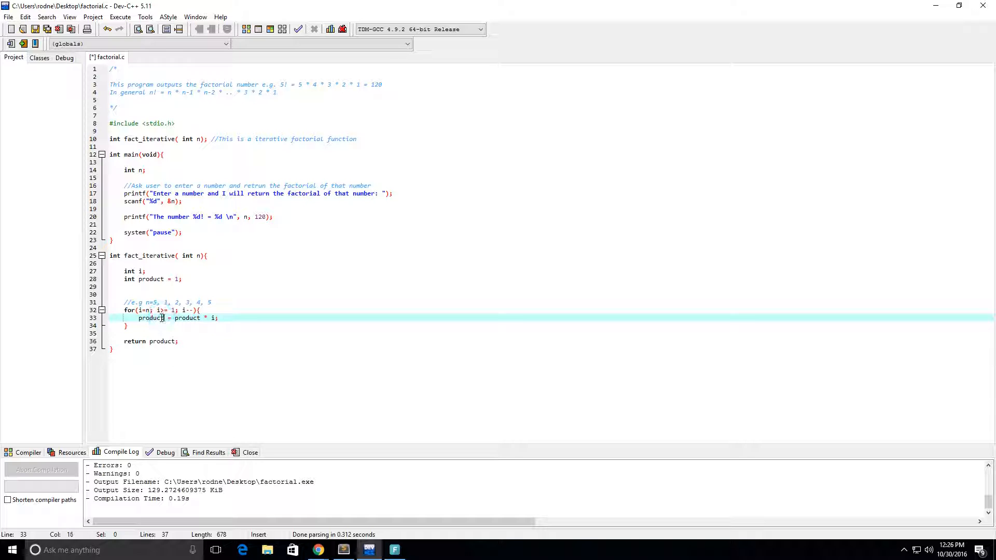
double_click(150, 318)
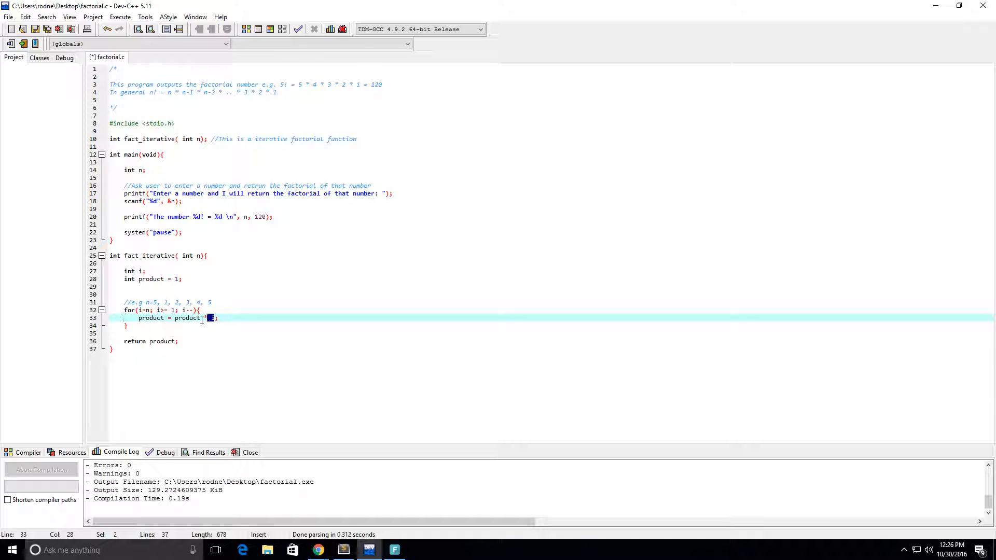
double_click(186, 317)
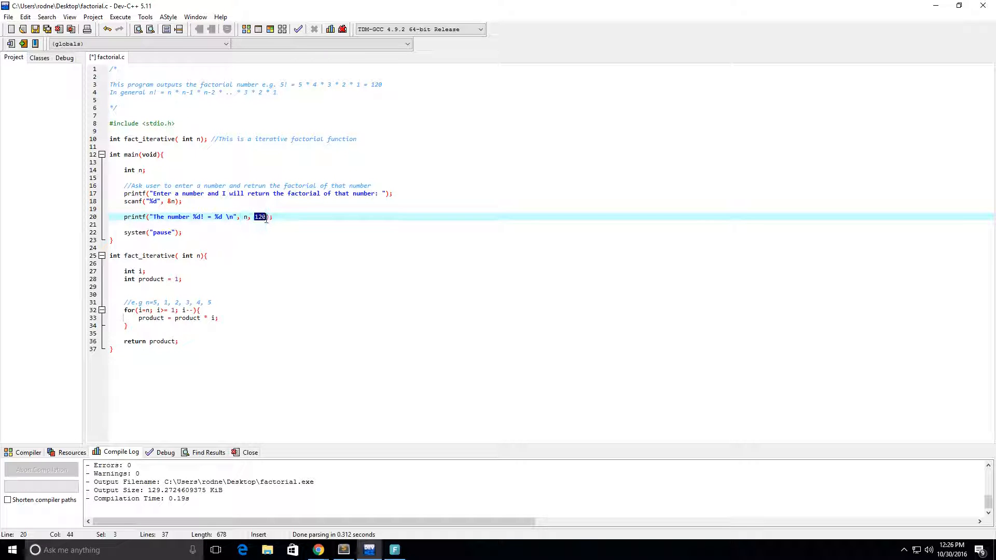
Replace 120 in the printf with fact_iterative(n).
text(fact_iterative( int r))
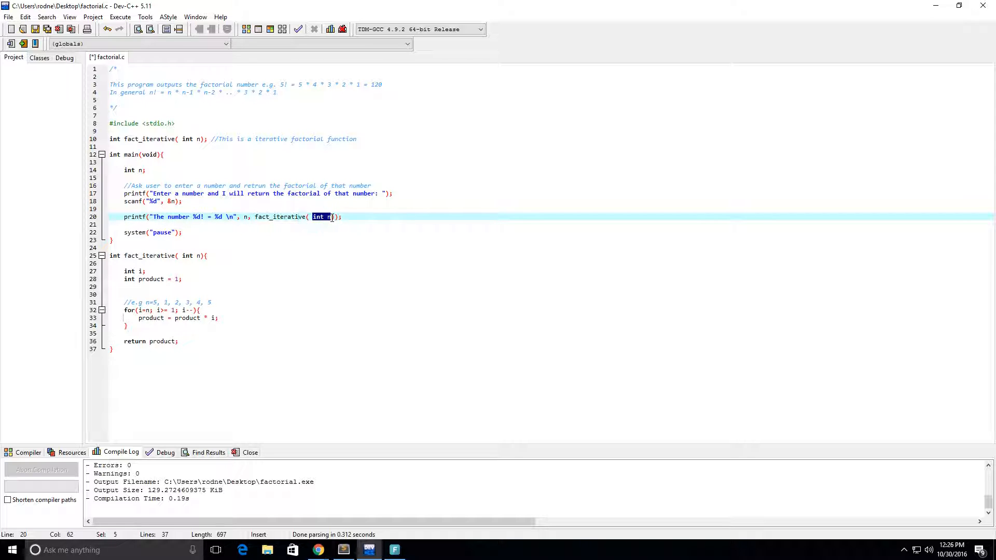
key(Delete)
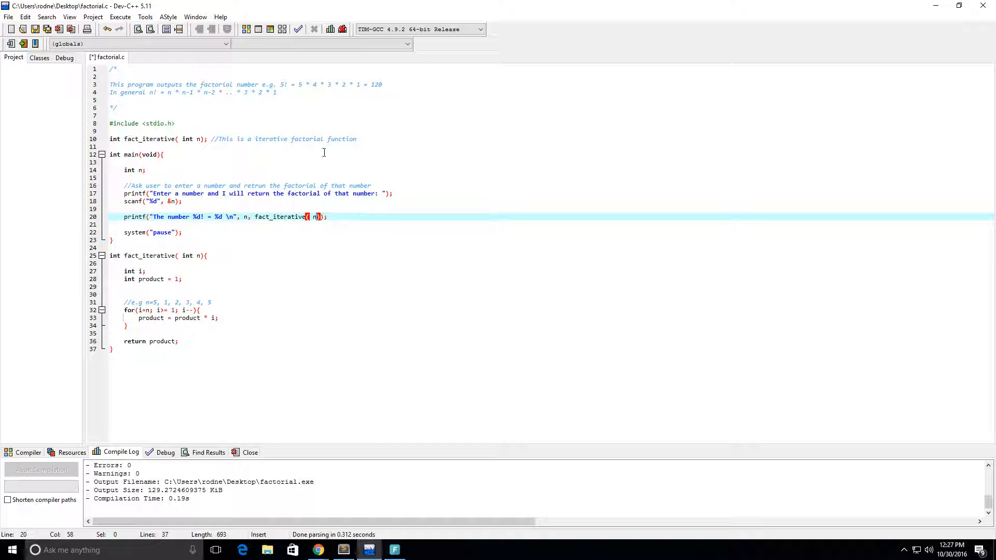
mouse_move(269, 29)
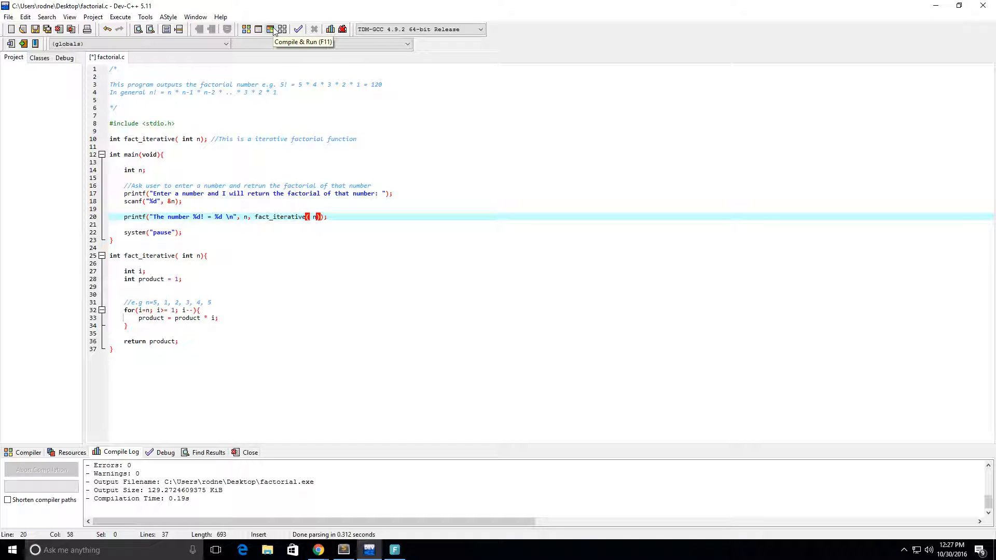
Compile and run with input 5, get 5! = 120, and close the console.
click(269, 29)
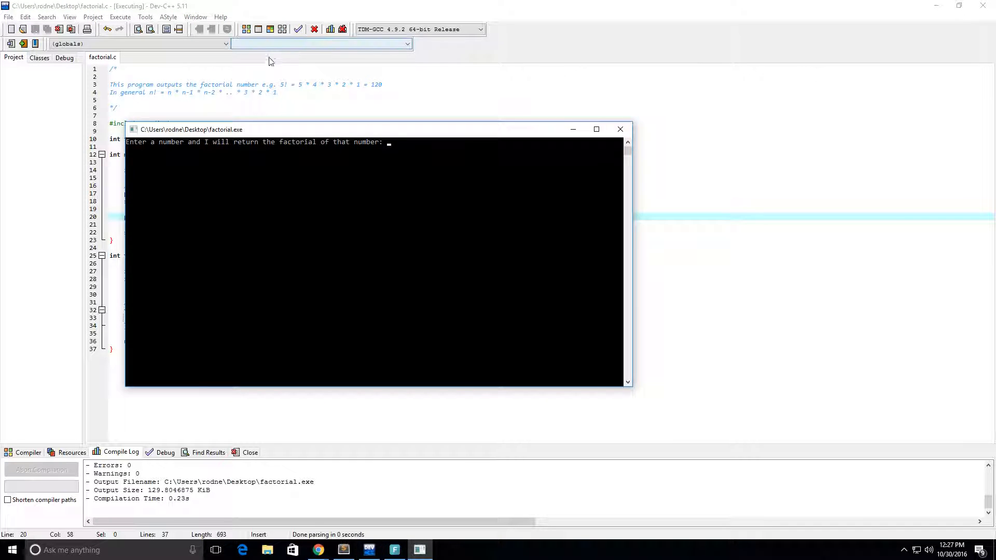
text(5)
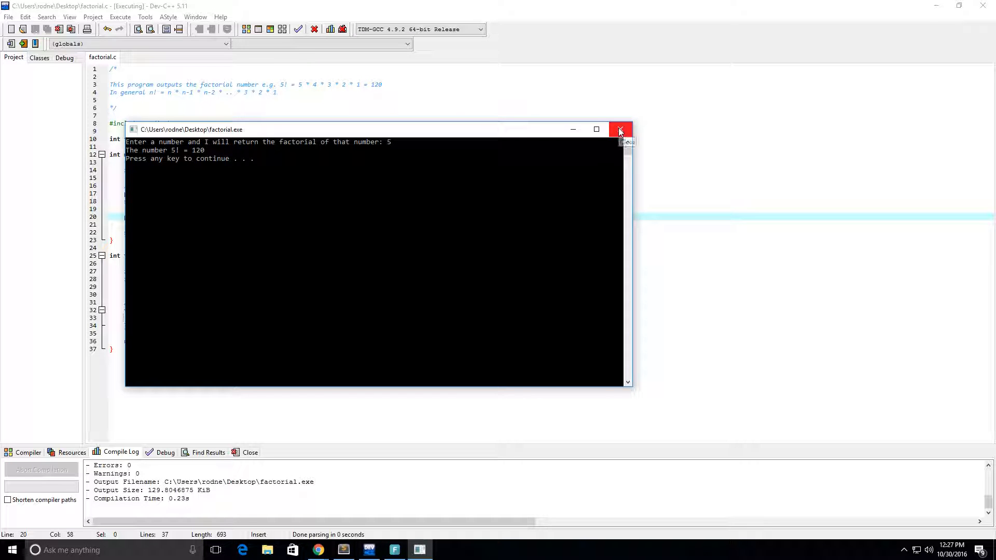
click(620, 130)
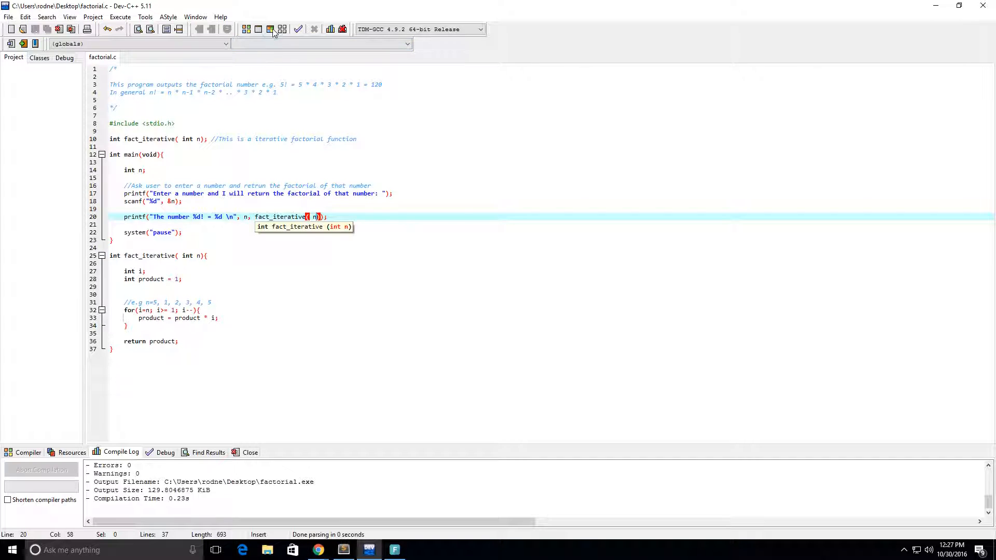
Run again with input 3, confirm 3! = 6, and close the console.
click(270, 29)
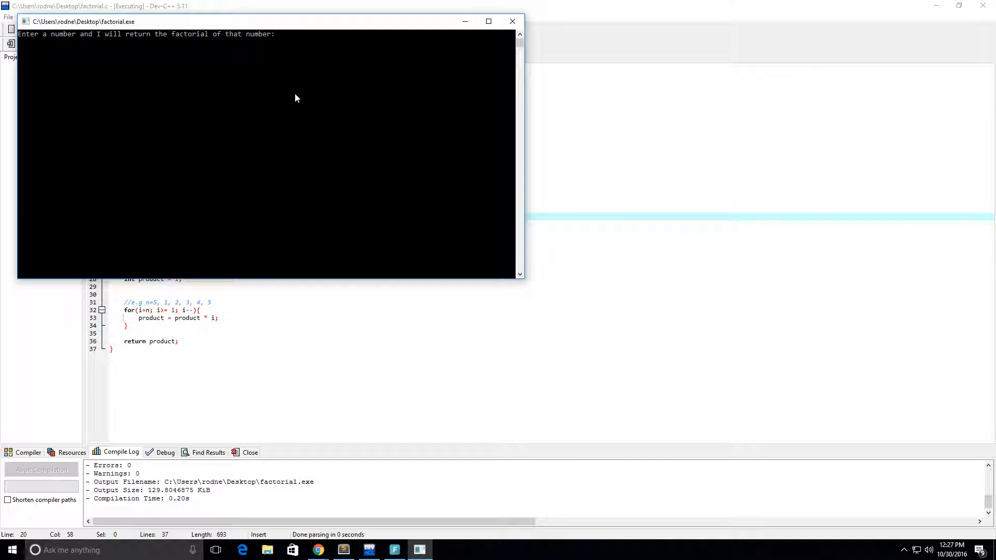
text(3)
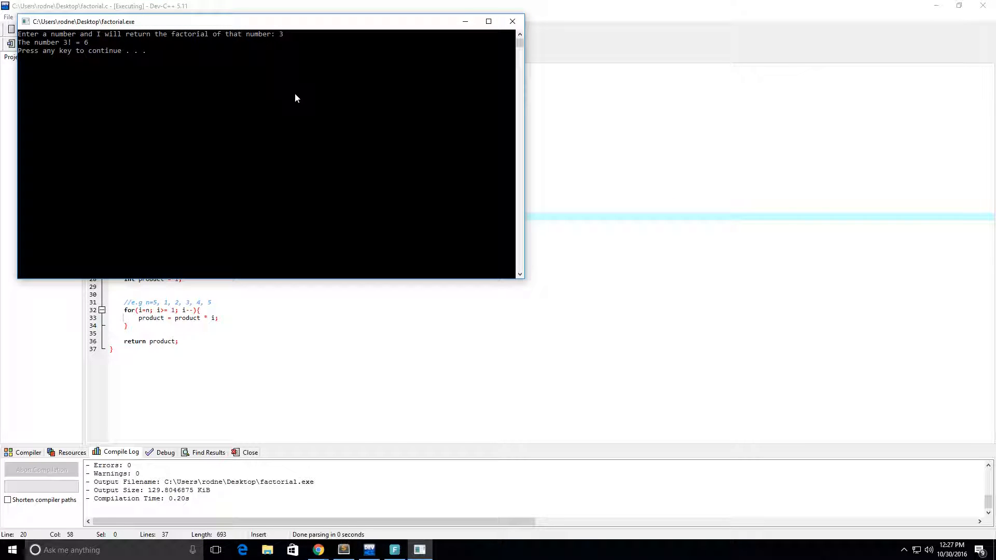
mouse_move(512, 20)
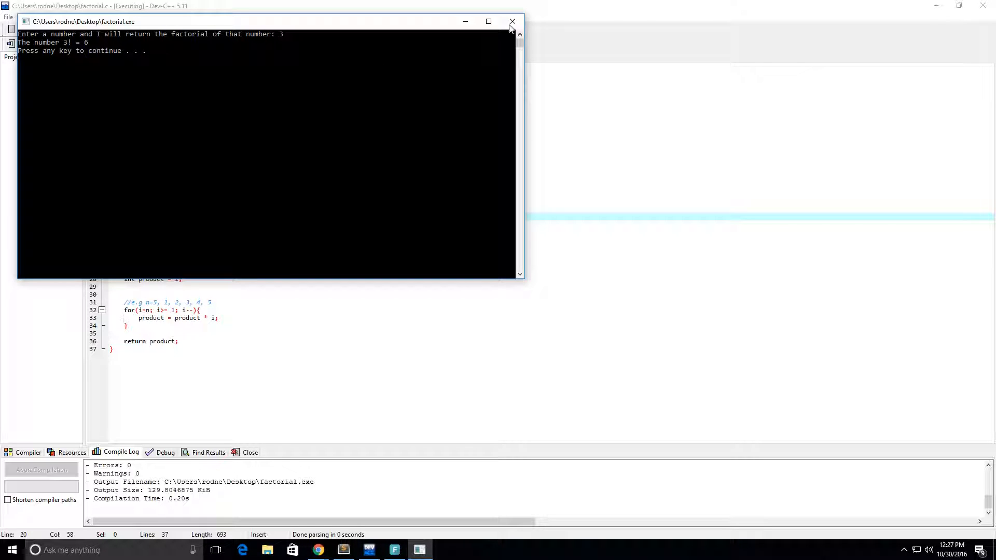
click(512, 21)
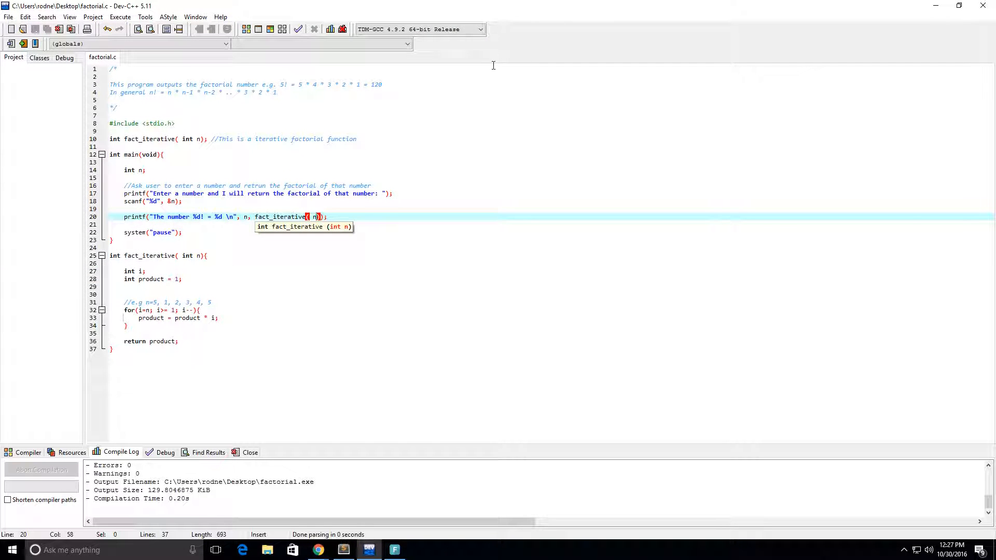
mouse_move(180, 270)
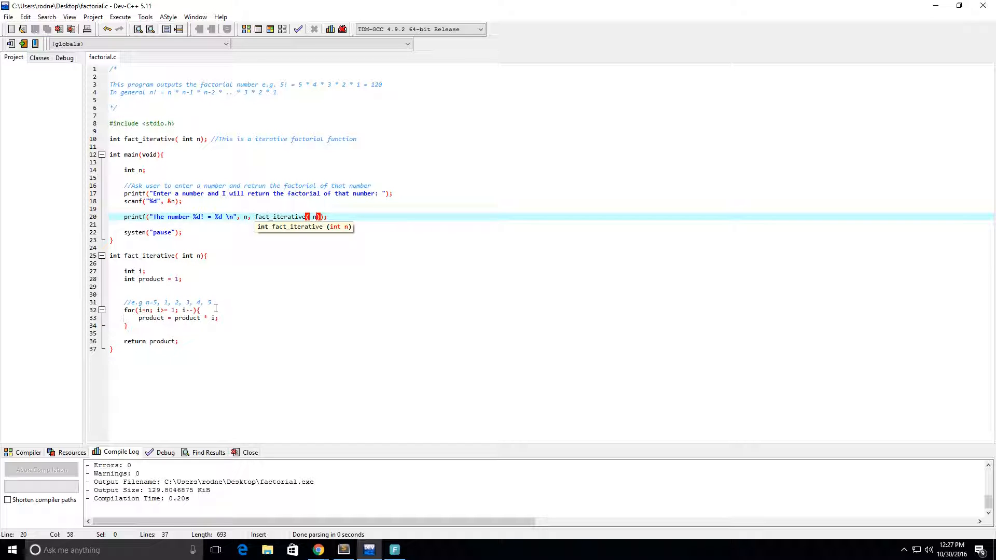
mouse_move(353, 128)
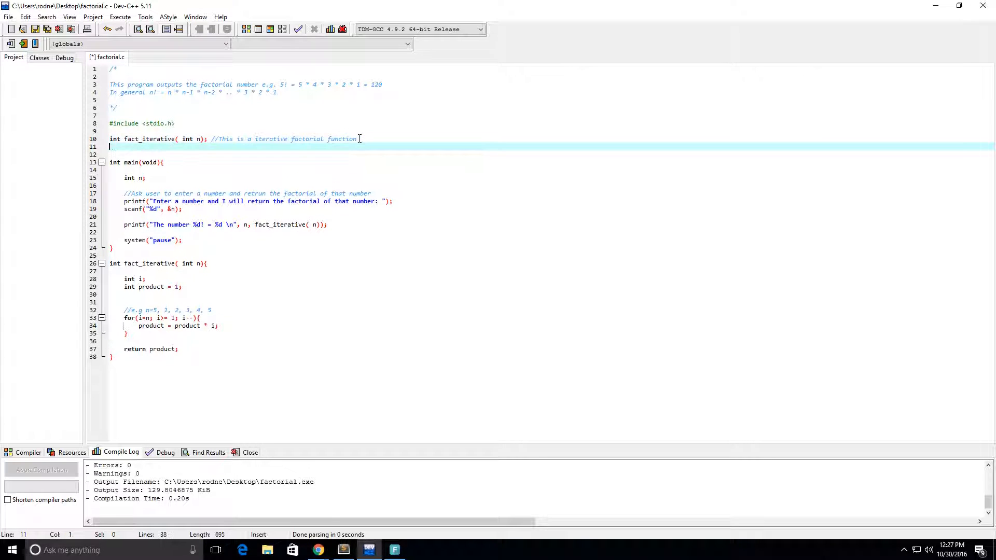
Add the fact_recursive(int n) prototype with a recursive-function comment and its empty body.
text(int f)
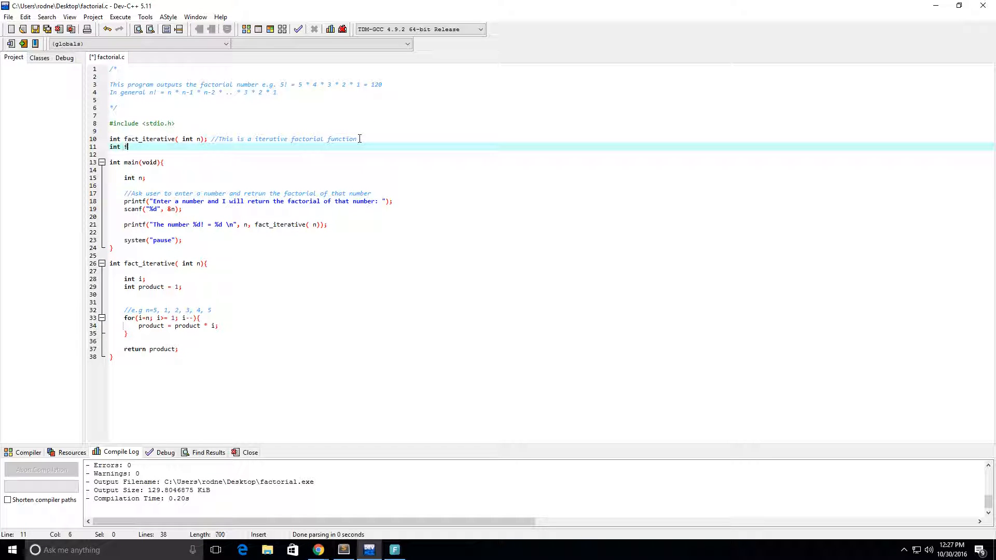
text(act_recursive(int n)
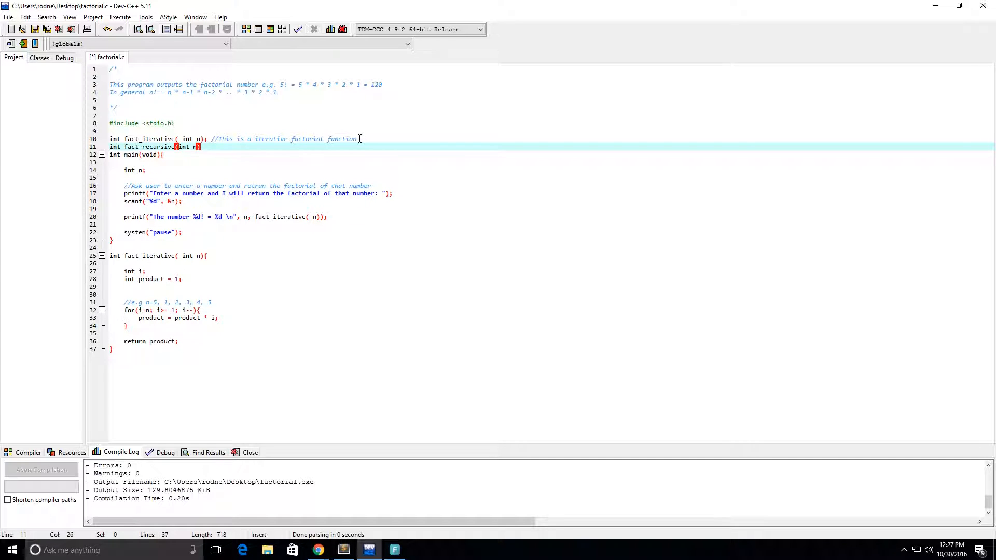
text(; /)
text(int fact_recursive(int n){)
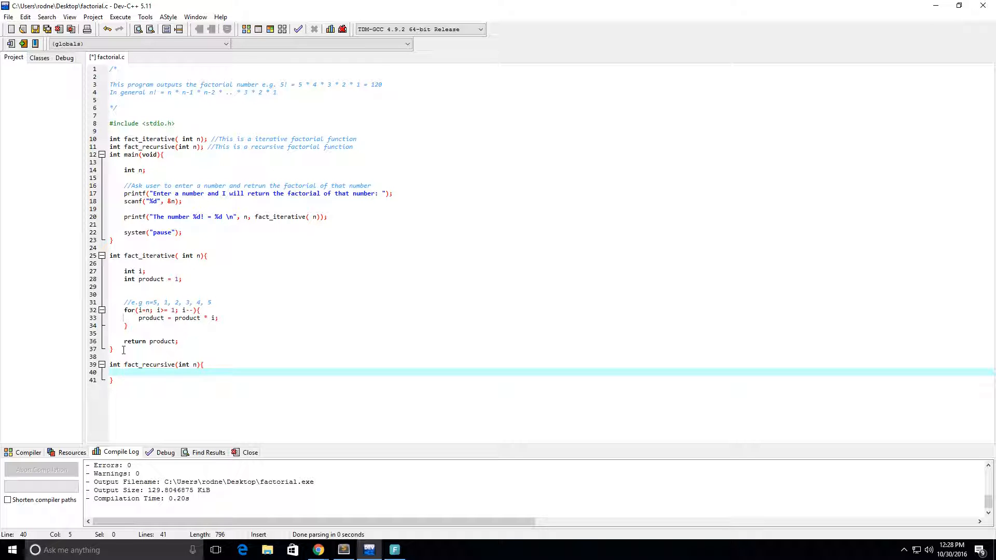
Add a base-case comment and 'if(n==0) return 1;' in fact_recursive.
text(//)
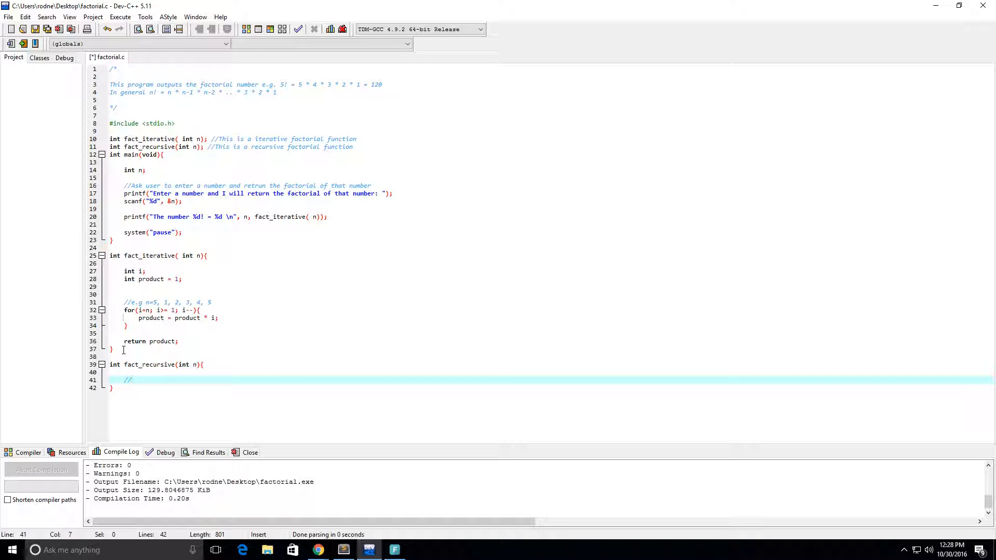
text(Base ns)
text(if)
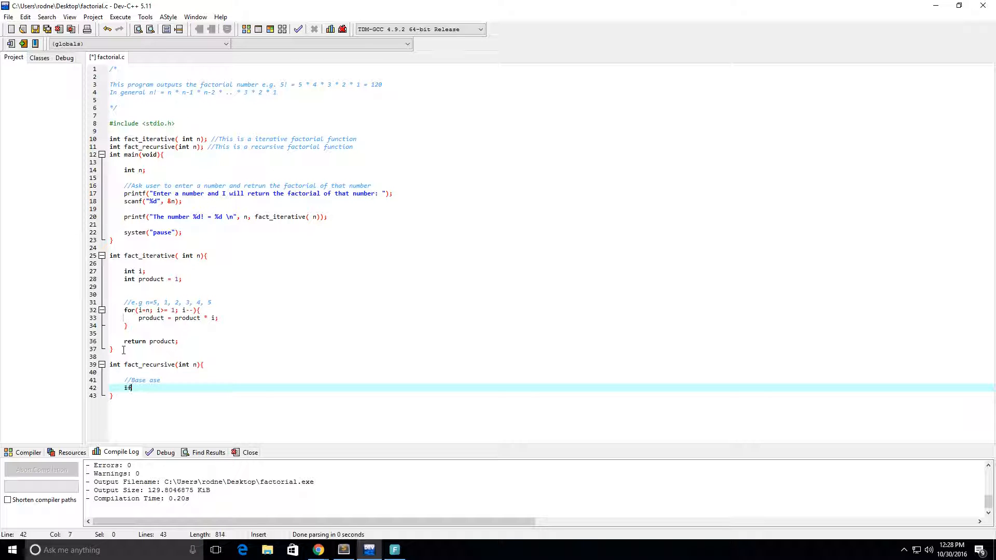
text((n))
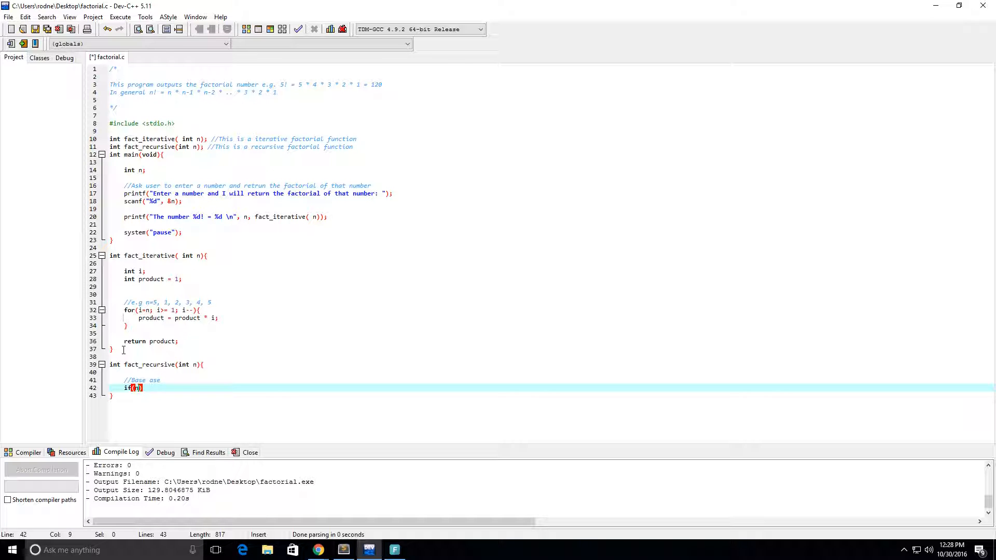
text(==0)
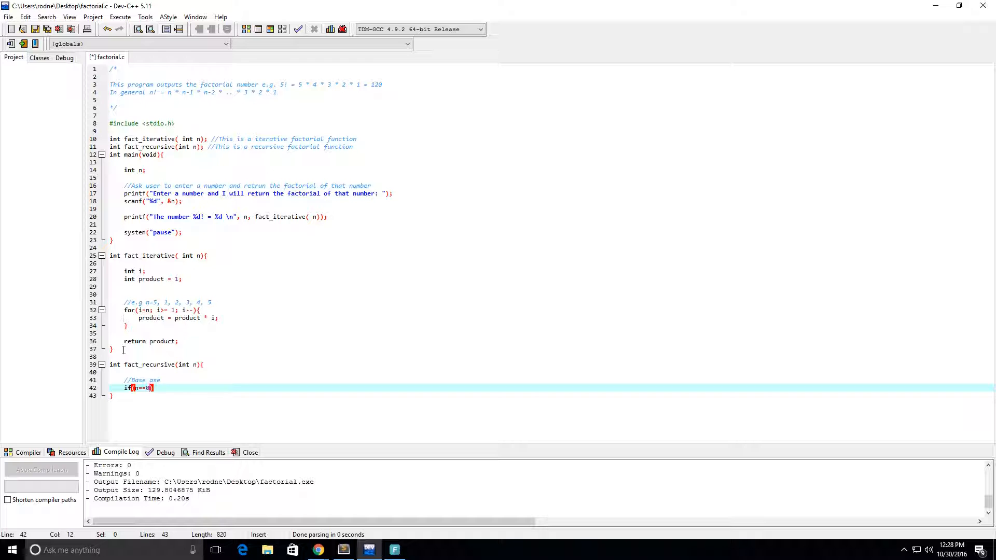
key(enter)
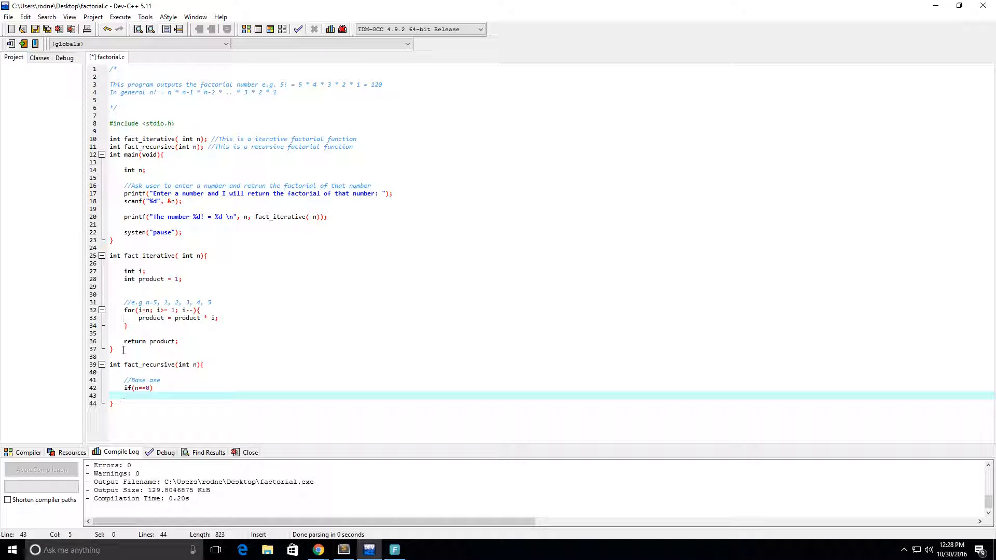
text(return)
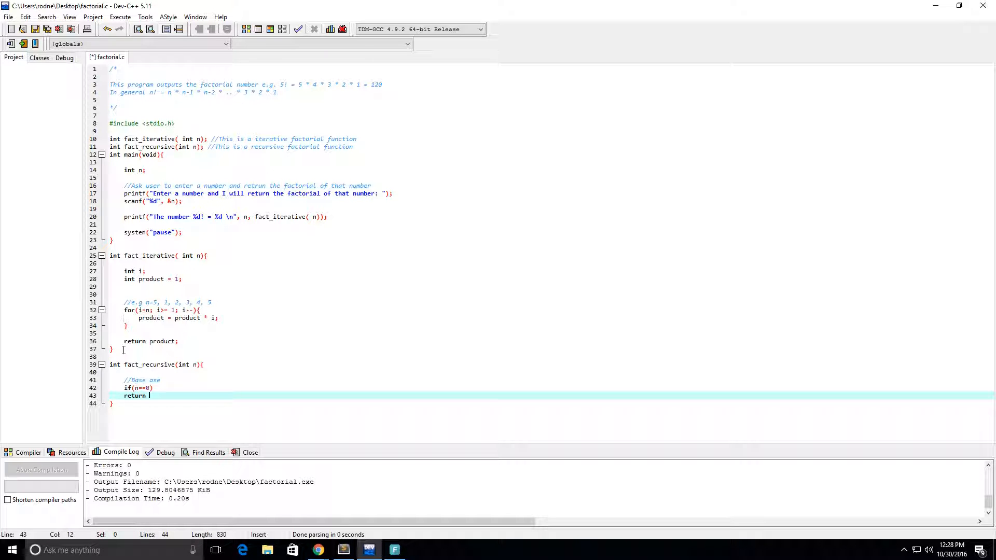
text(1;)
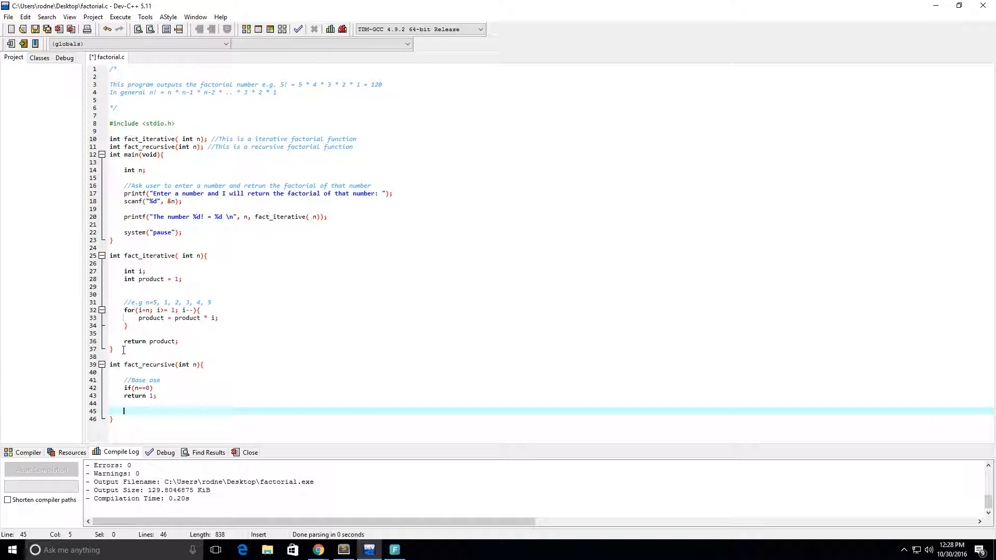
Add 'return n * fact_recursive(n-1);' after the base case.
text(return)
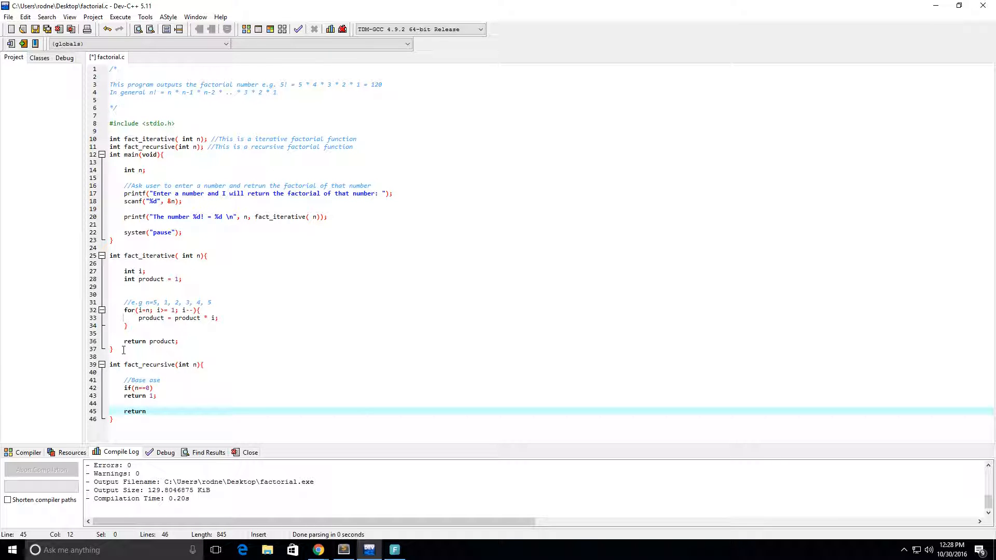
text(n * fa)
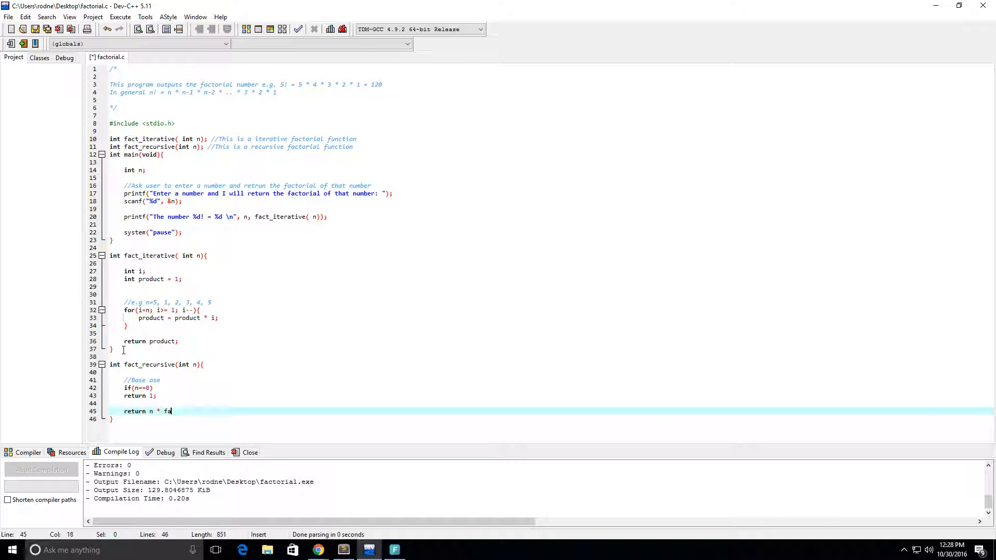
text(c)
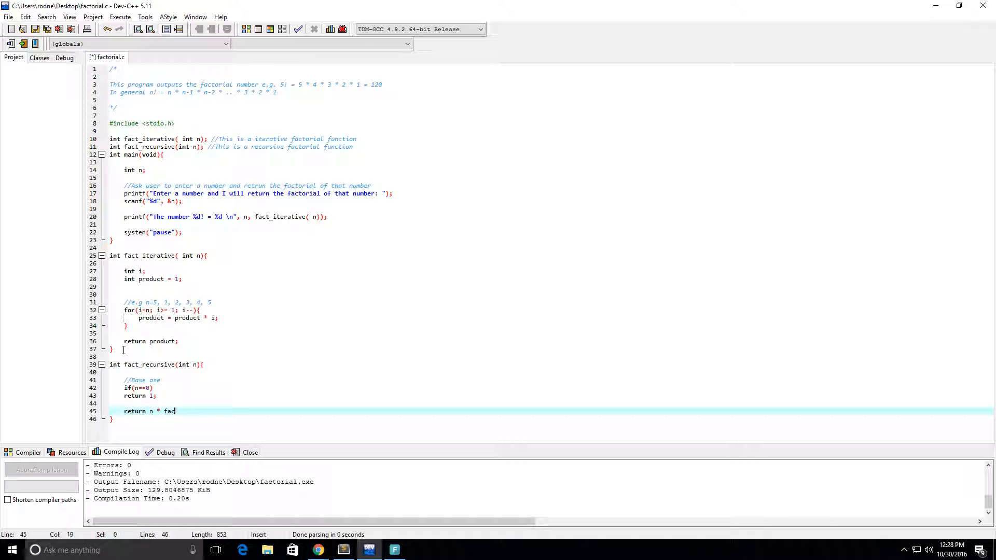
text(t_recursive()
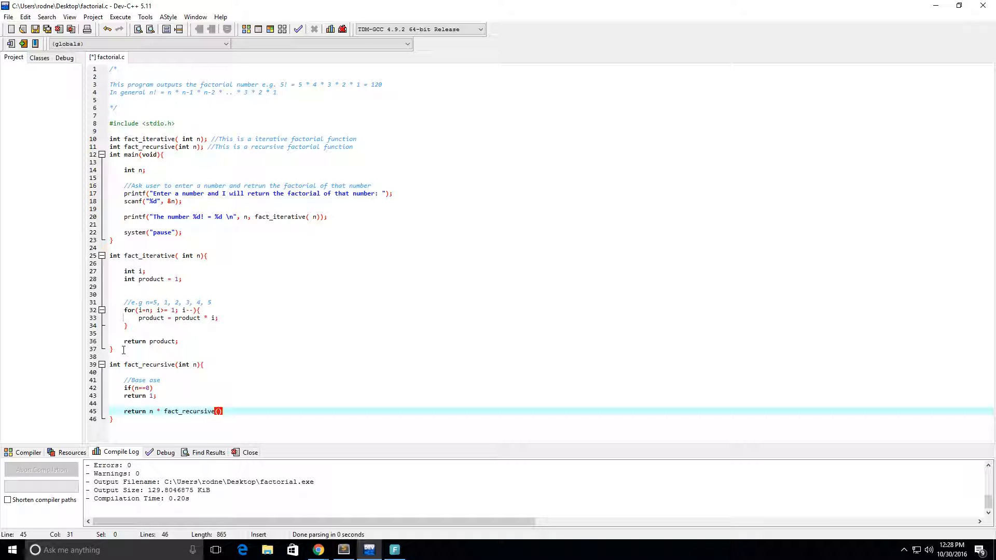
text(n-1)
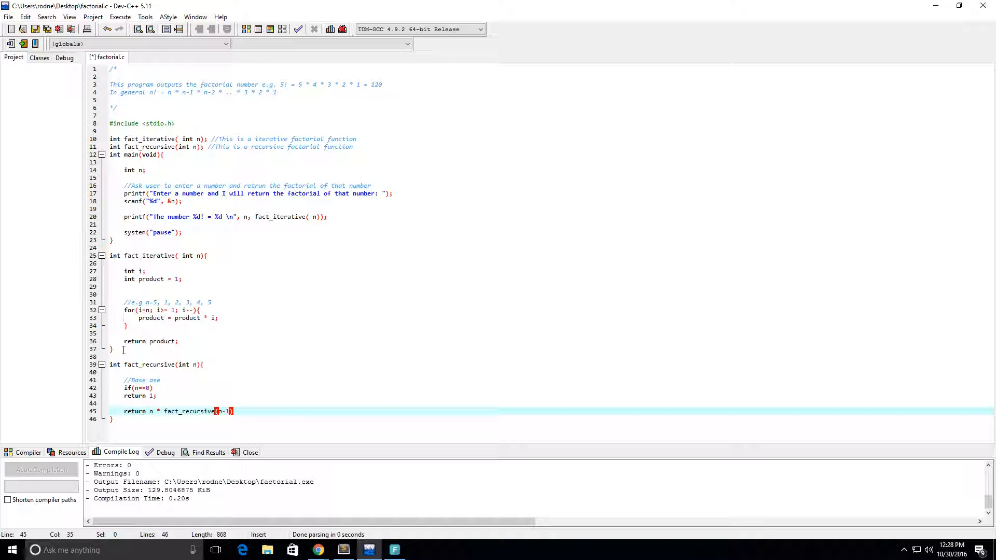
text(;)
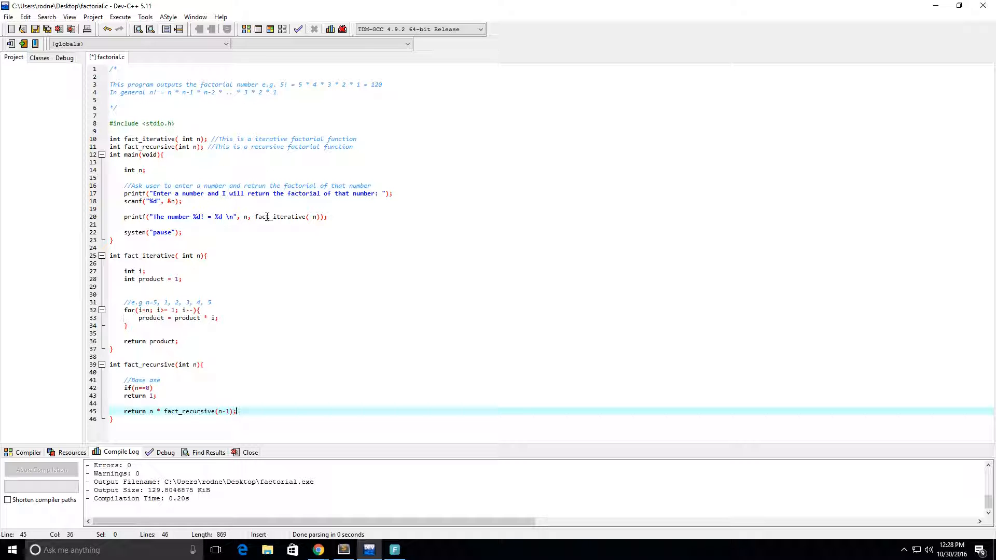
Switch the printf call to fact_recursive(n), then run with input 4 to get 24.
double_click(288, 217)
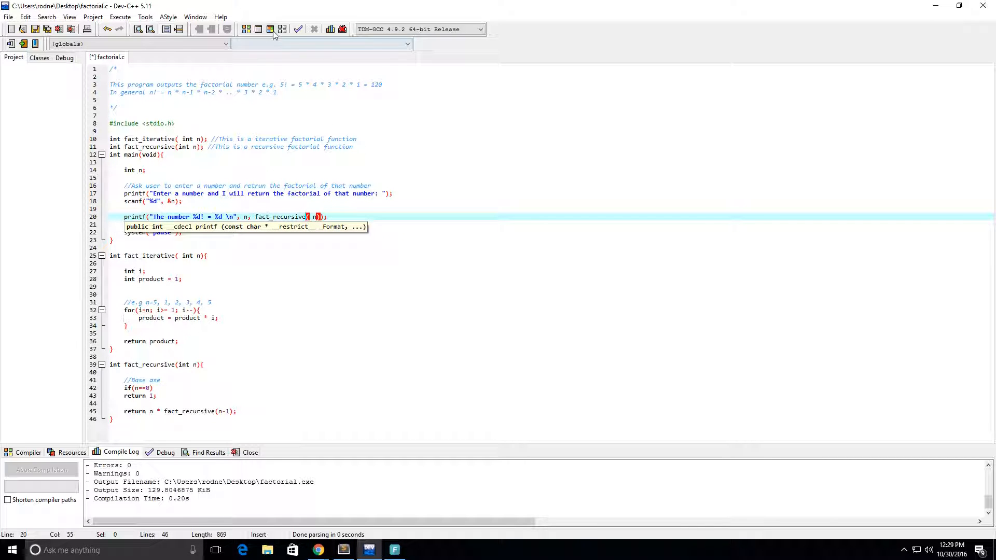
click(297, 29)
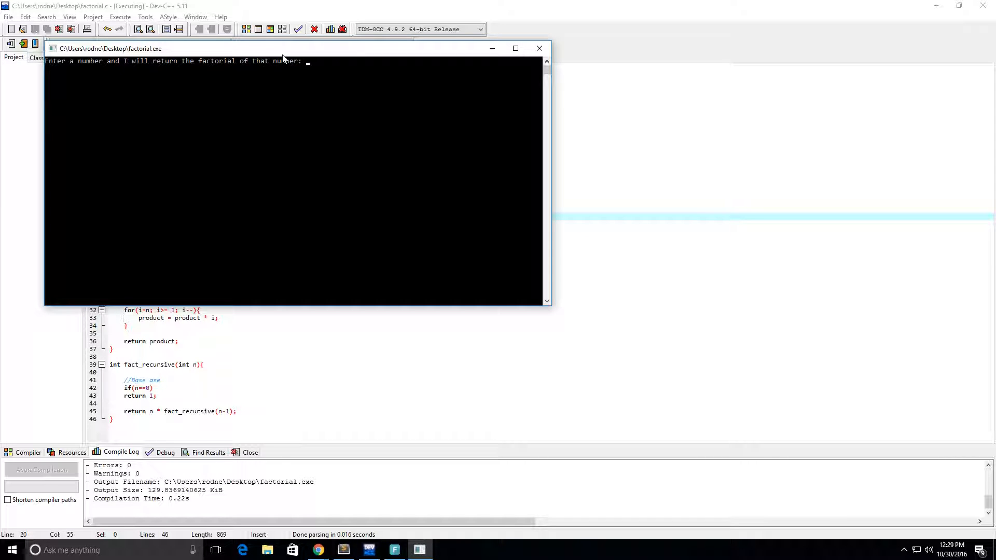
text(4)
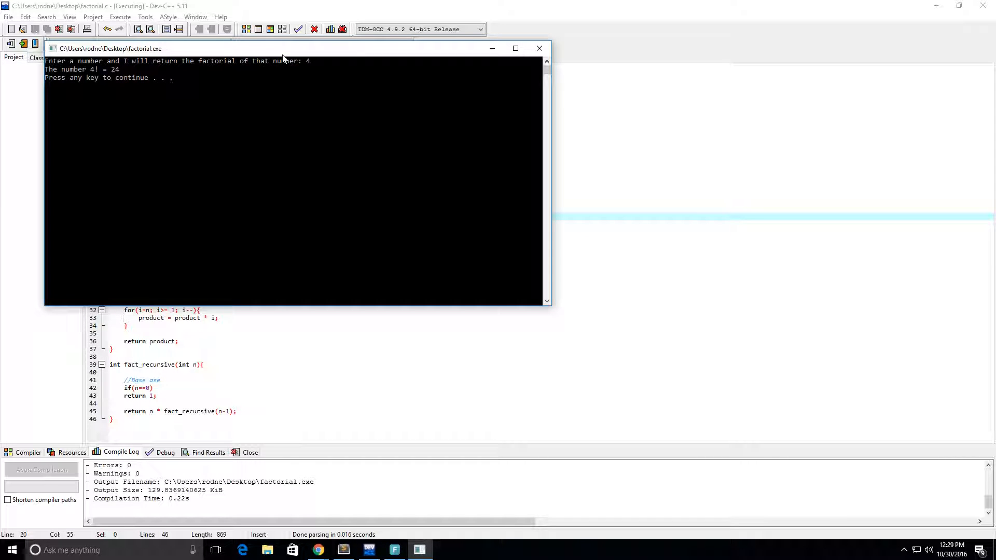